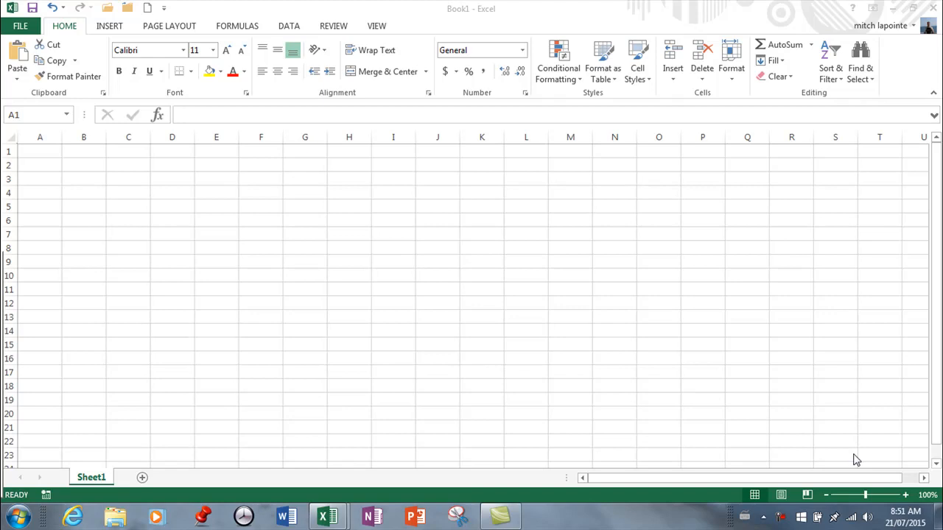
mouse_move(863, 457)
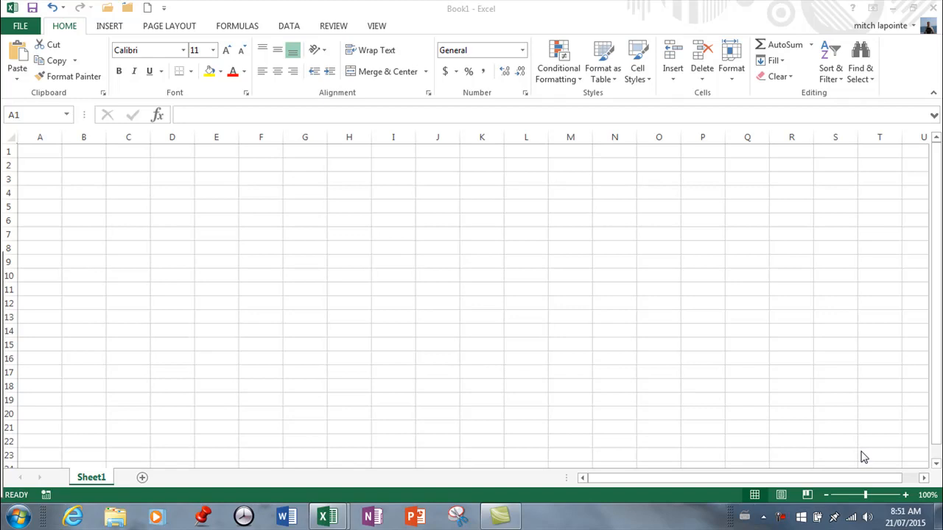
mouse_move(394, 18)
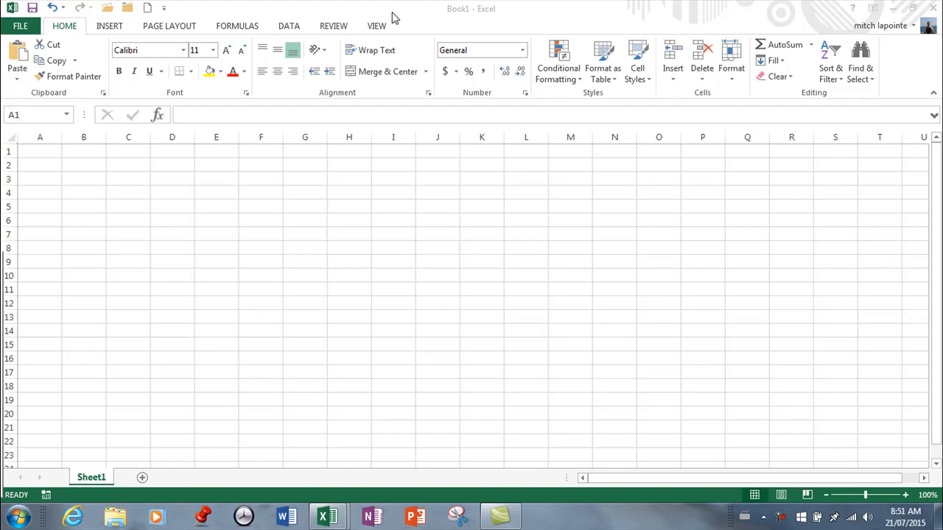
mouse_move(753, 6)
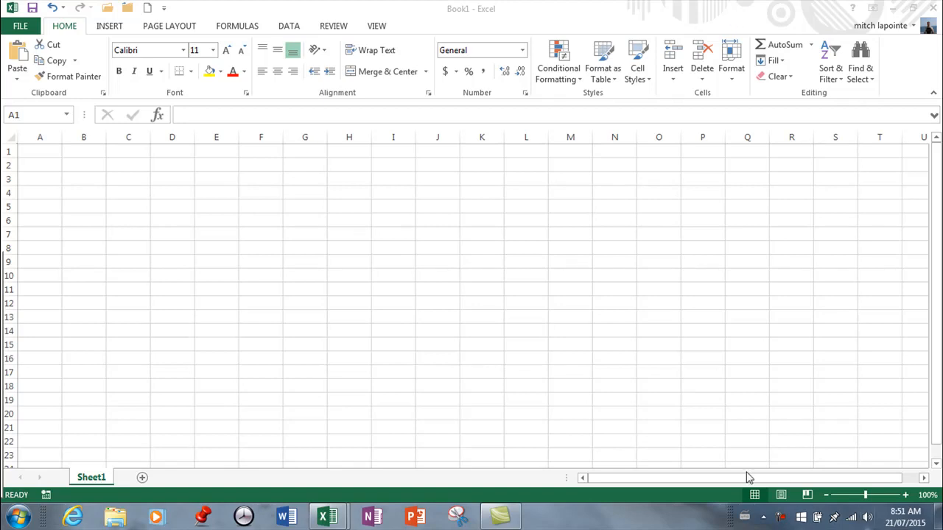
mouse_move(795, 435)
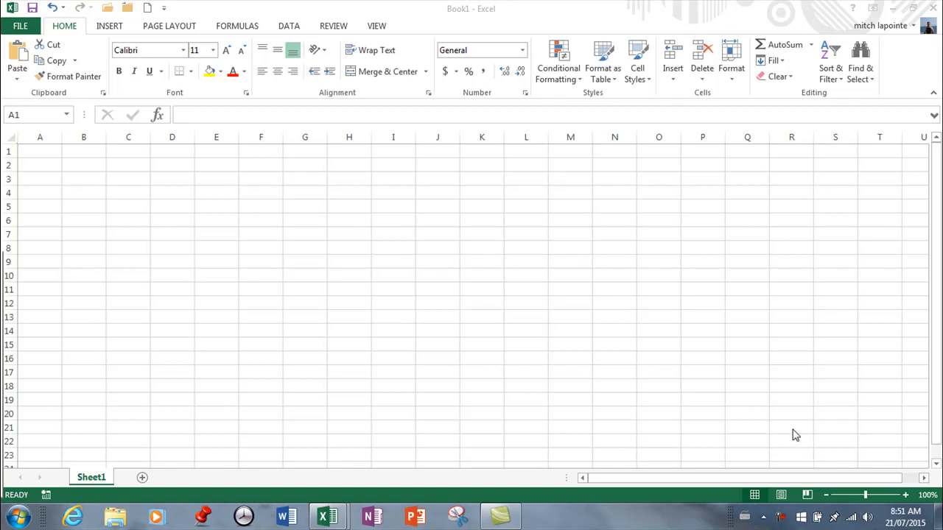
mouse_move(619, 375)
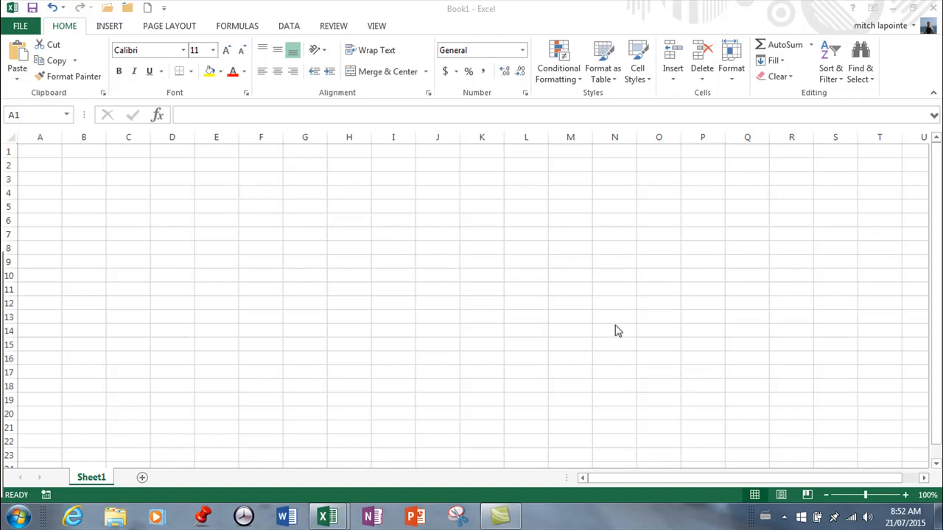
mouse_move(392, 153)
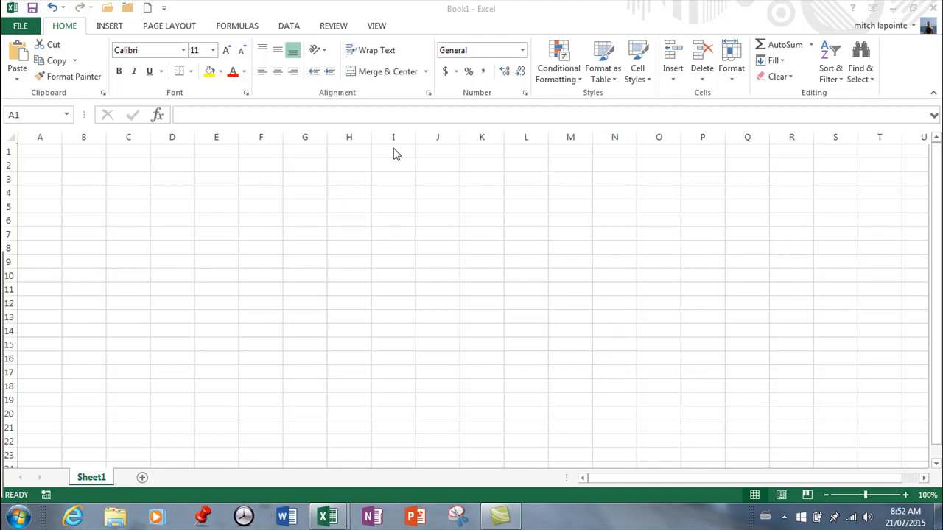
mouse_move(63, 178)
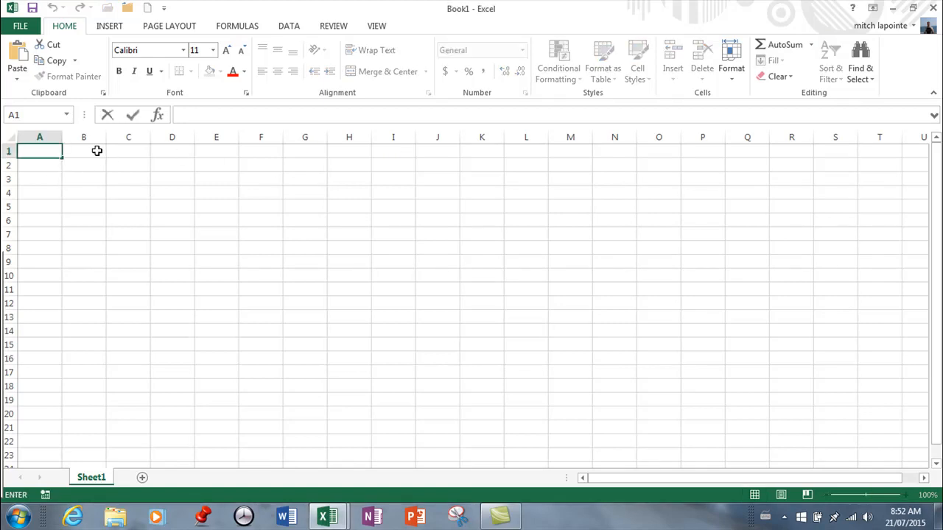
Select cells B4, E6 and C8 in turn on the sheet
click(129, 164)
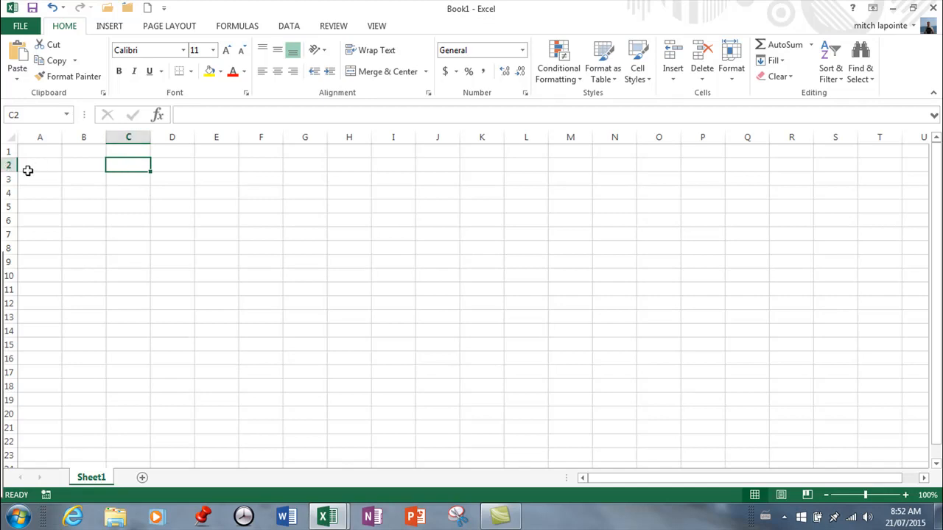
mouse_move(33, 115)
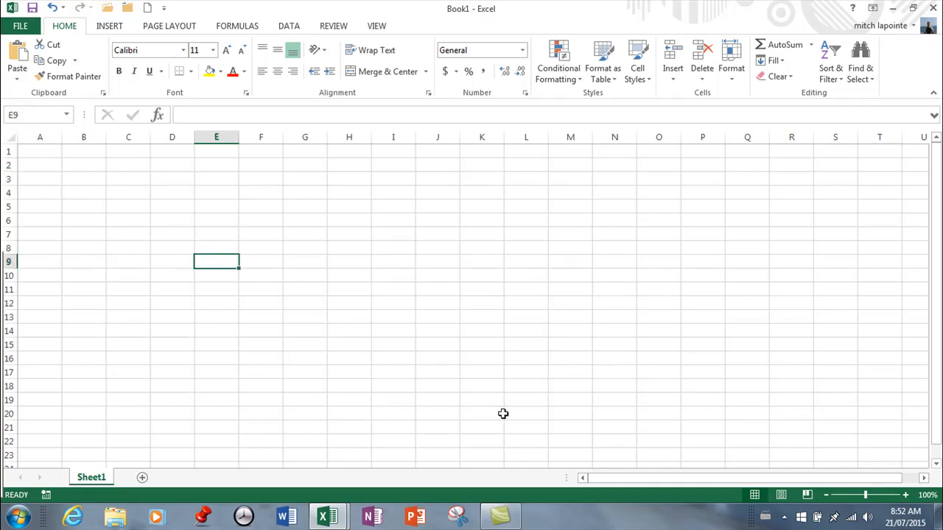
mouse_move(412, 335)
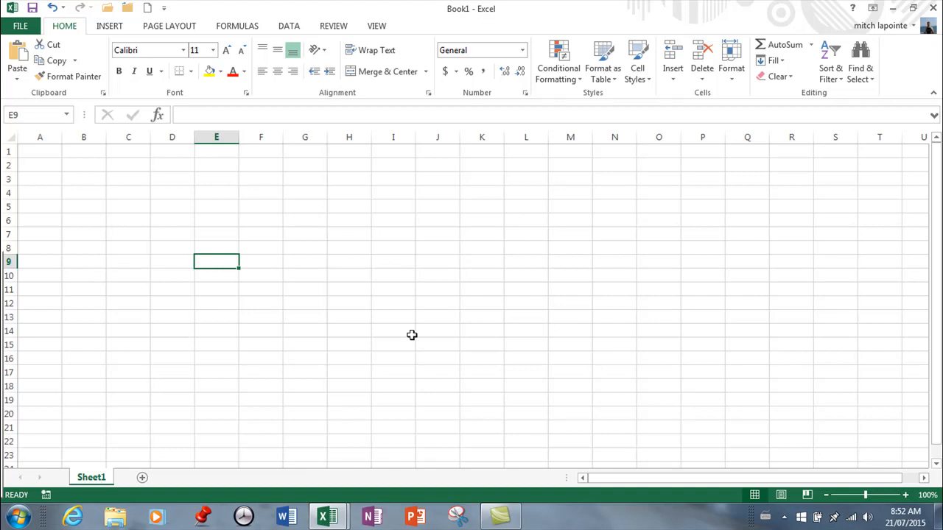
mouse_move(920, 164)
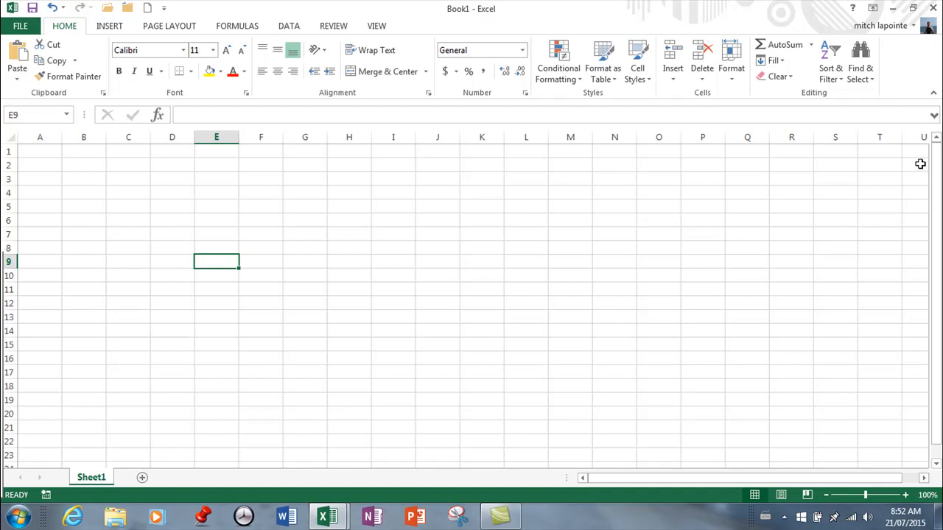
mouse_move(859, 190)
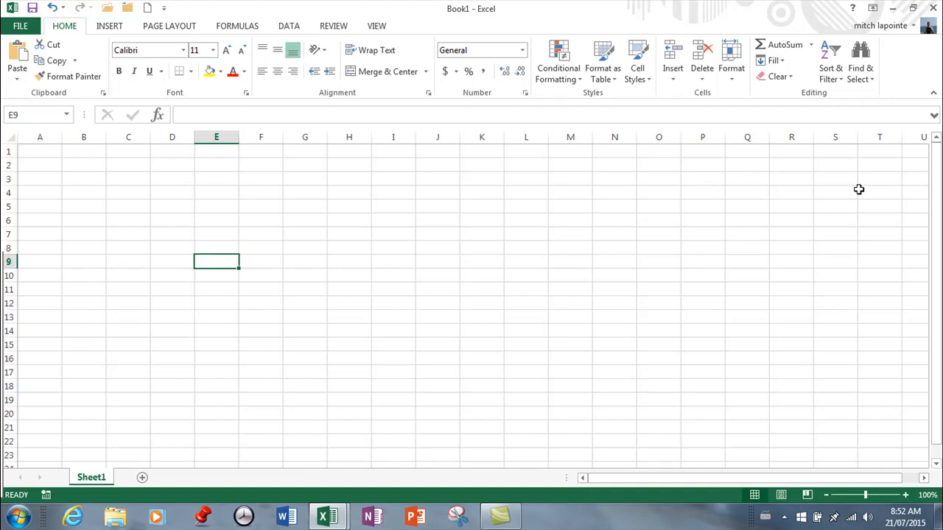
mouse_move(799, 191)
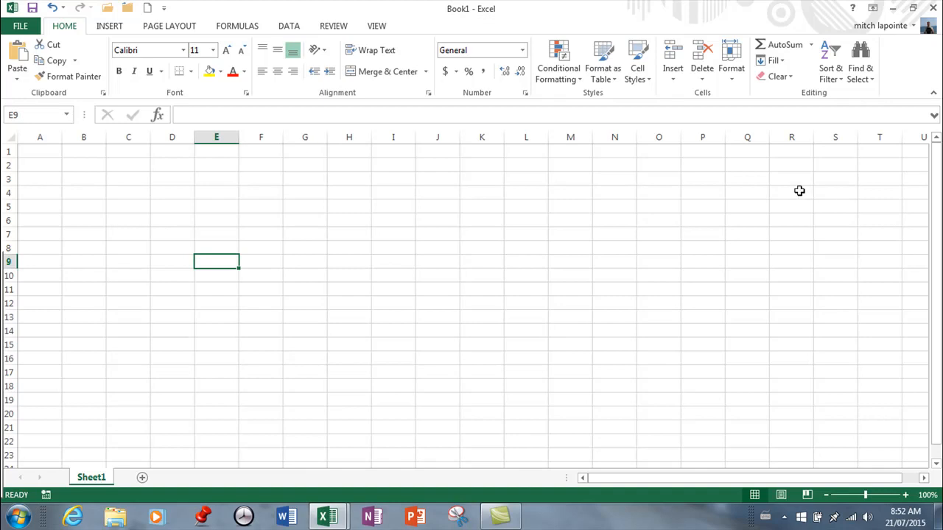
mouse_move(232, 300)
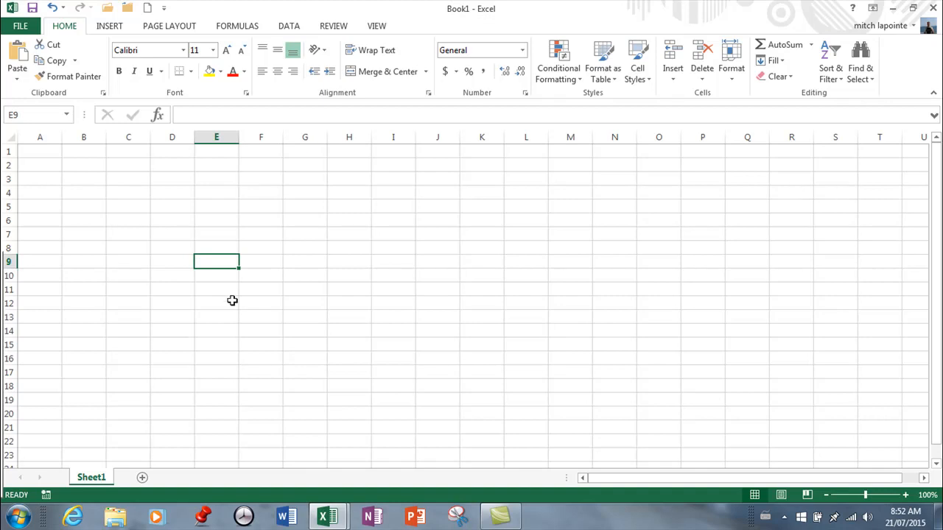
mouse_move(284, 230)
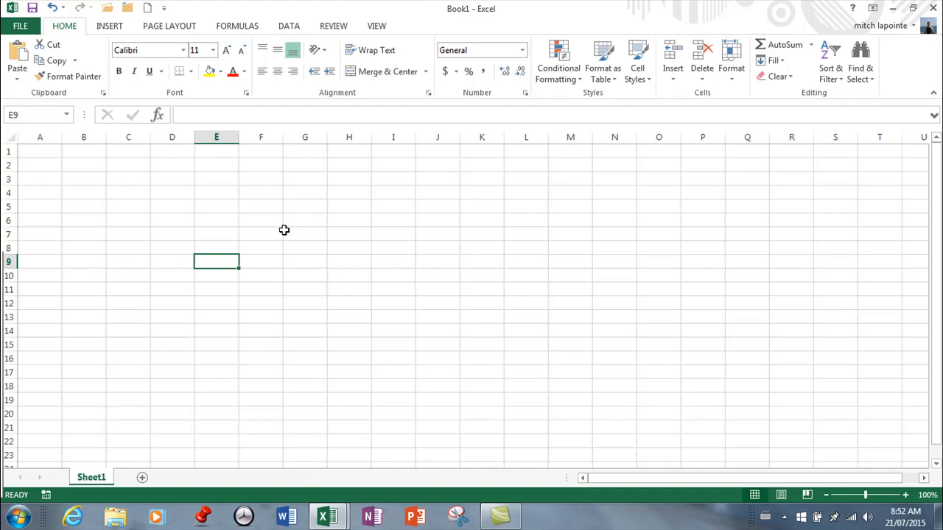
mouse_move(117, 212)
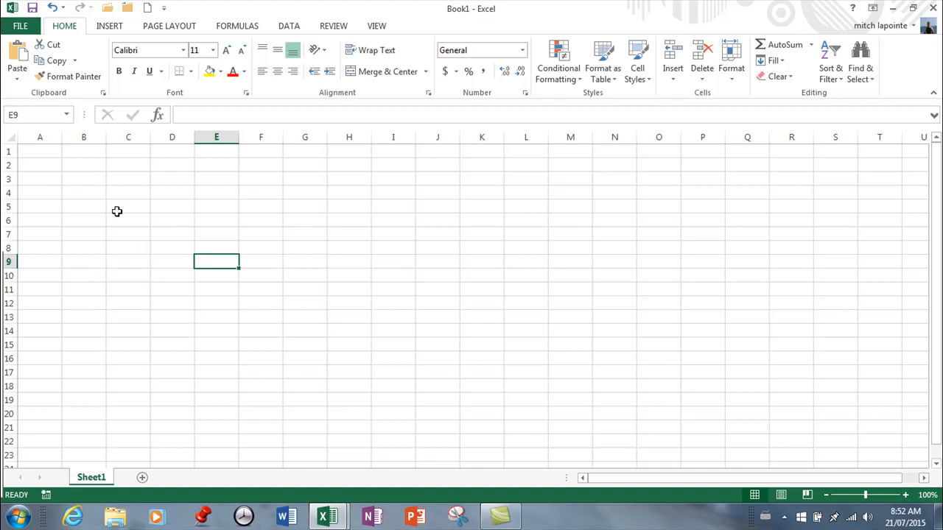
click(84, 193)
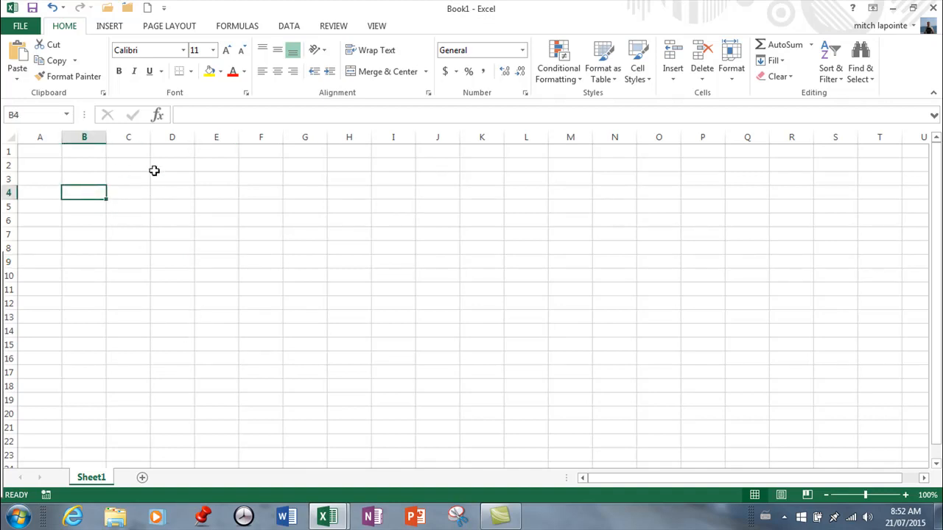
click(216, 219)
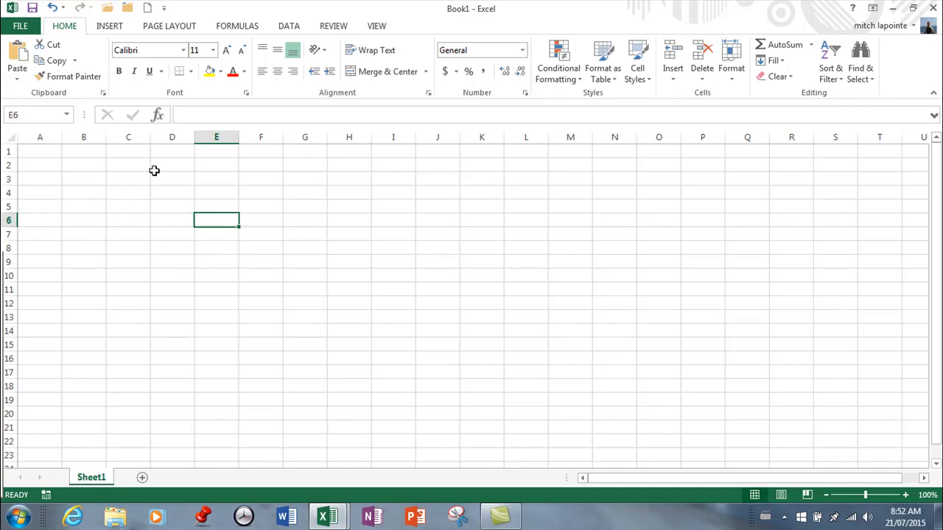
click(128, 248)
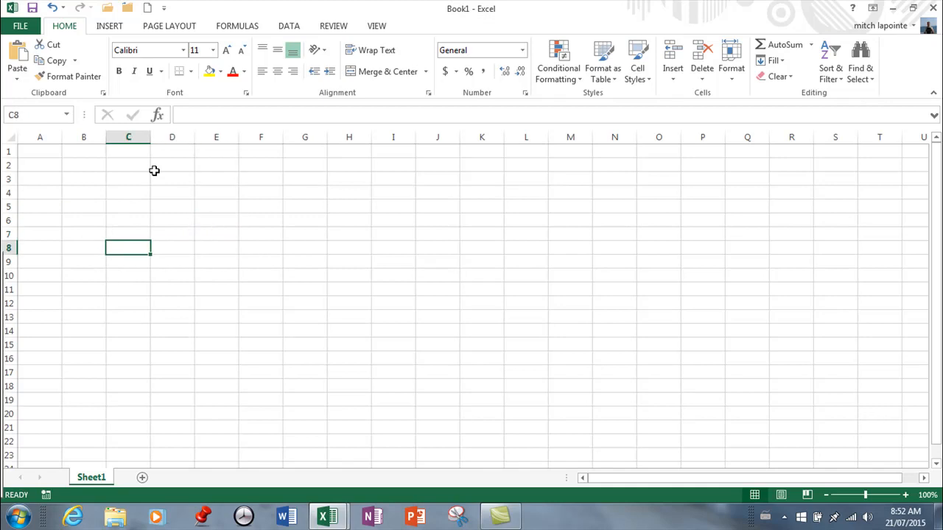
mouse_move(195, 263)
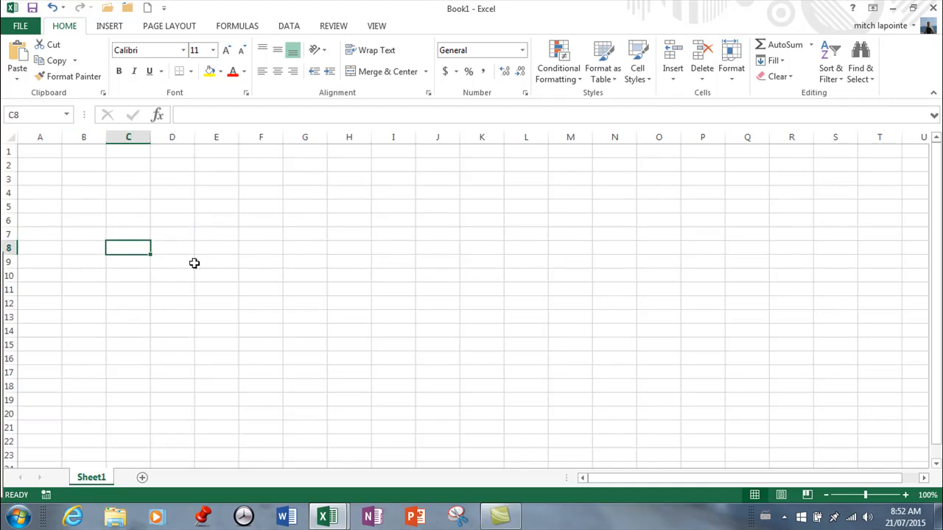
mouse_move(147, 447)
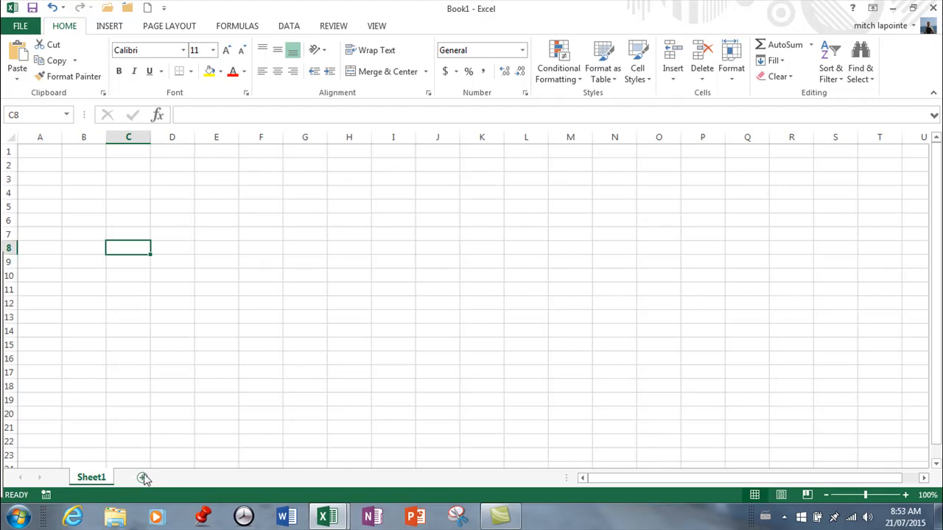
Add a new sheet, Sheet2, and switch back to Sheet1
click(144, 478)
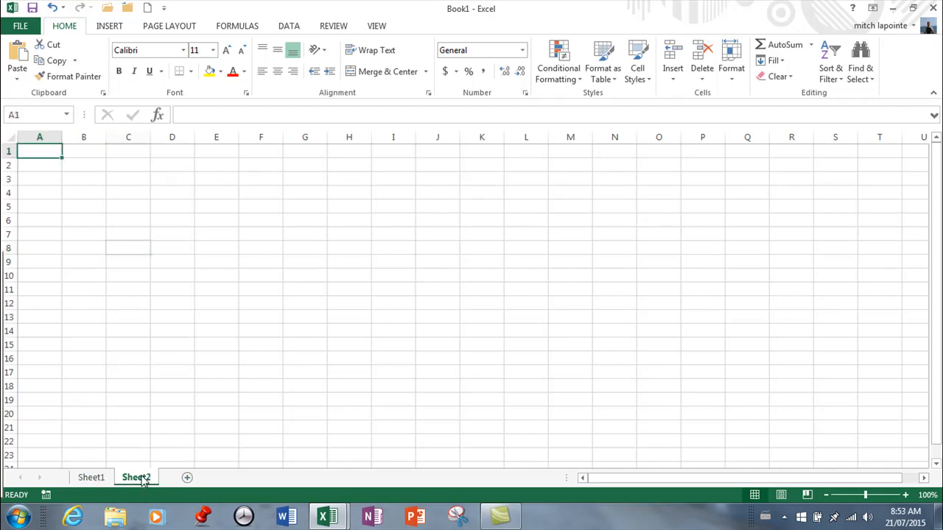
click(91, 478)
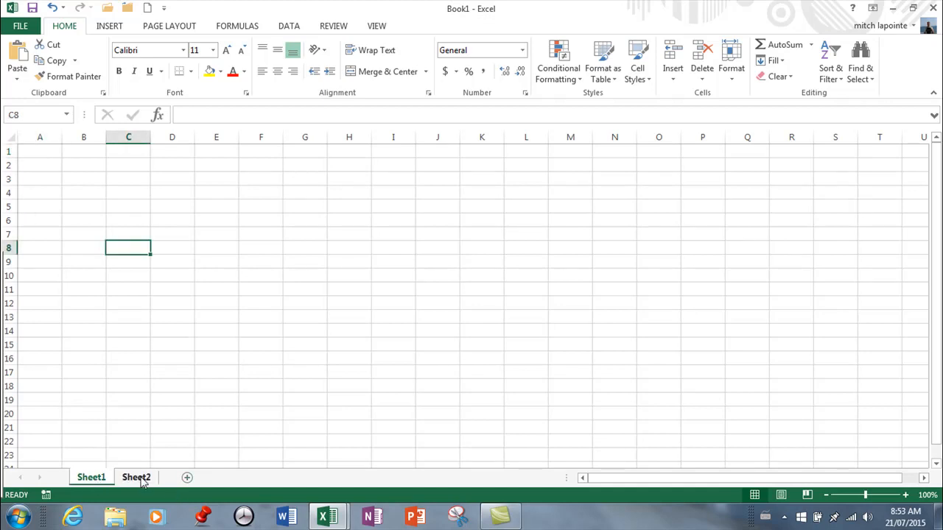
click(90, 477)
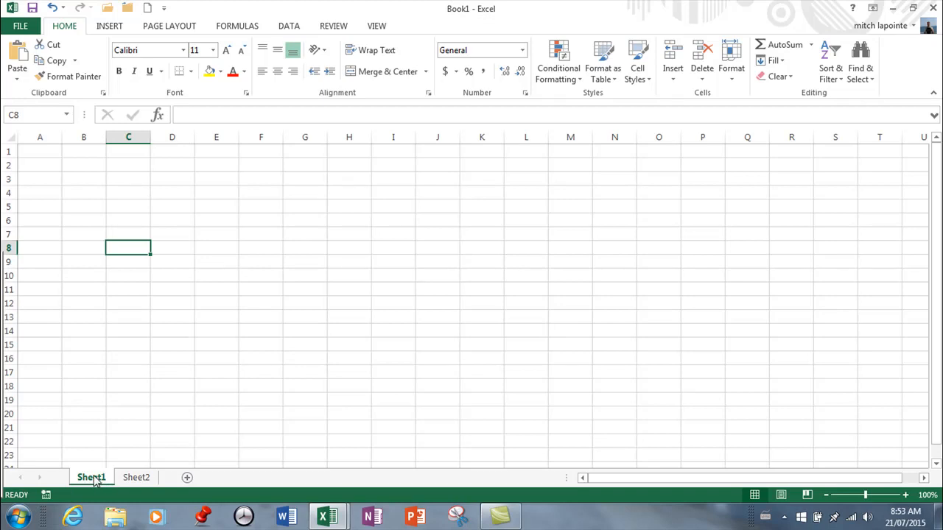
Rename the first sheet to 'newname'
right_click(91, 477)
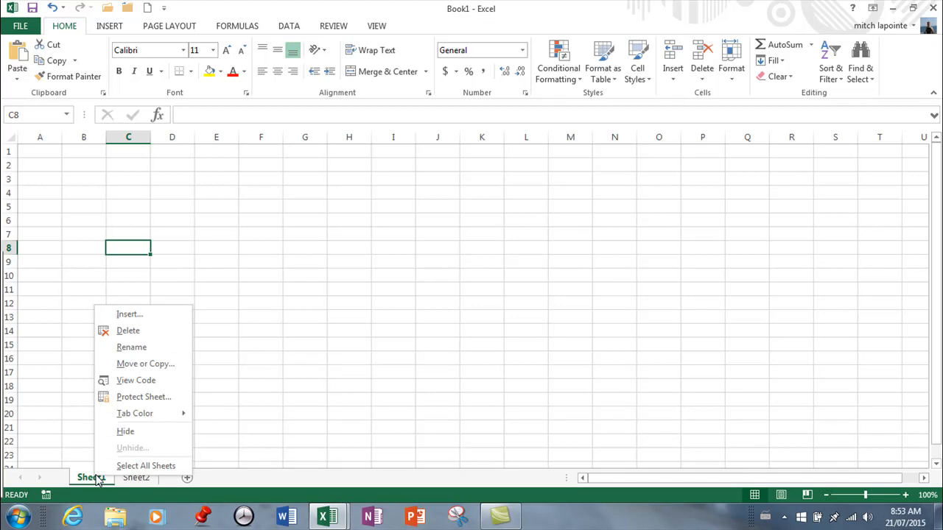
mouse_move(4, 452)
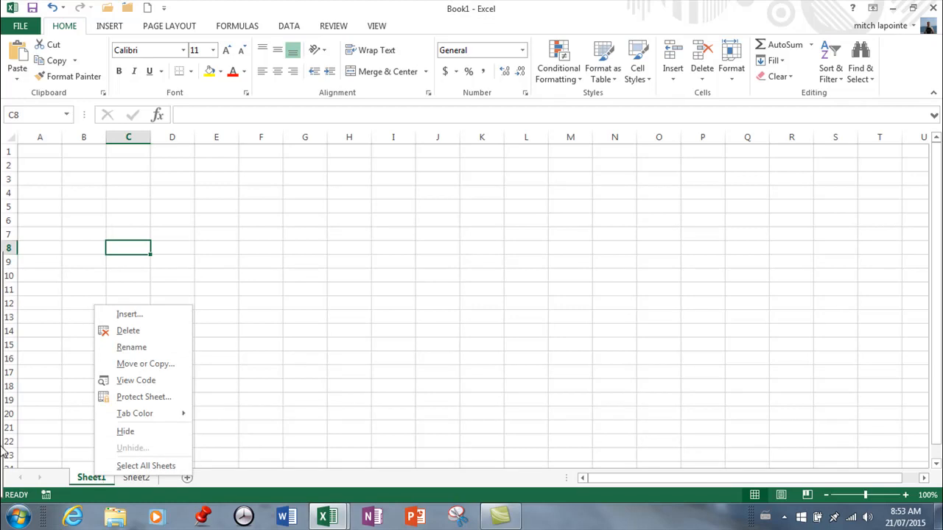
click(139, 350)
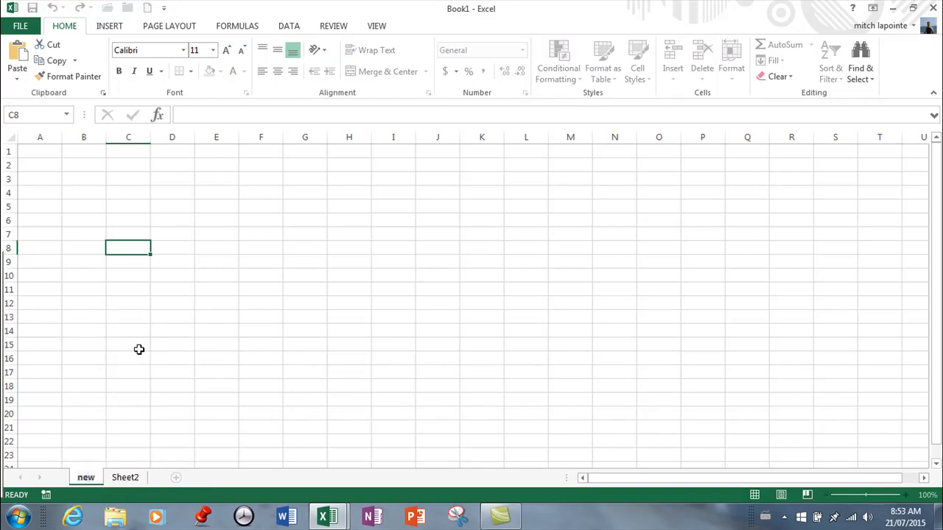
text(newname)
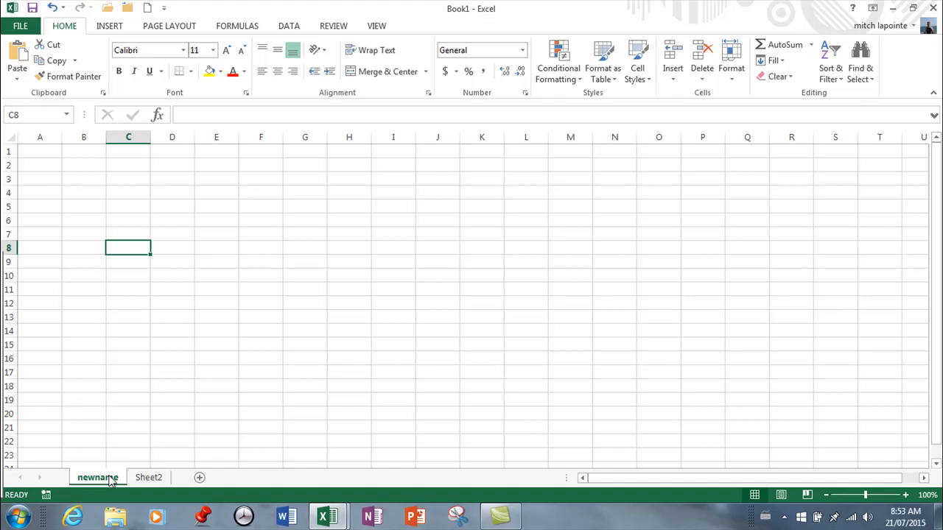
Use Select All Sheets on the newname tab to group newname and Sheet2
right_click(97, 478)
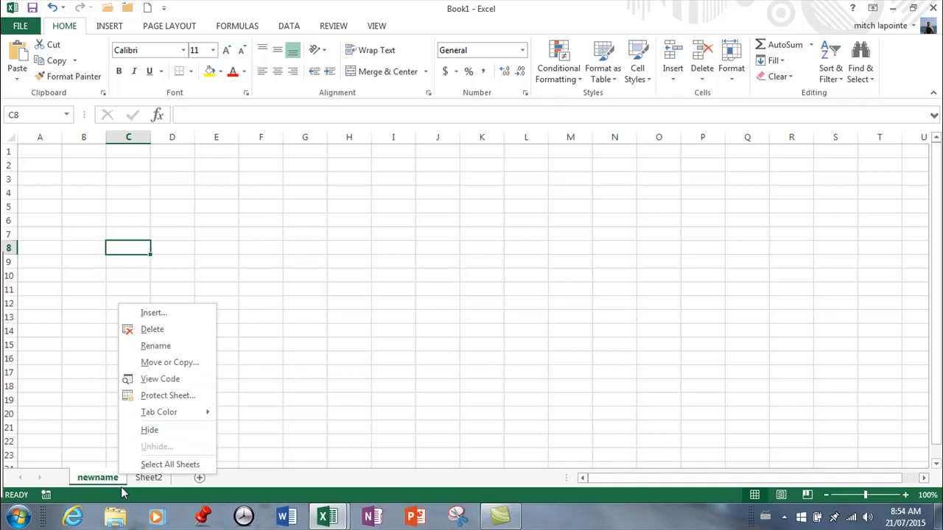
mouse_move(167, 395)
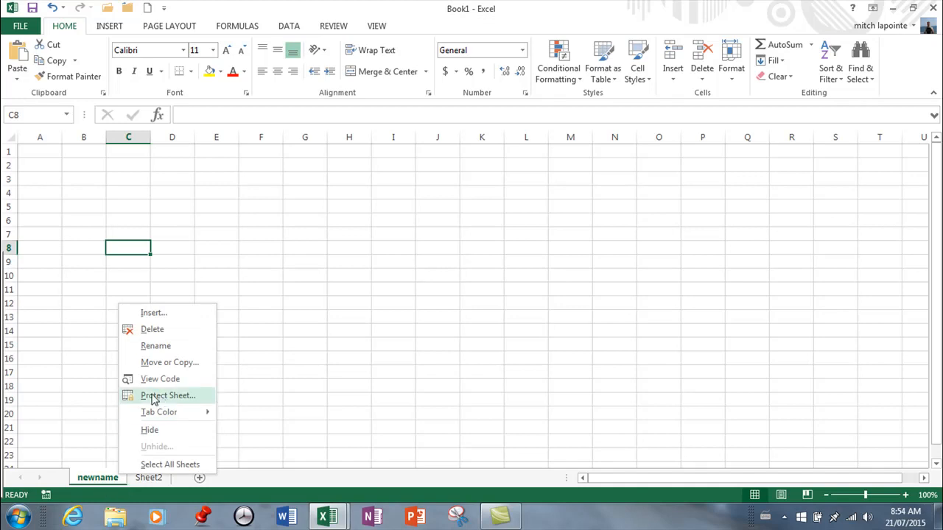
mouse_move(138, 398)
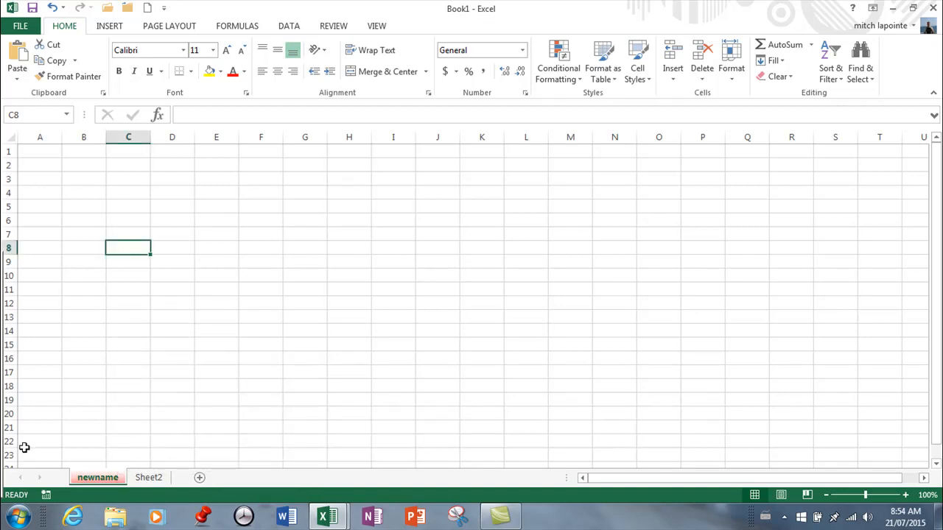
right_click(97, 478)
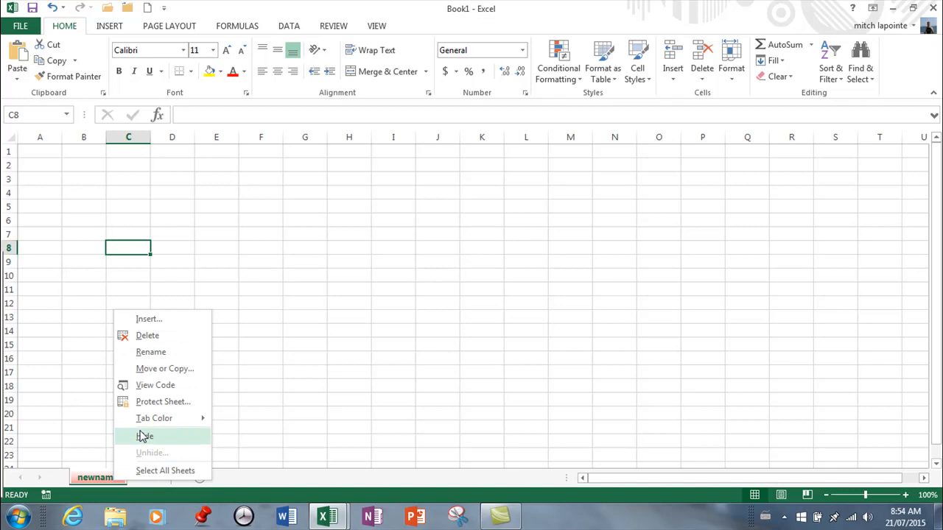
mouse_move(162, 470)
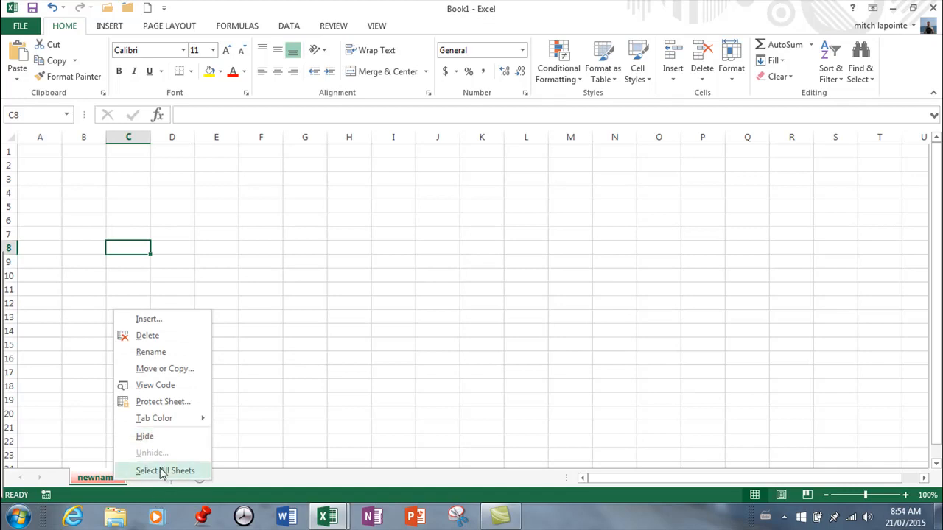
click(165, 471)
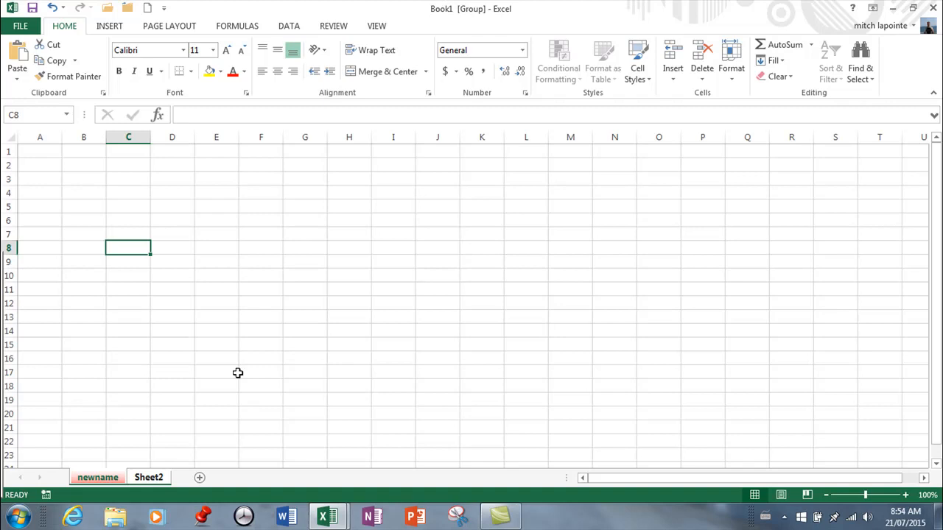
Add Sheet3 and group it with Sheet2
click(216, 413)
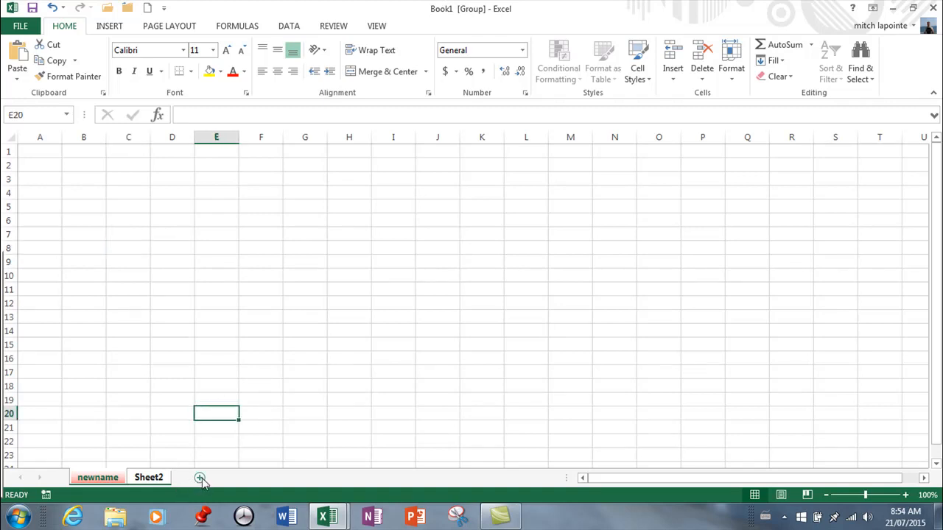
click(200, 477)
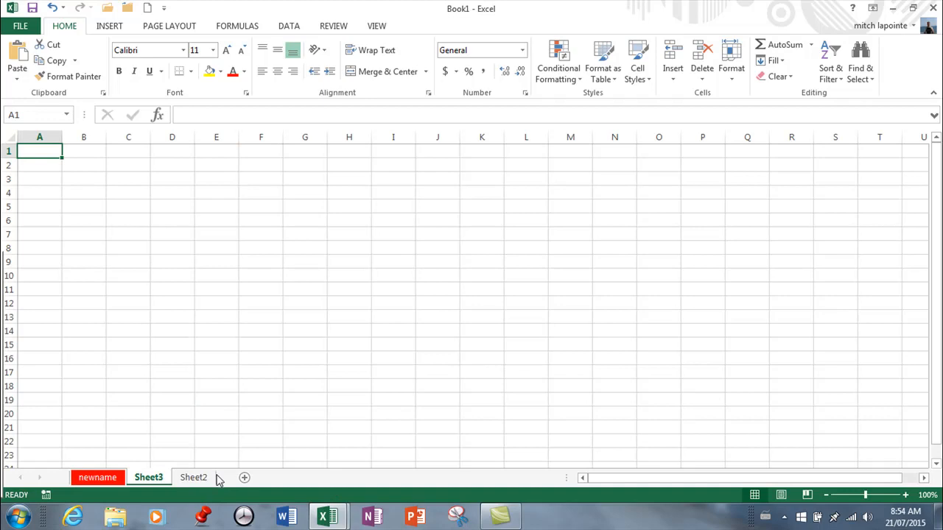
click(193, 477)
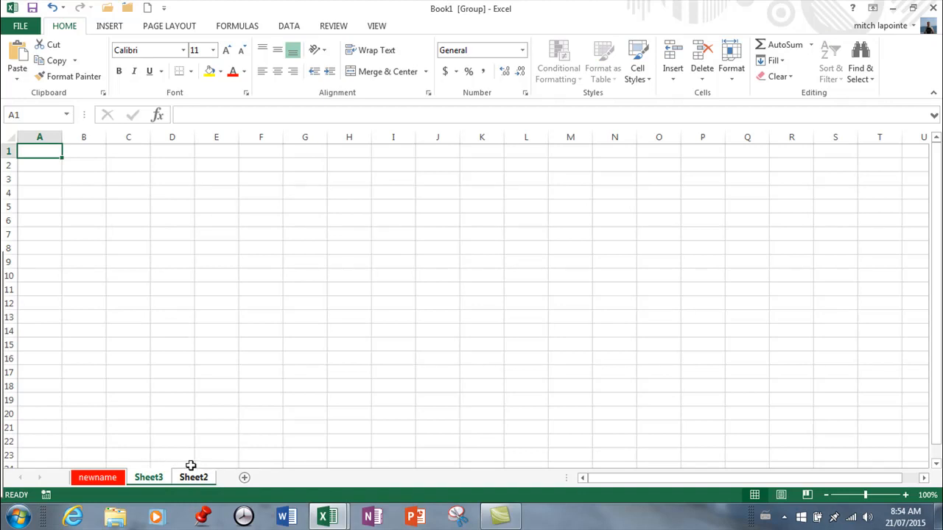
mouse_move(218, 476)
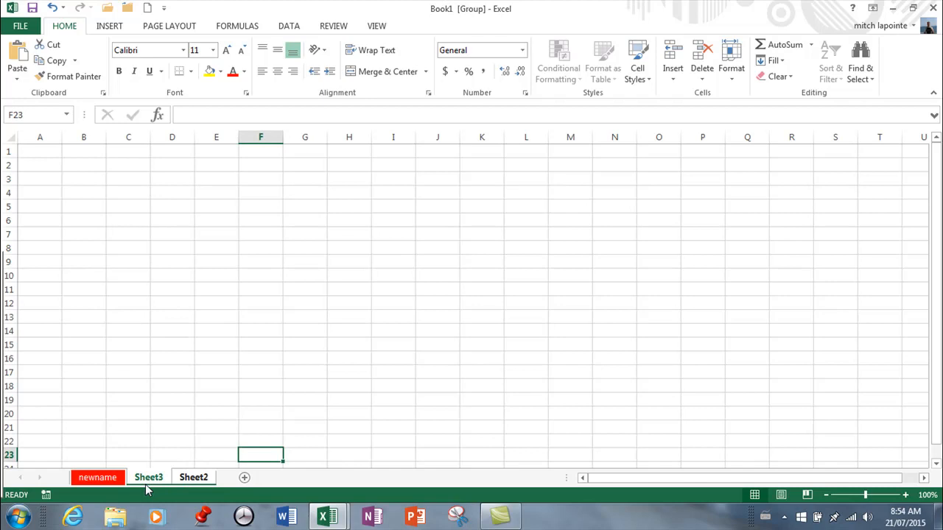
mouse_move(212, 477)
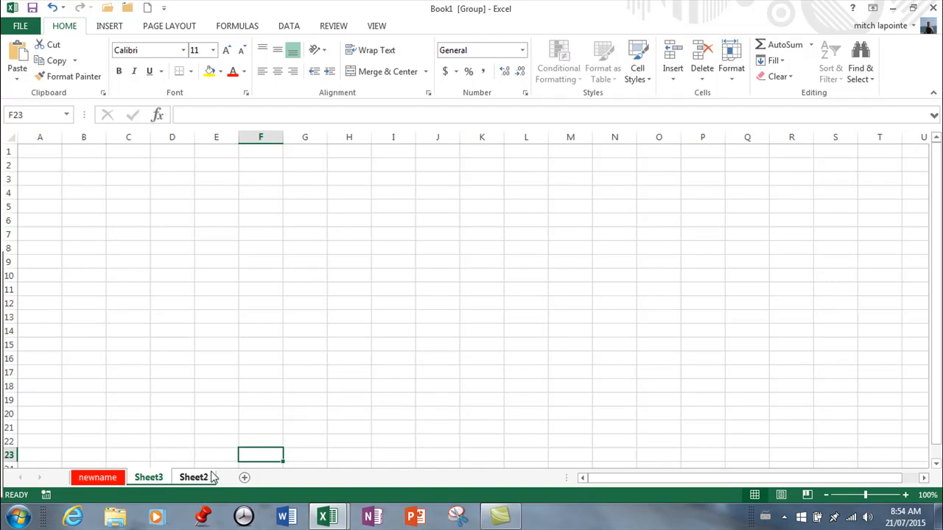
Regroup the tabs so only newname and Sheet2 are grouped
click(148, 477)
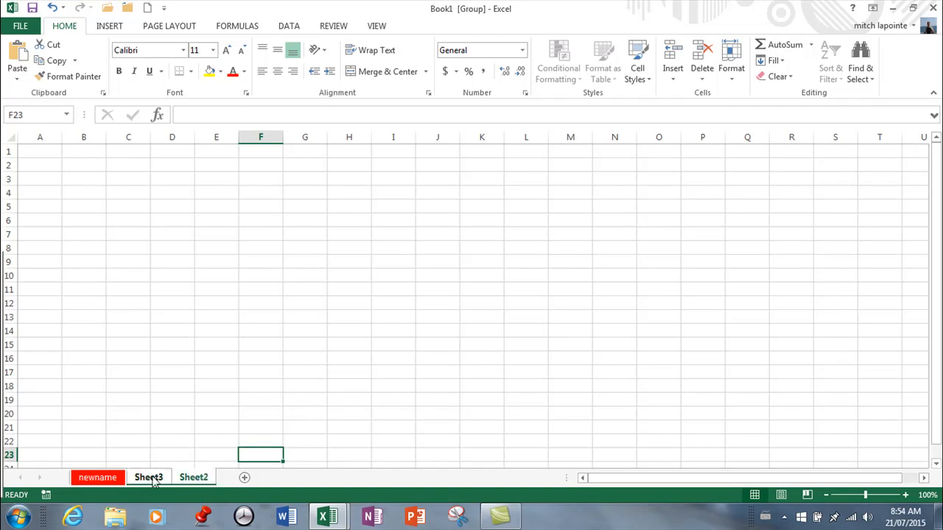
click(97, 477)
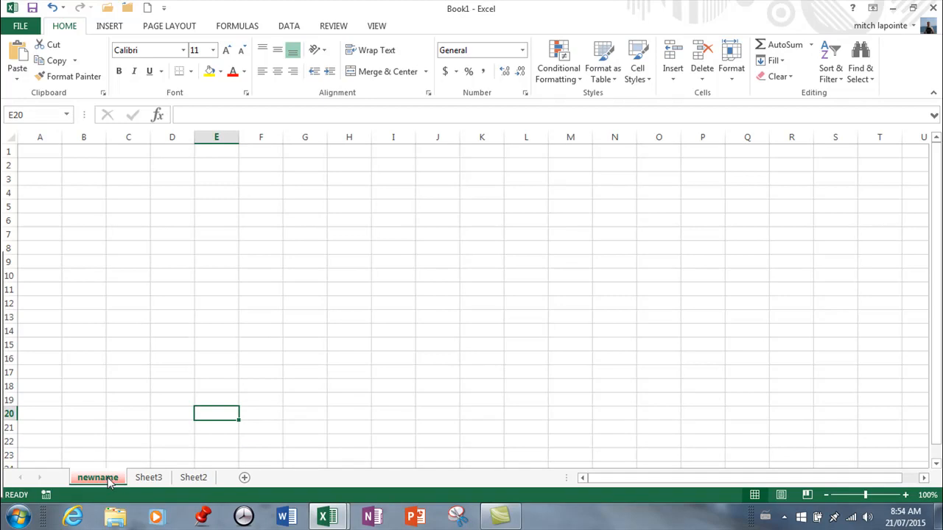
click(193, 477)
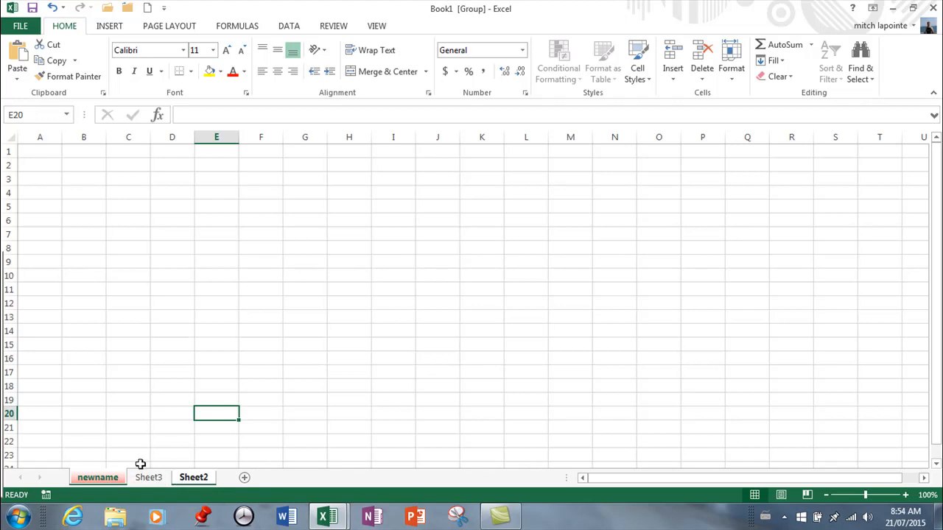
mouse_move(157, 460)
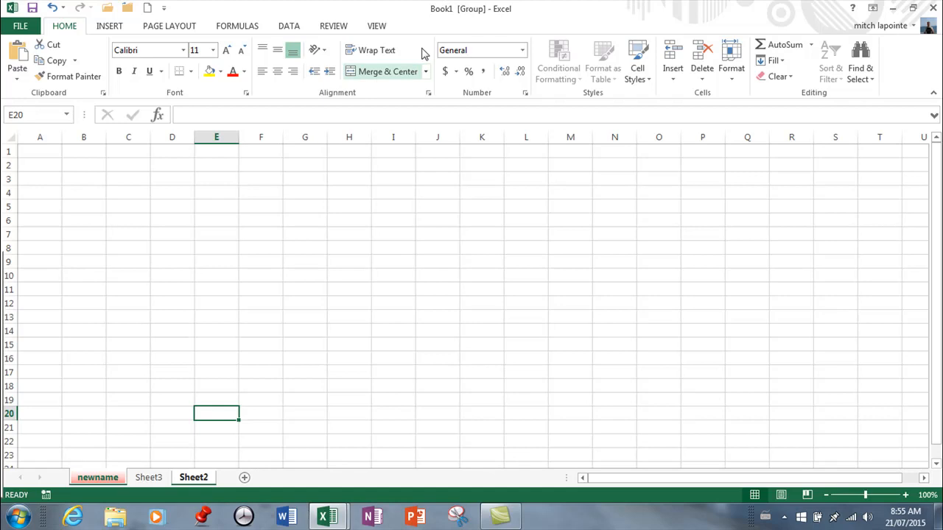
mouse_move(471, 16)
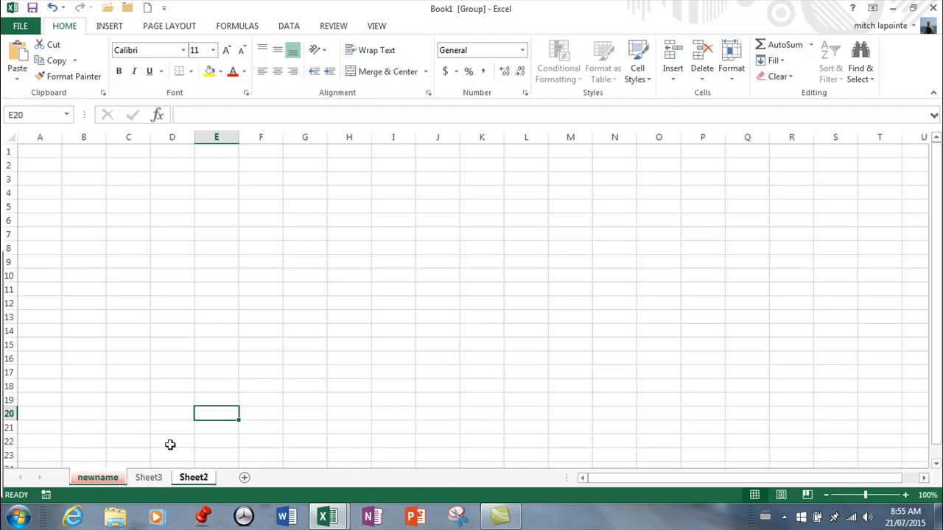
mouse_move(168, 439)
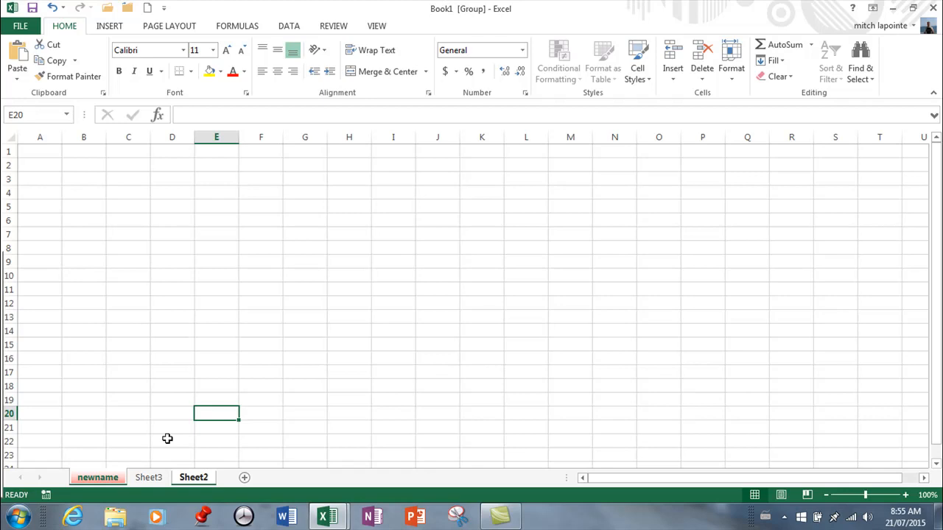
mouse_move(231, 479)
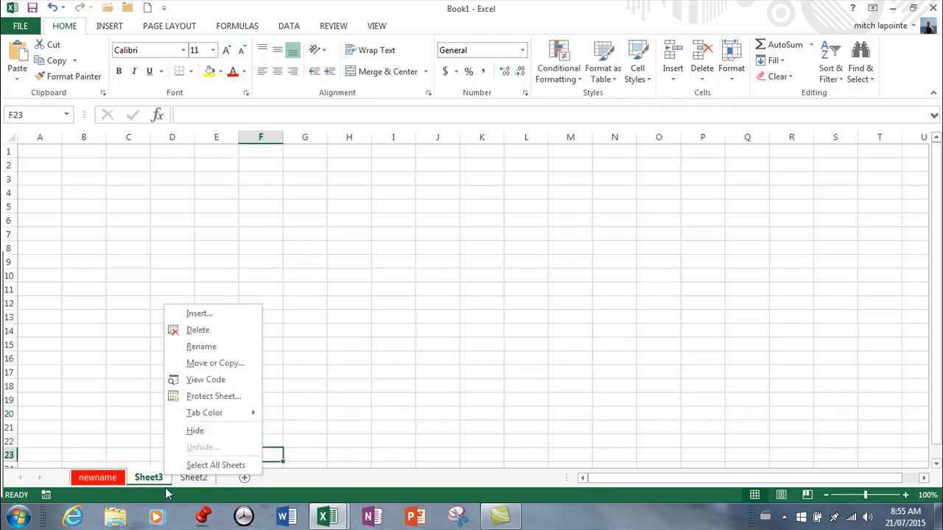
Delete Sheet3 and Sheet2, add Sheet4, and copy newname as newname (2)
click(197, 329)
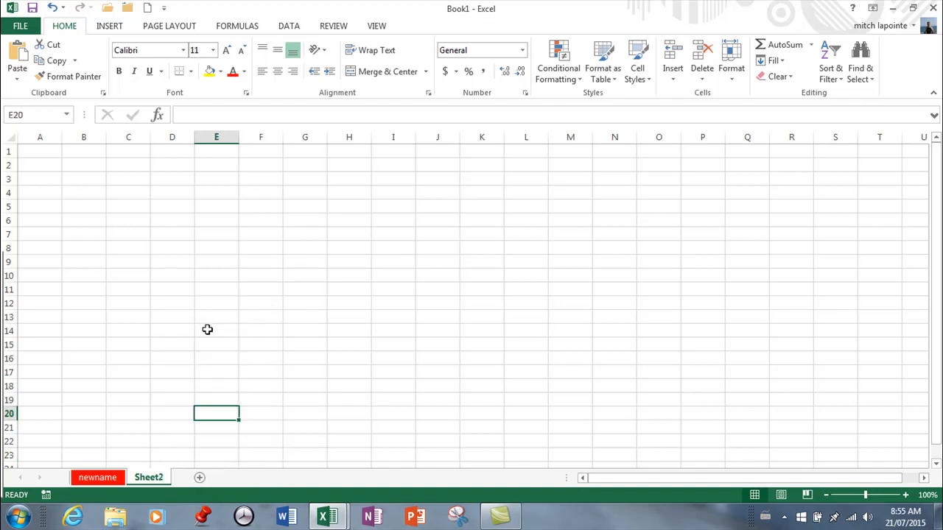
right_click(148, 477)
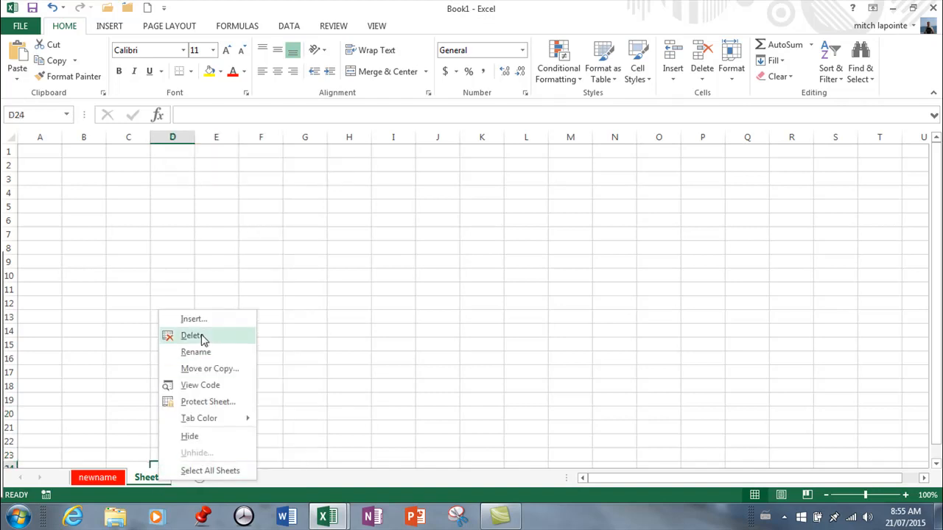
click(192, 335)
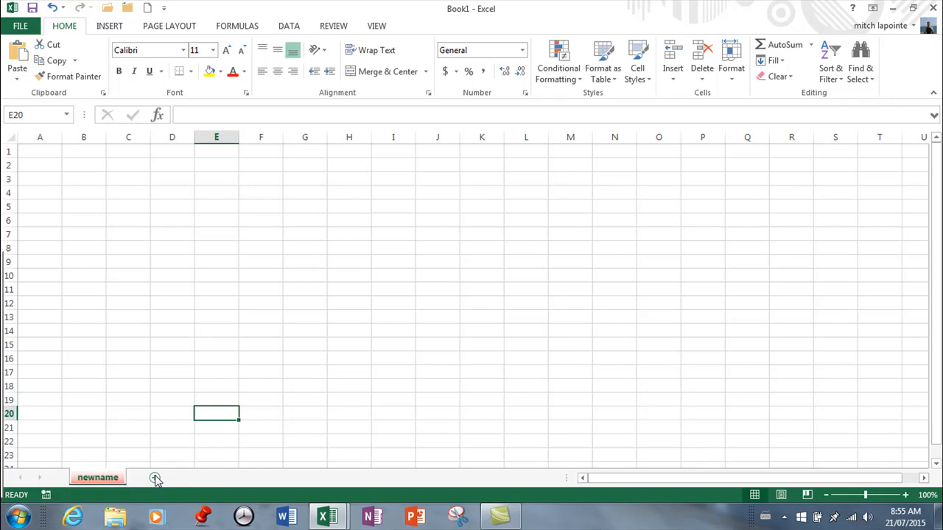
click(155, 478)
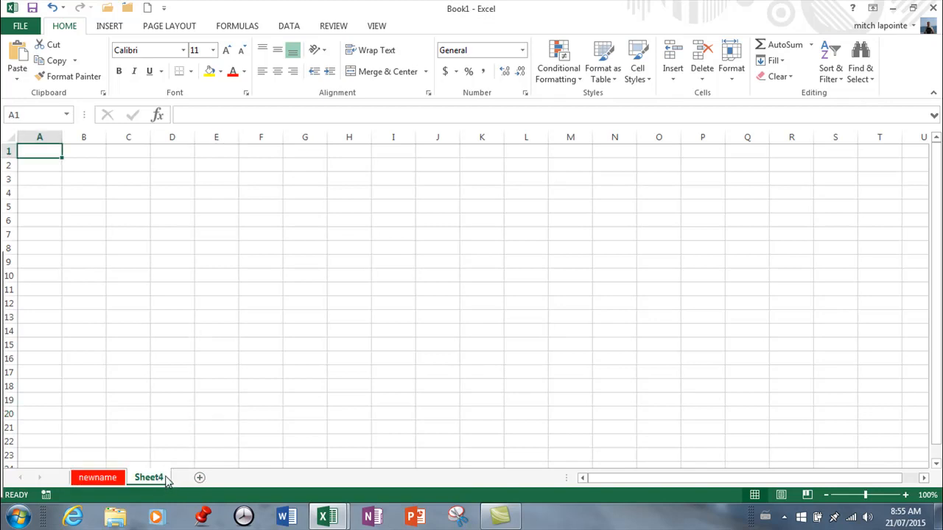
click(98, 477)
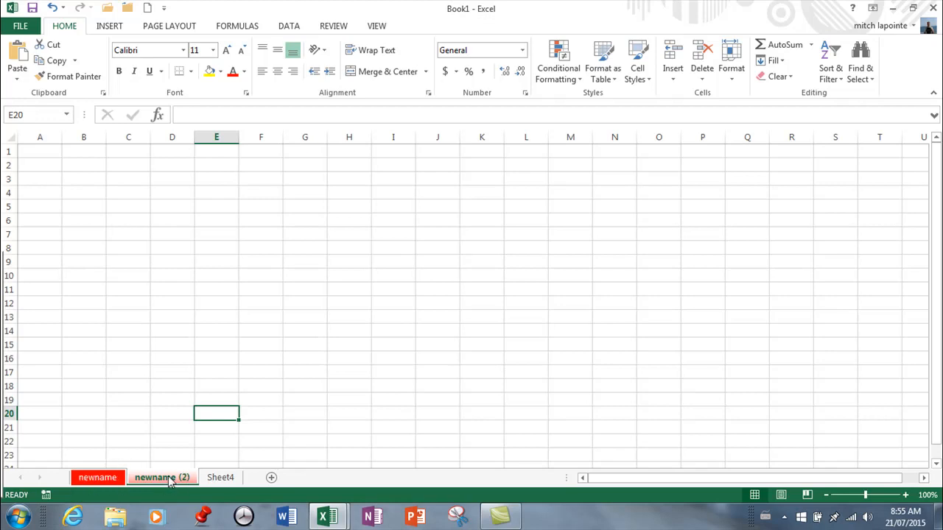
mouse_move(174, 478)
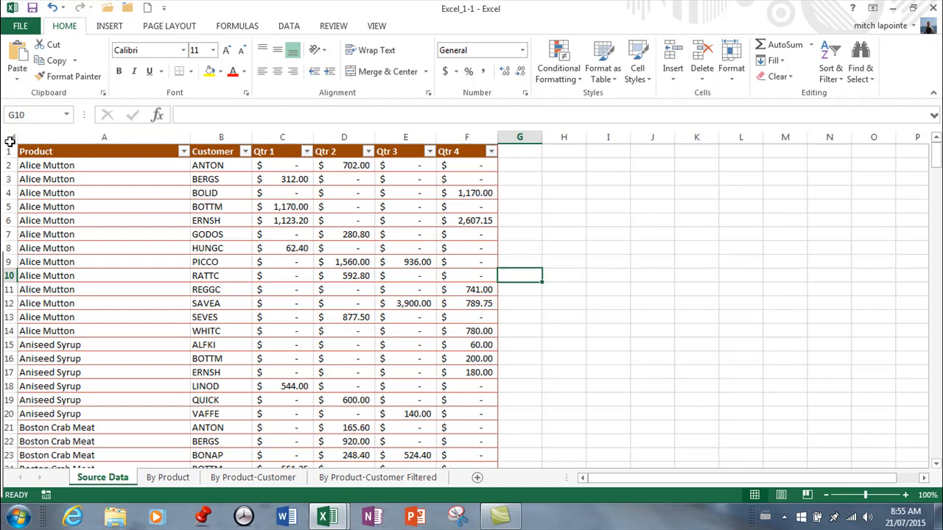
In Excel_1-1, select column A, row 1, A2:B278 and B4:F4, then return to Book1
click(12, 138)
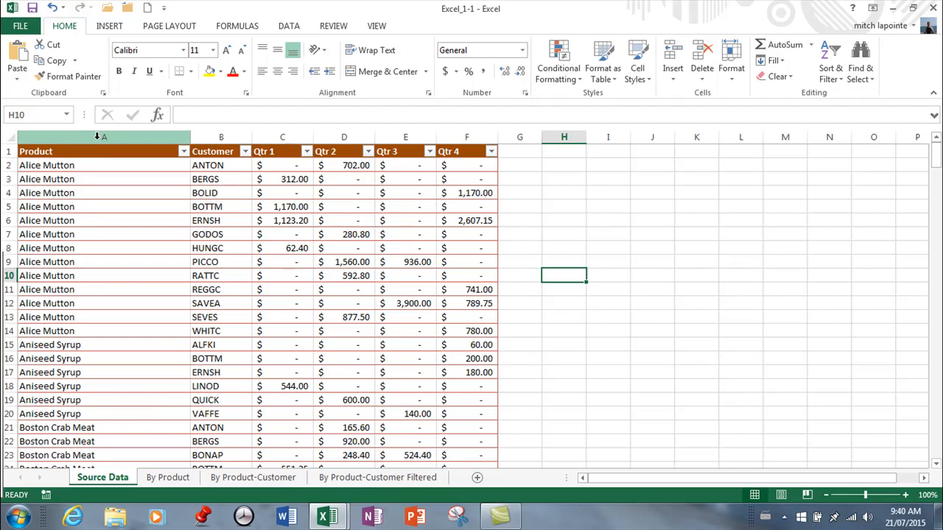
click(103, 137)
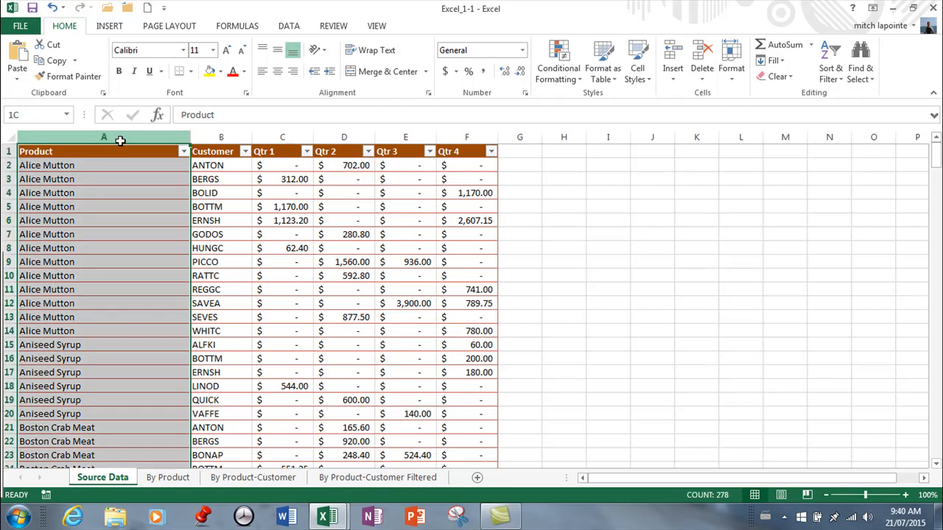
click(103, 137)
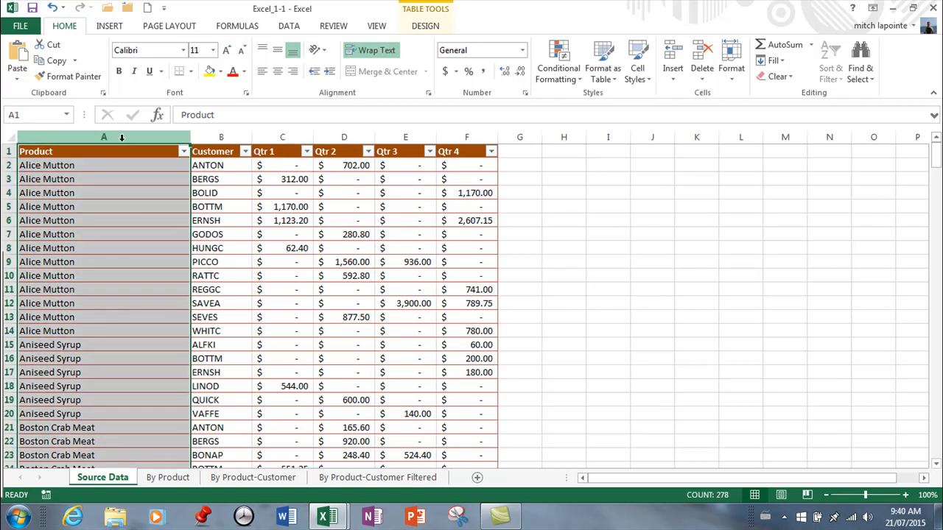
drag(220, 136, 448, 137)
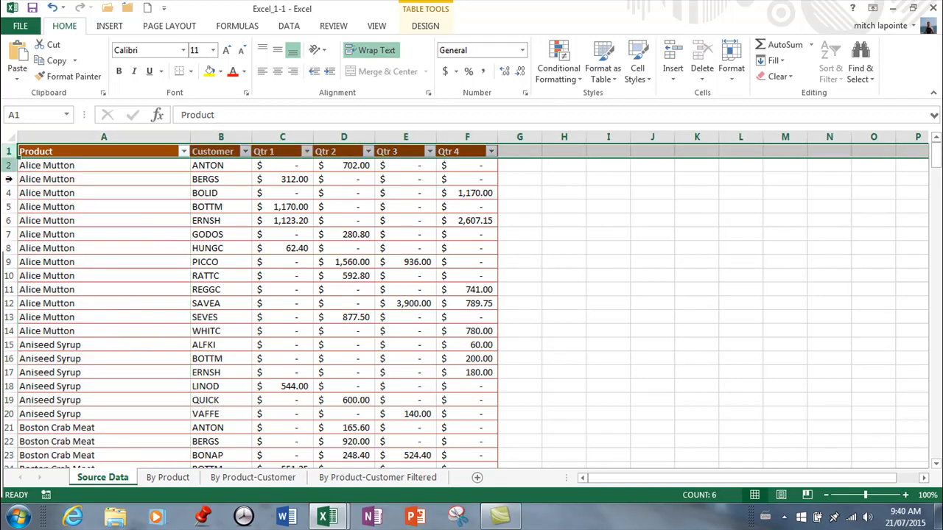
click(103, 206)
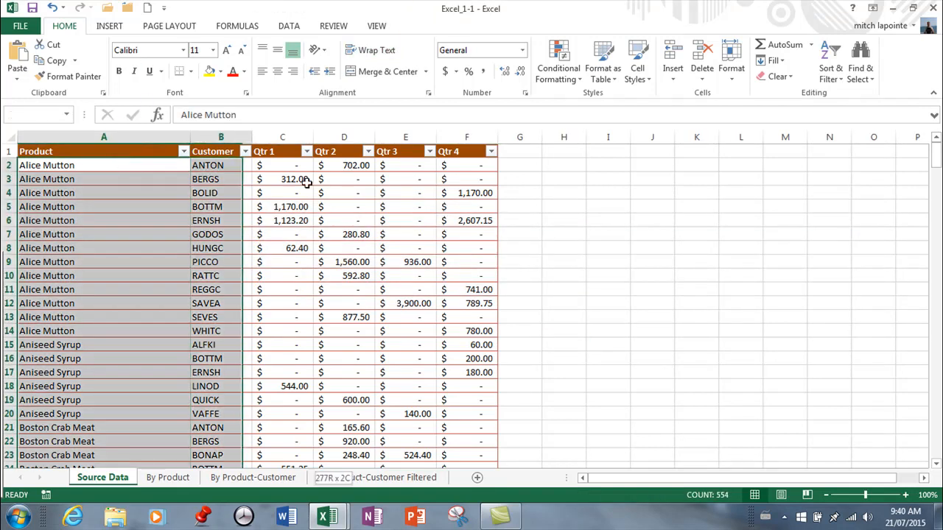
click(220, 192)
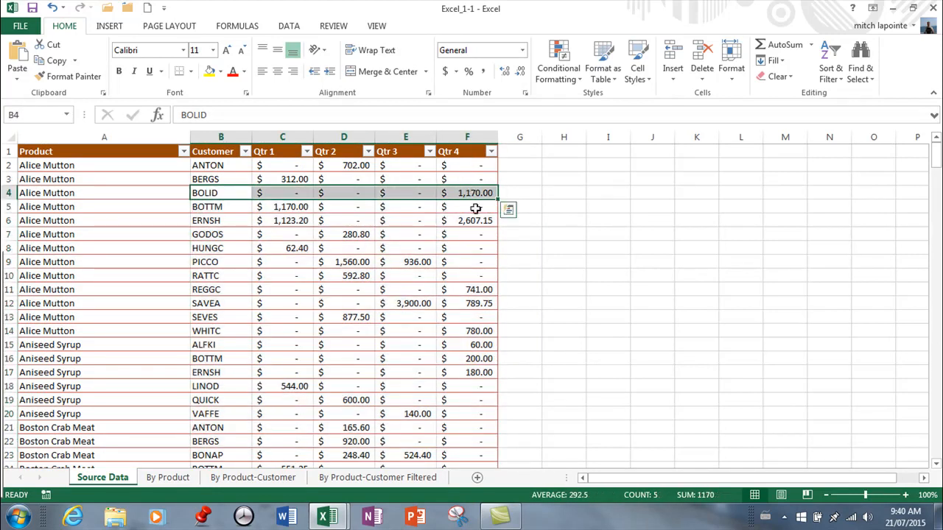
click(519, 220)
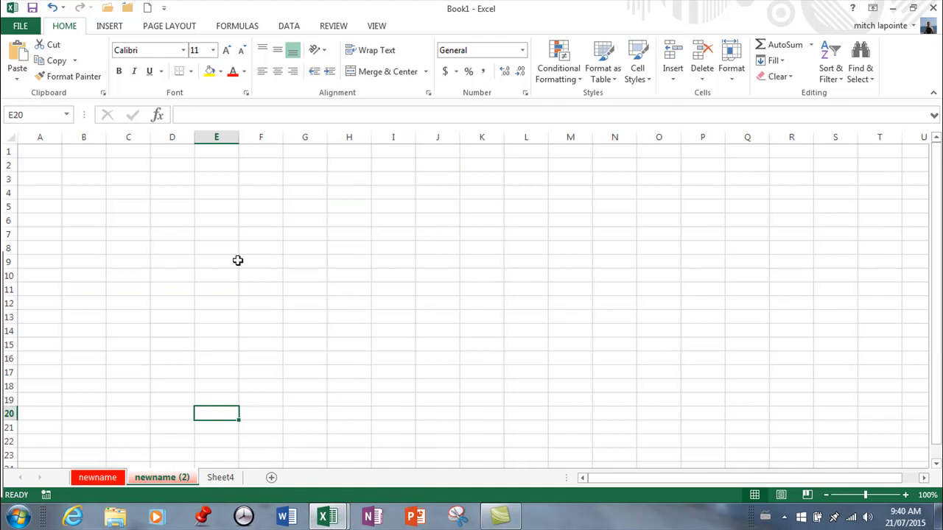
Enter headings 'word' in E4 and 'label' in F4, correcting the misspelling
click(215, 192)
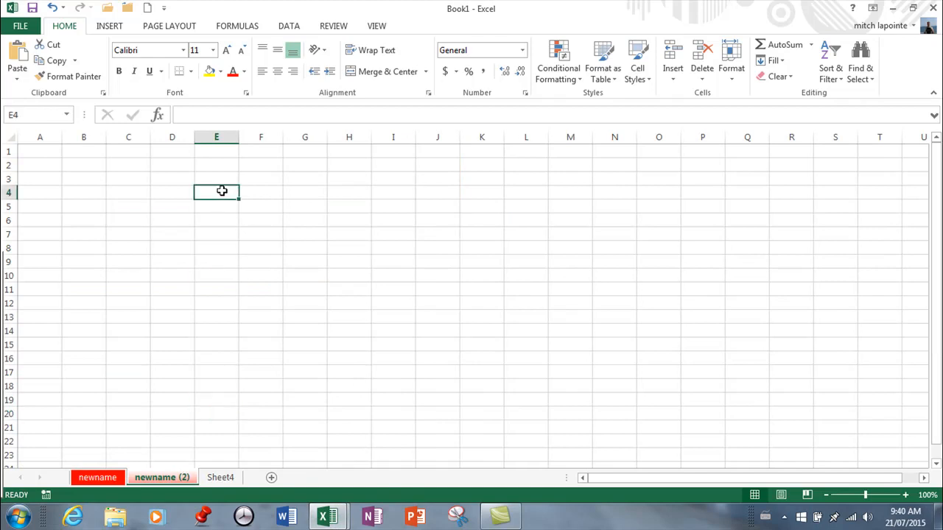
text(word)
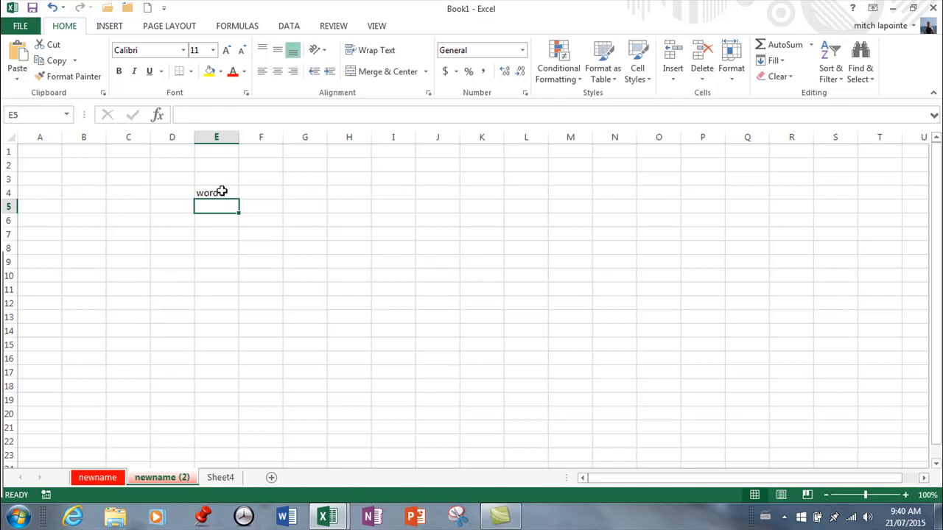
click(216, 192)
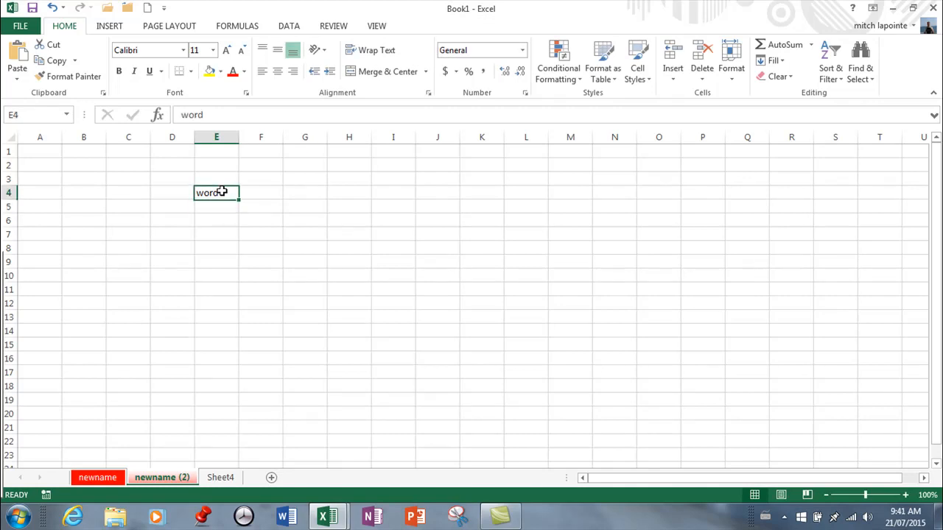
text(lable)
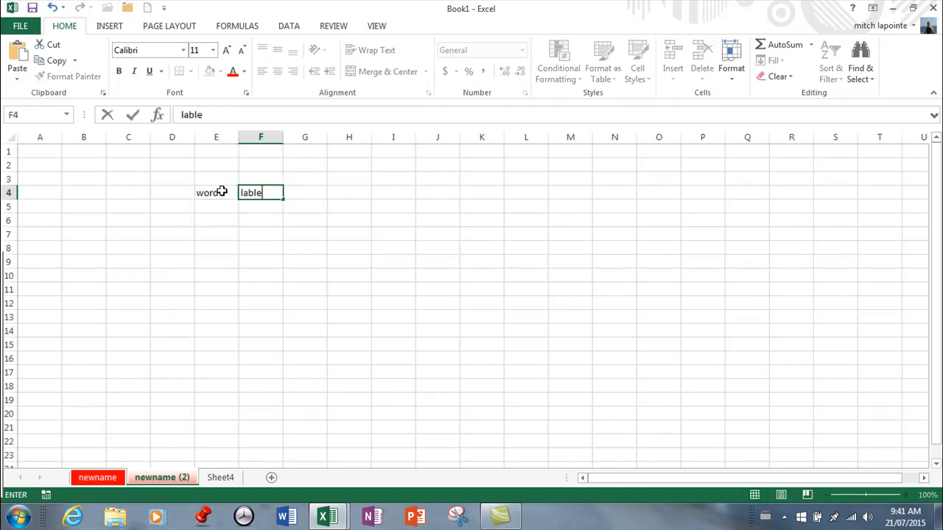
key(BackSpace)
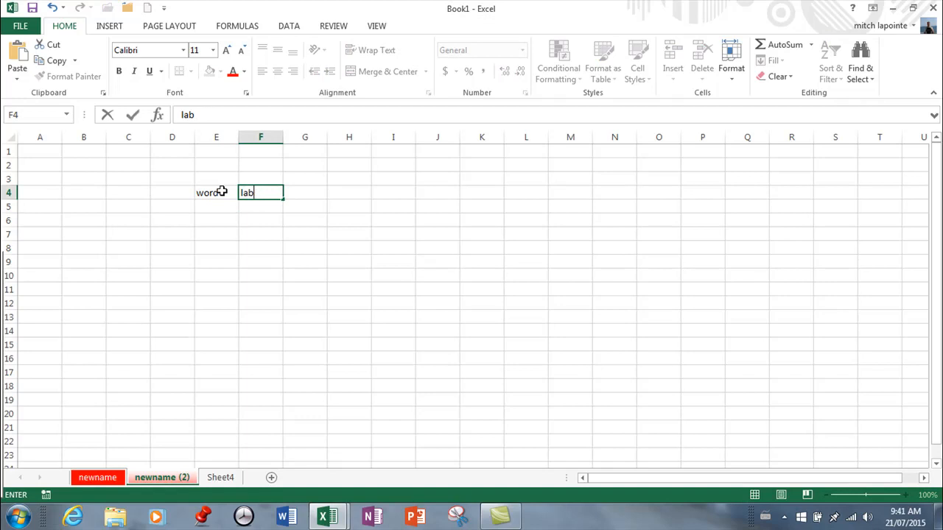
key(Enter)
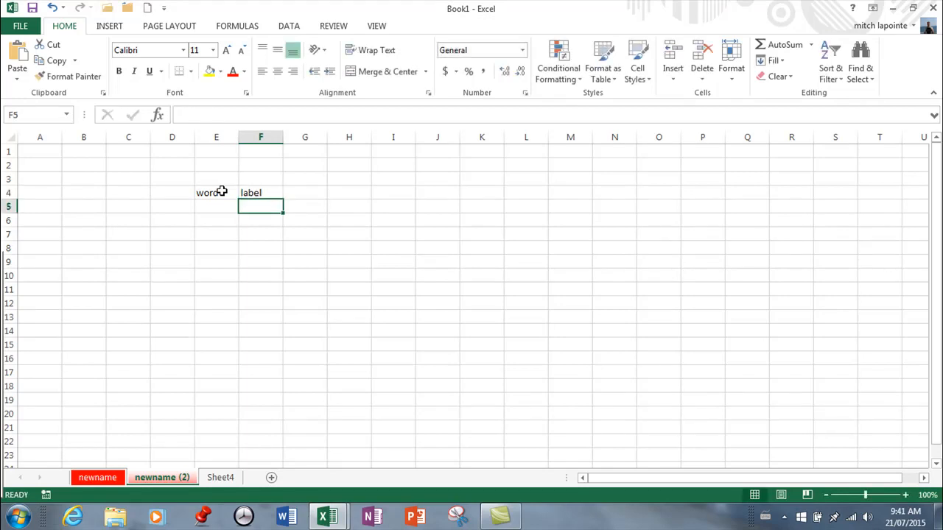
Enter 22 in E5 and 44 in F5, and sum them in E6 with =E5+F5
click(216, 206)
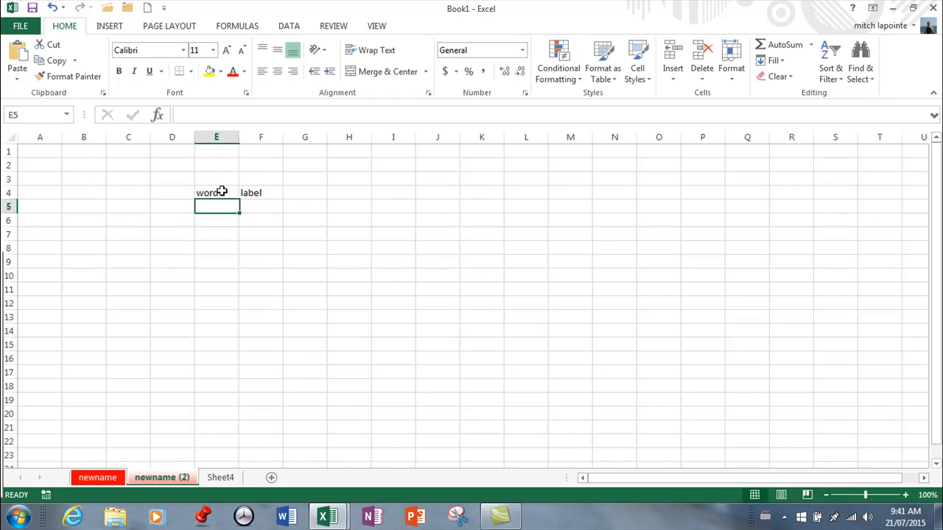
text(22)
click(261, 206)
text(44)
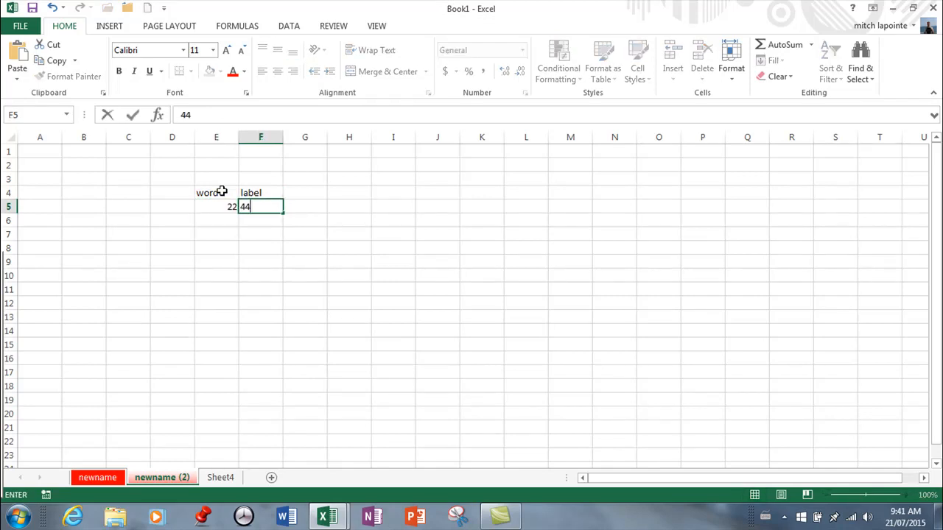
key(enter)
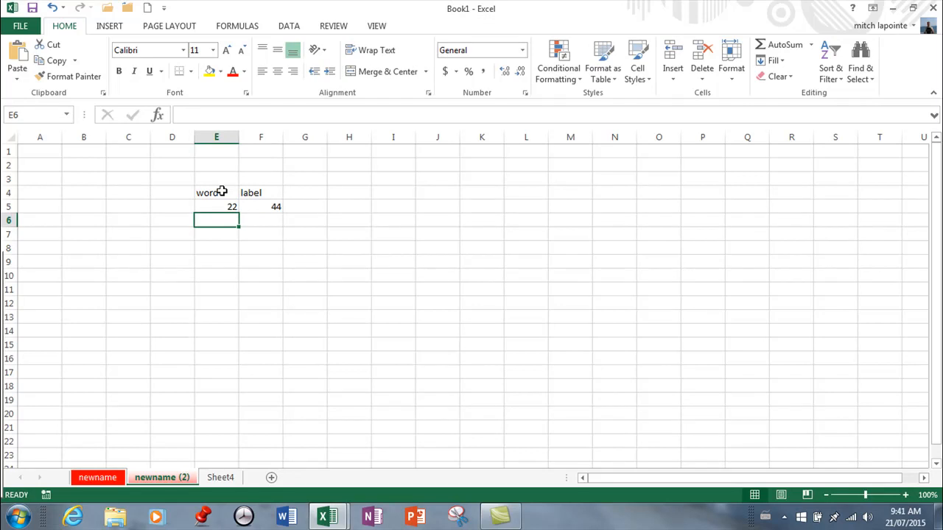
text(=)
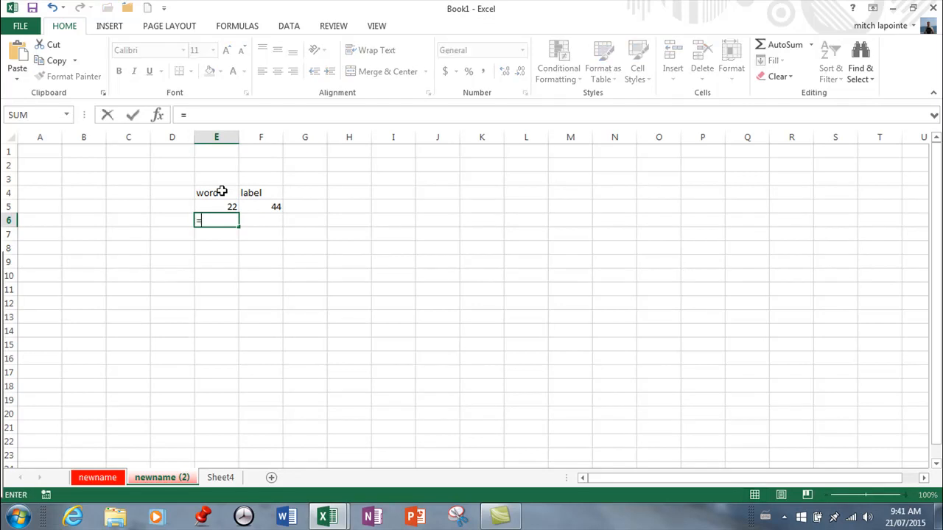
click(216, 206)
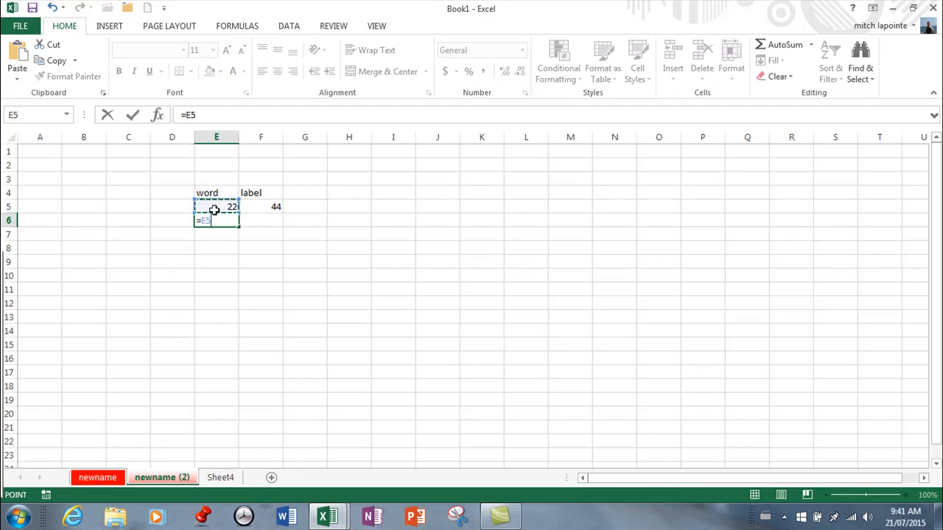
click(261, 207)
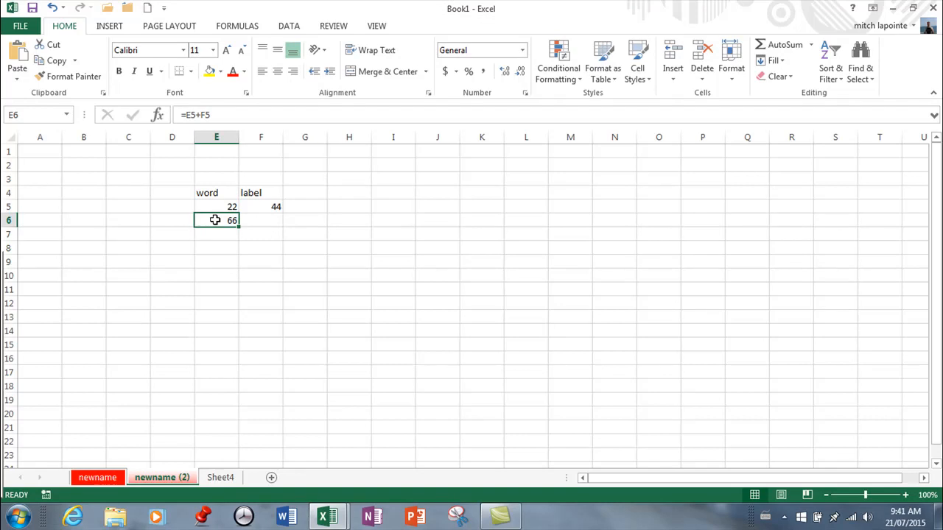
Move the 'word' heading out and back, then fill column E down to 110
click(216, 192)
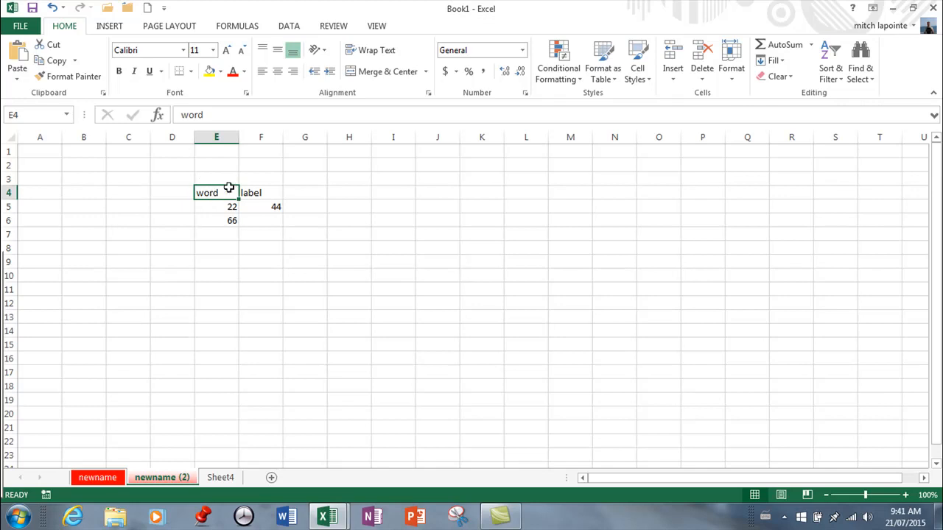
mouse_move(218, 193)
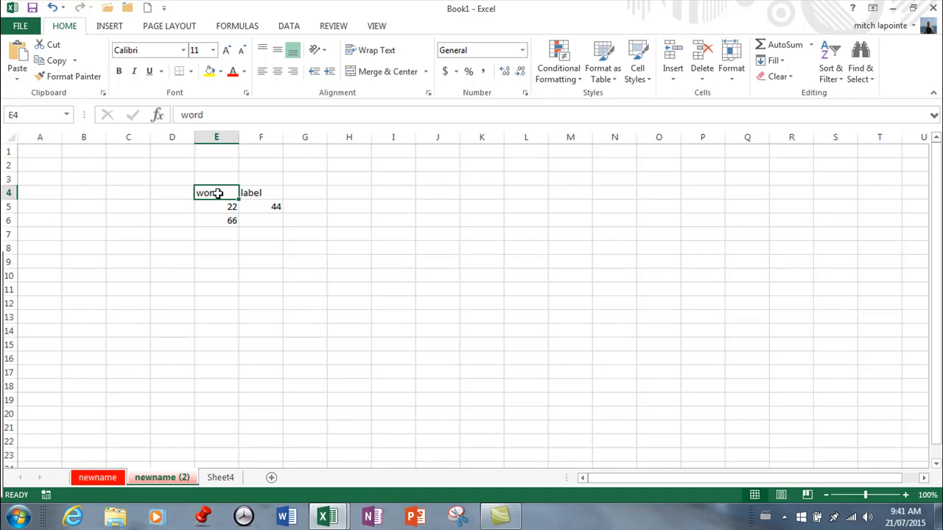
mouse_move(215, 188)
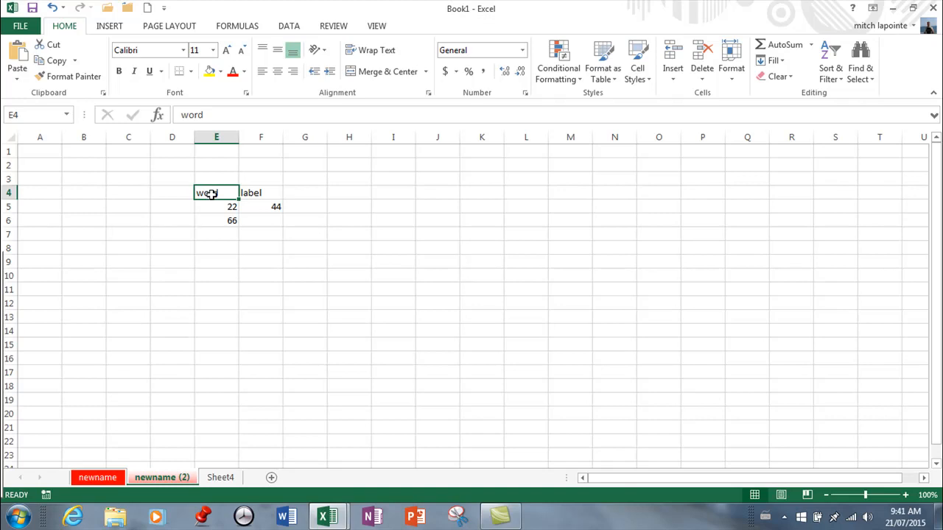
click(261, 192)
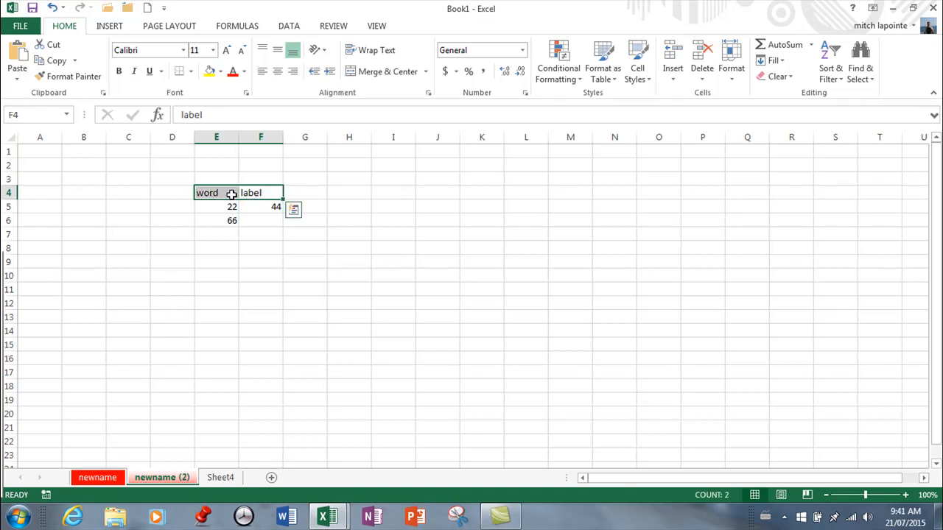
click(216, 193)
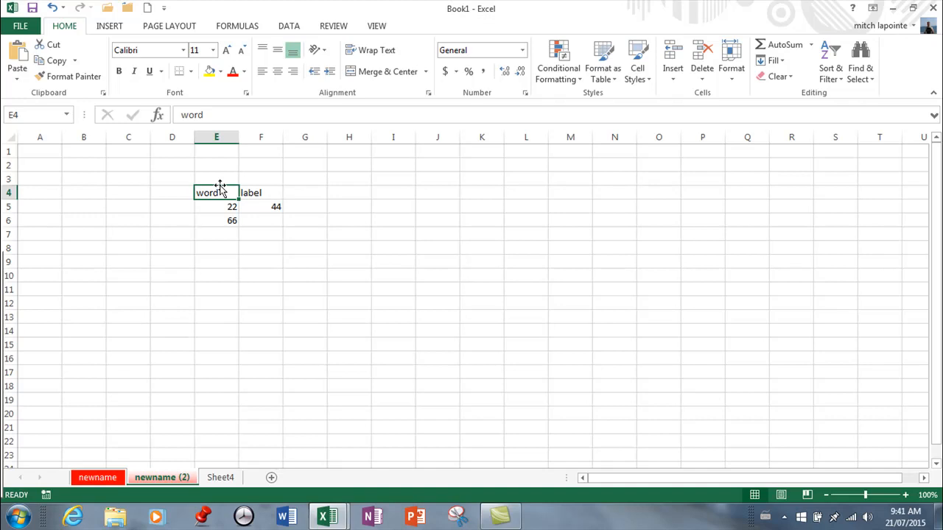
drag(215, 192, 128, 289)
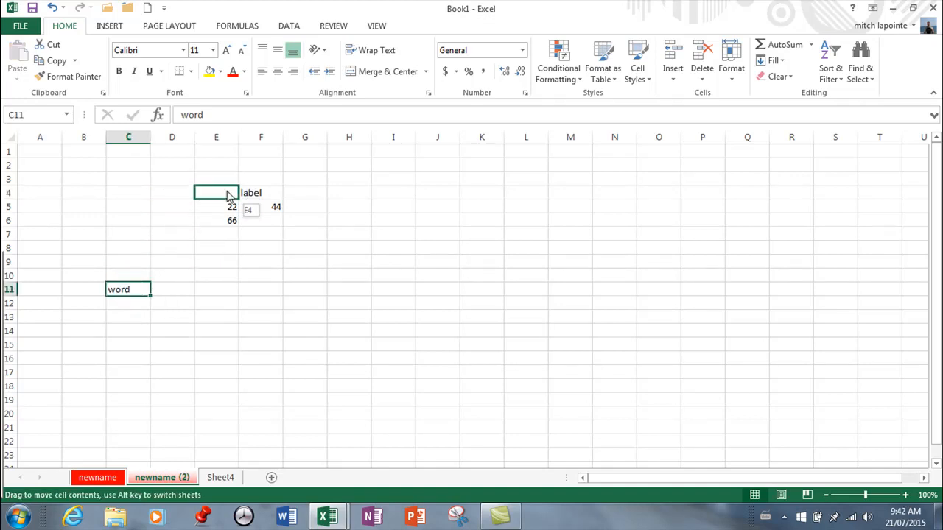
drag(128, 289, 216, 192)
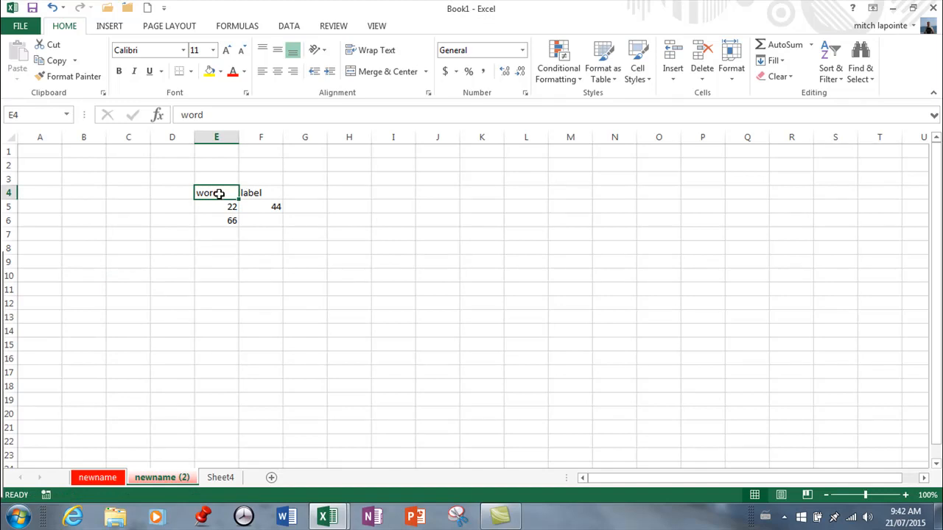
mouse_move(221, 186)
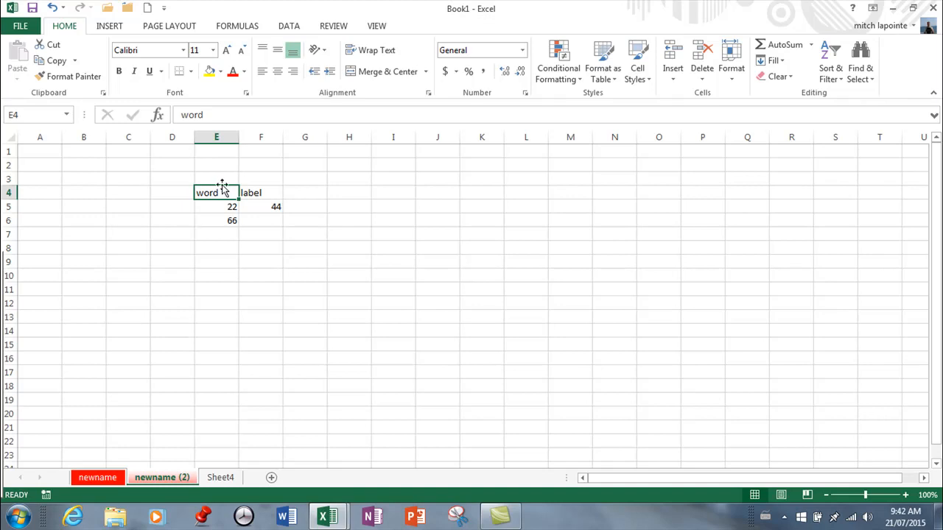
click(261, 192)
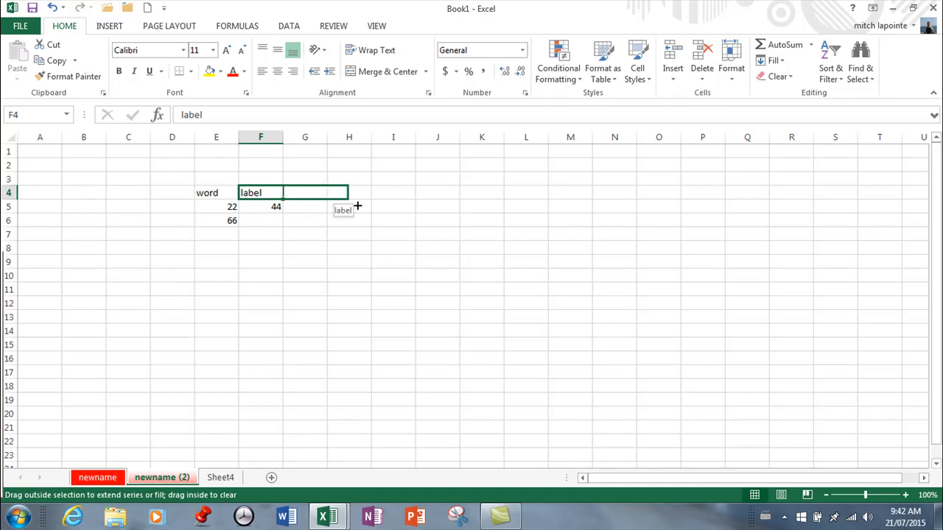
drag(283, 199, 350, 192)
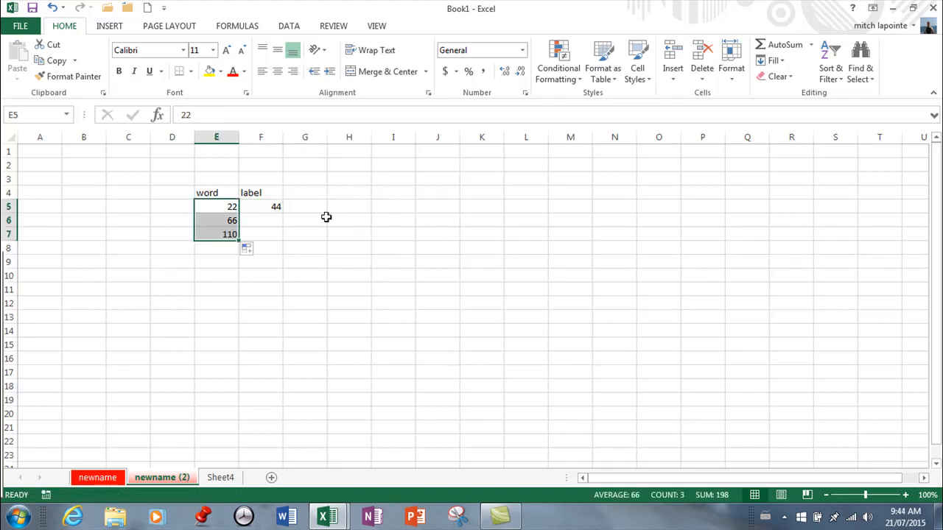
Build a formula in E8 referencing E7 and E6
click(216, 247)
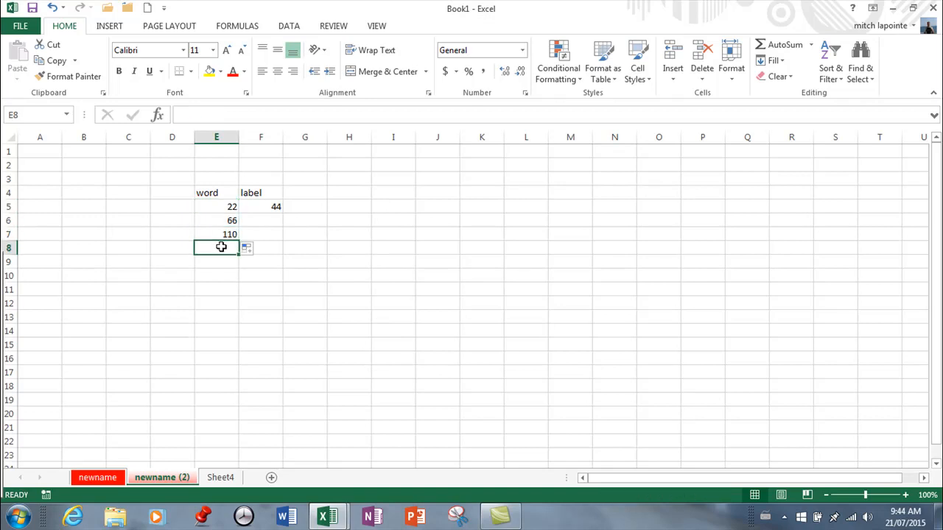
text(=)
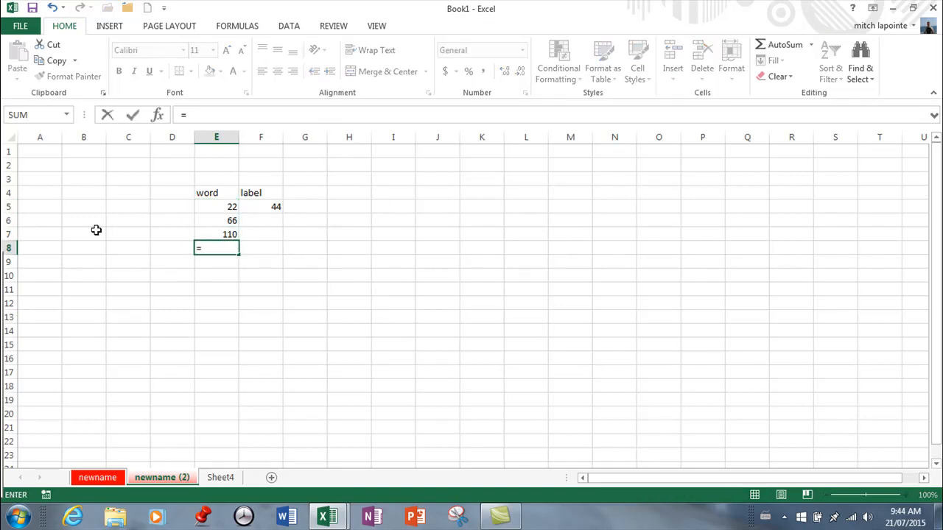
click(229, 234)
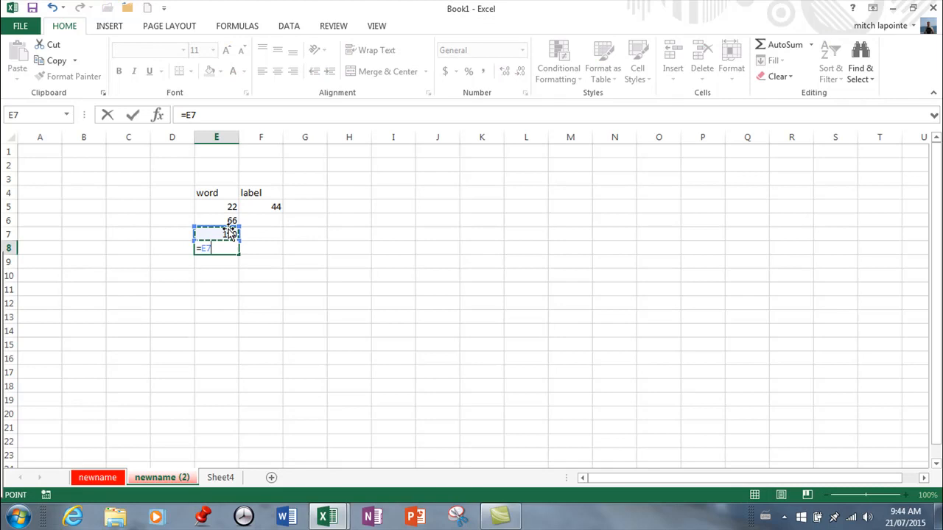
click(216, 220)
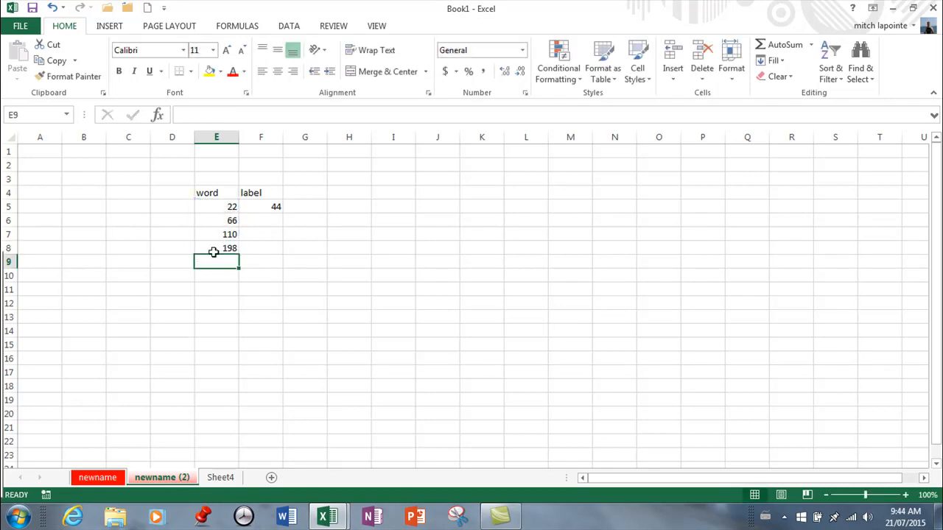
click(215, 247)
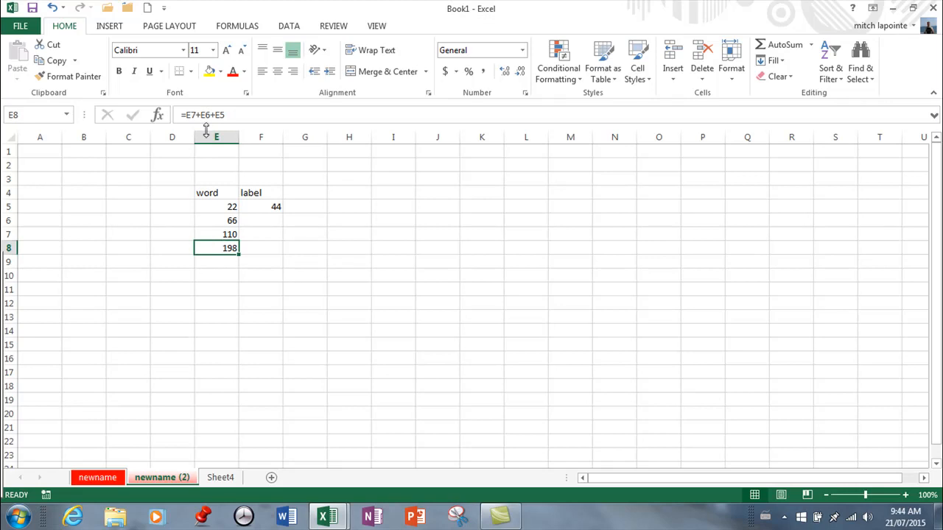
mouse_move(234, 119)
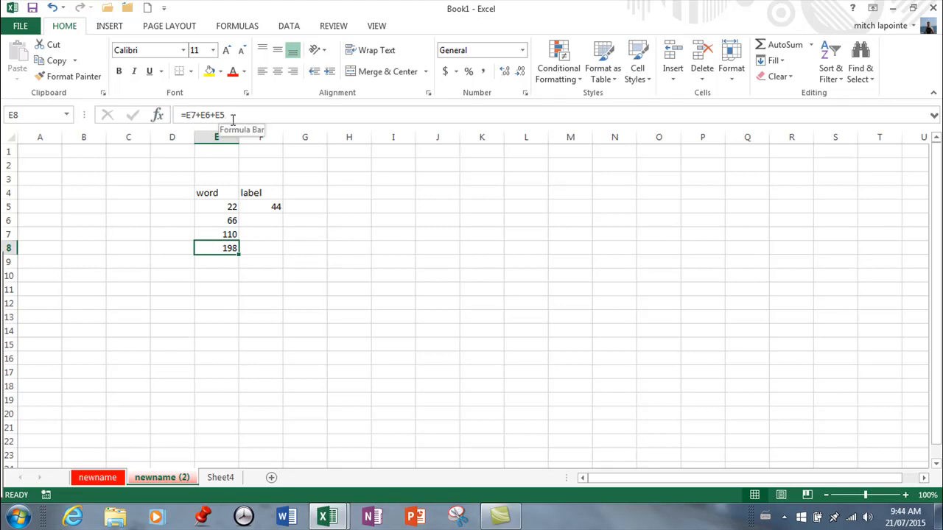
Edit the E8 formula, which ends up referring to itself
double_click(216, 248)
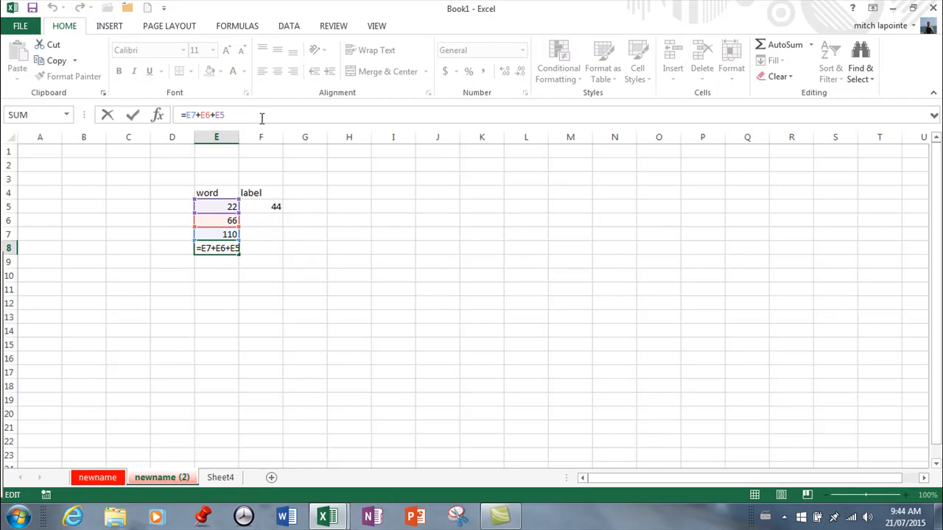
key(BackSpace)
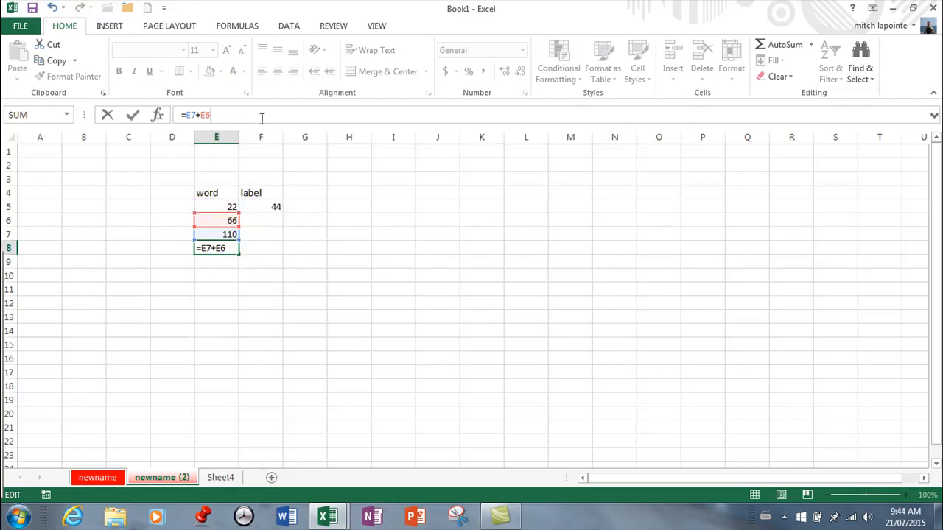
text(-E7)
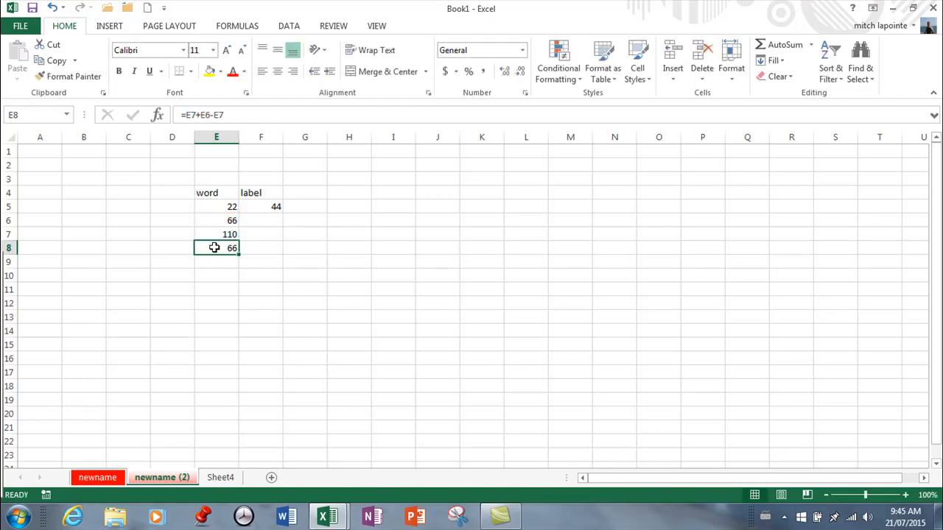
double_click(215, 247)
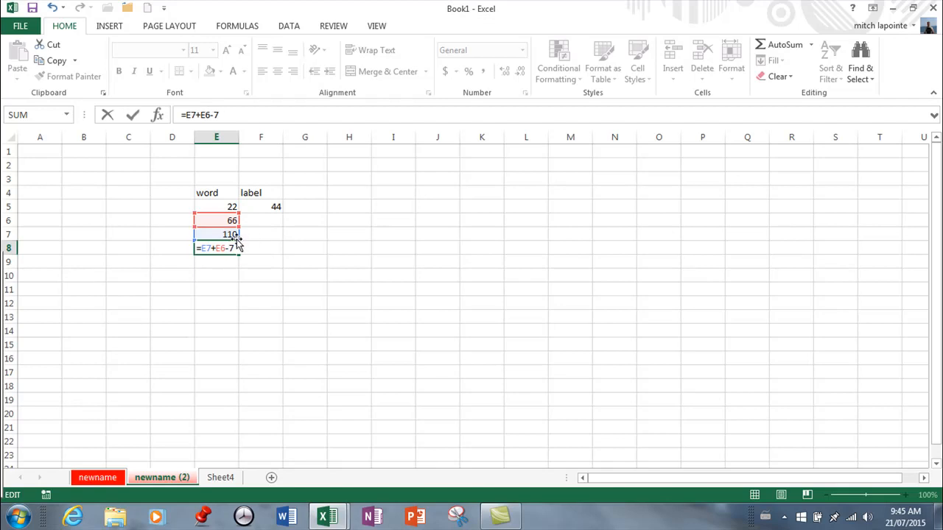
text(8)
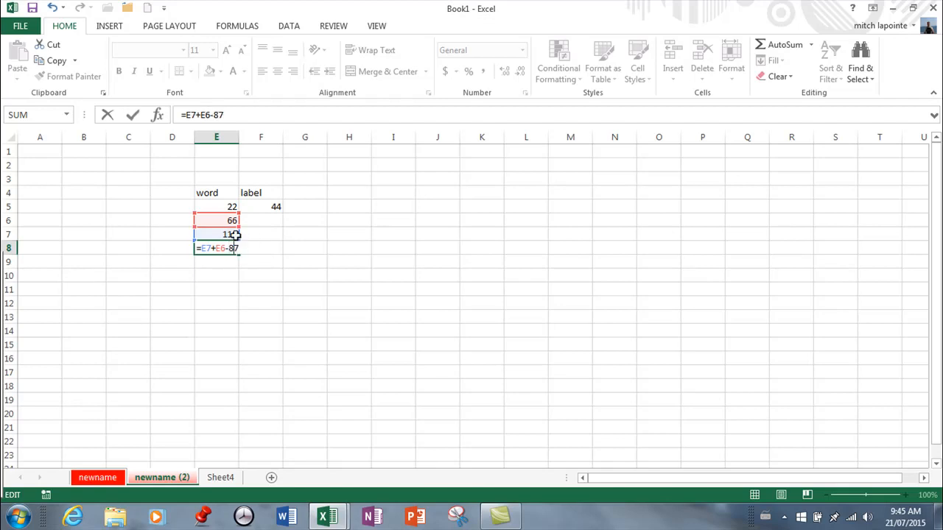
key(Backspace)
text(e)
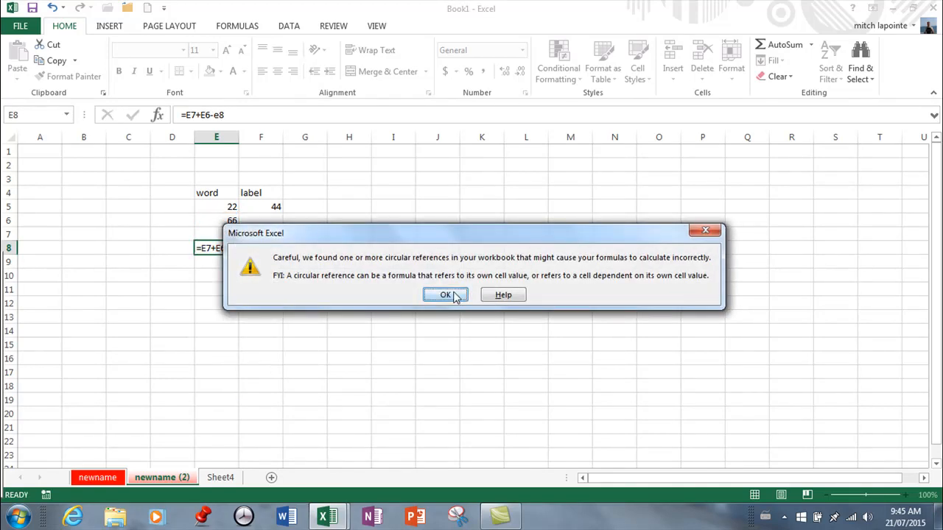
Dismiss the circular reference warning and reopen E8's formula for editing
click(445, 295)
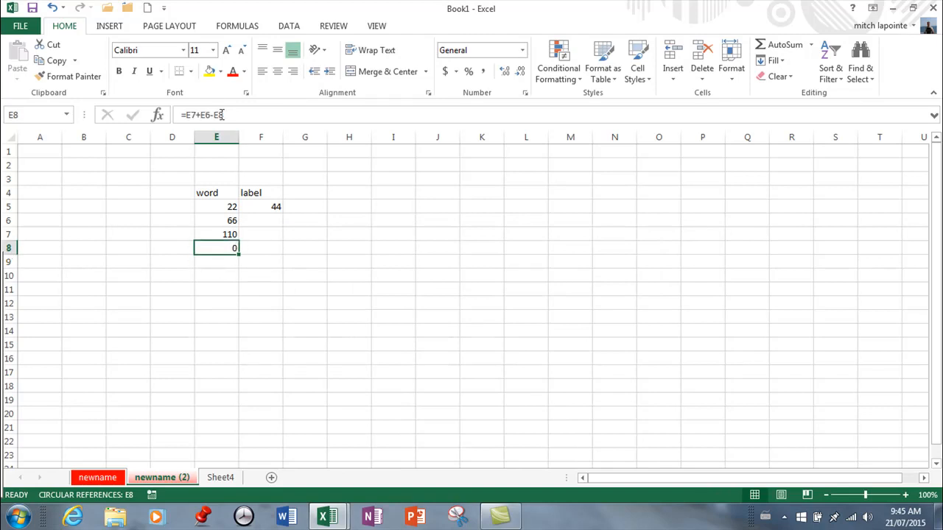
mouse_move(238, 116)
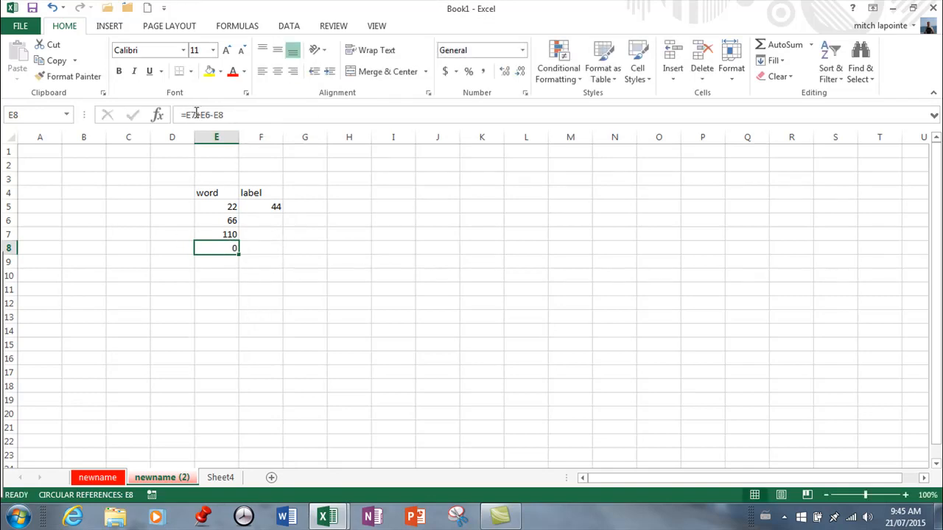
text(E)
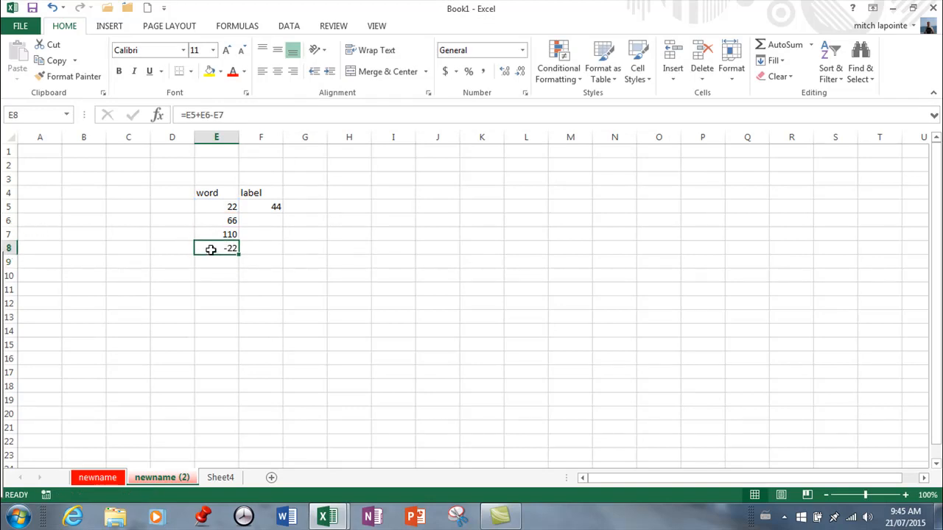
mouse_move(37, 241)
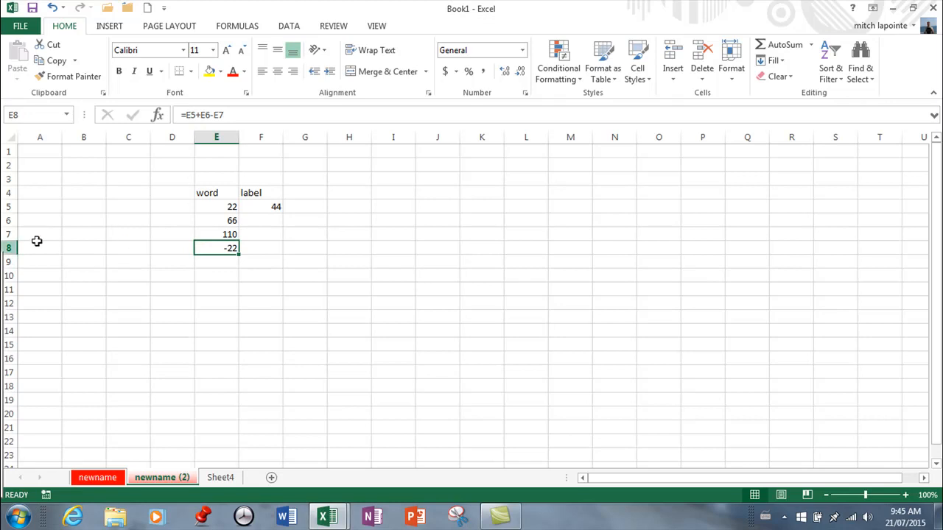
mouse_move(202, 299)
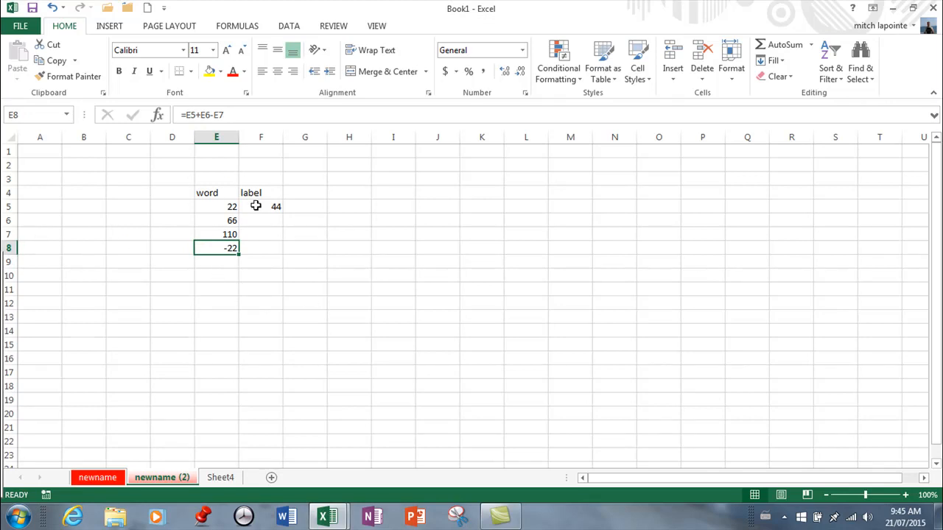
mouse_move(205, 171)
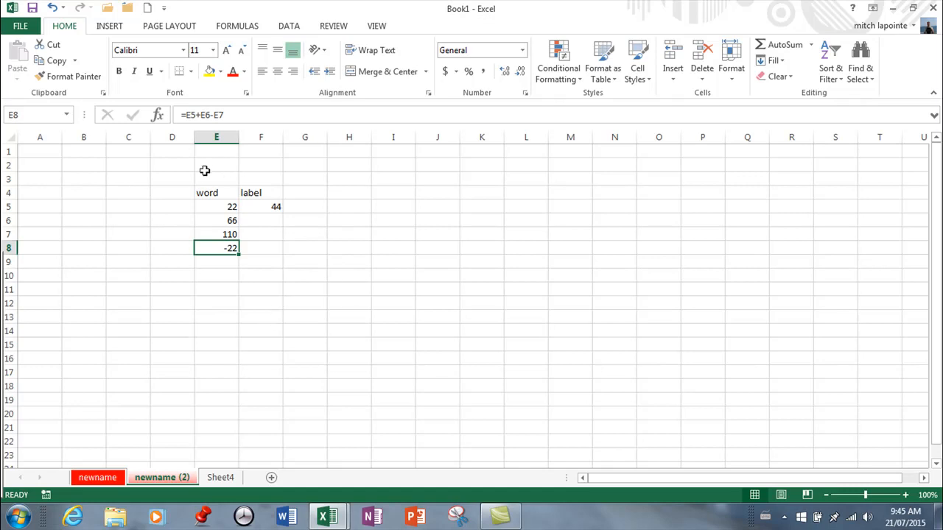
mouse_move(263, 237)
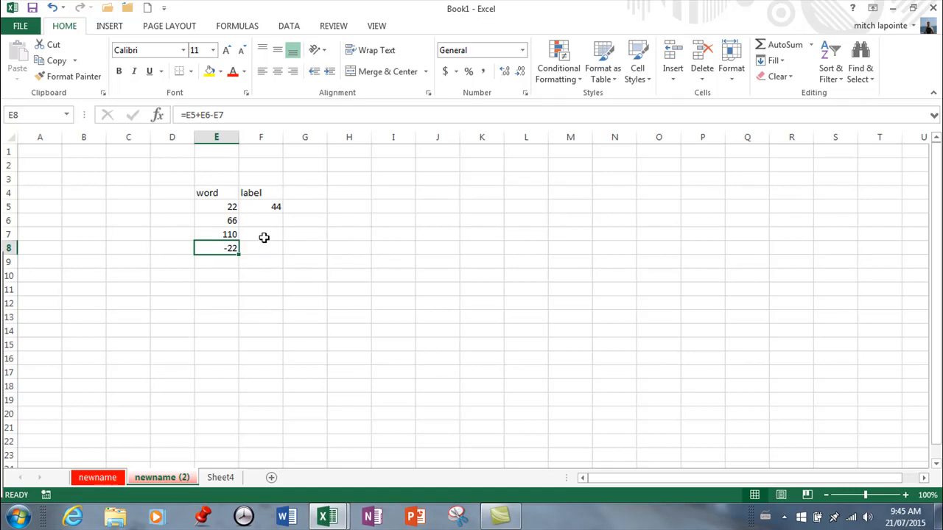
mouse_move(222, 244)
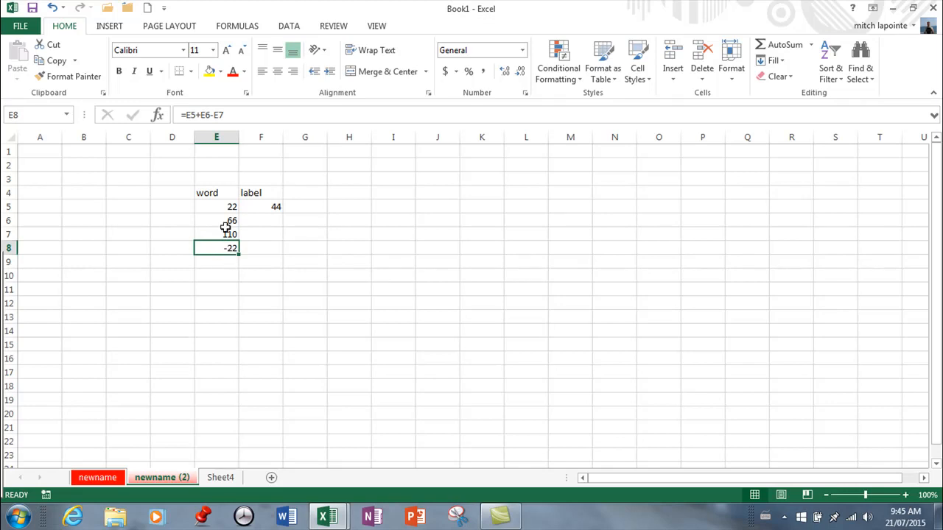
double_click(215, 249)
text(8)
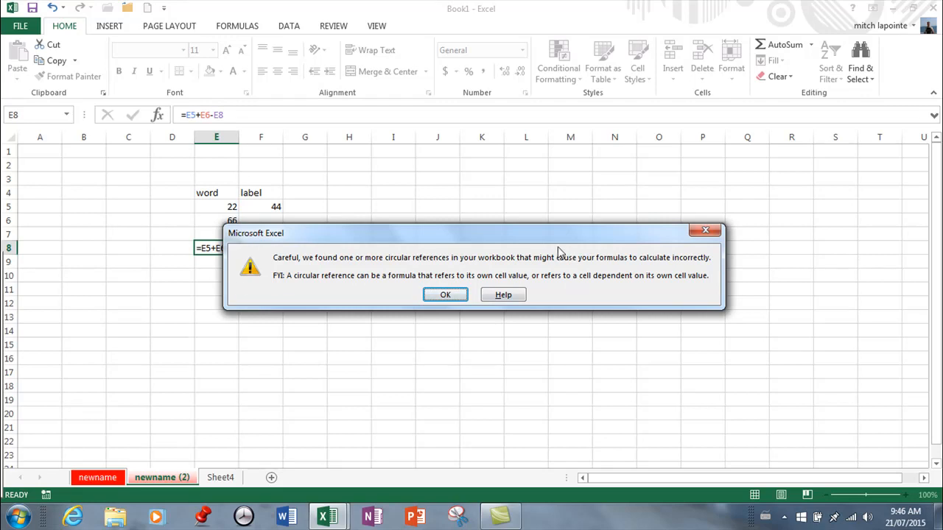
click(445, 295)
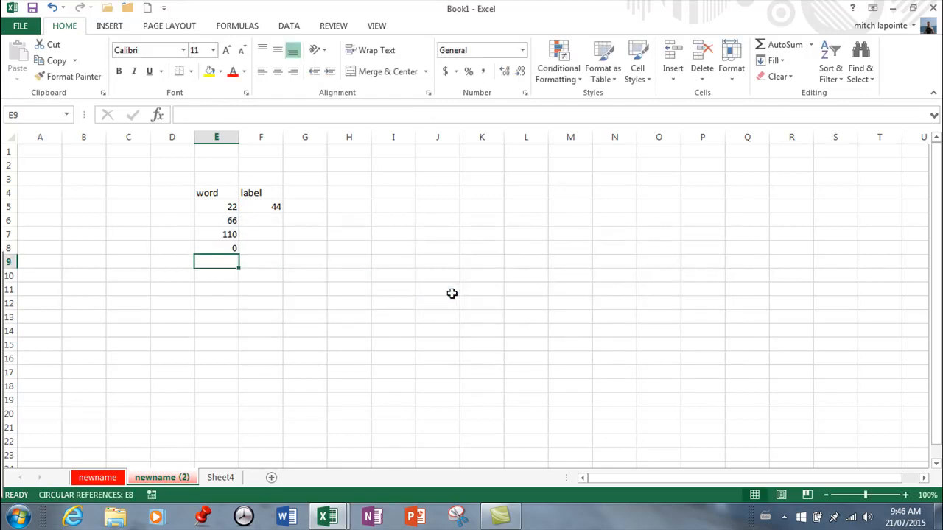
click(215, 247)
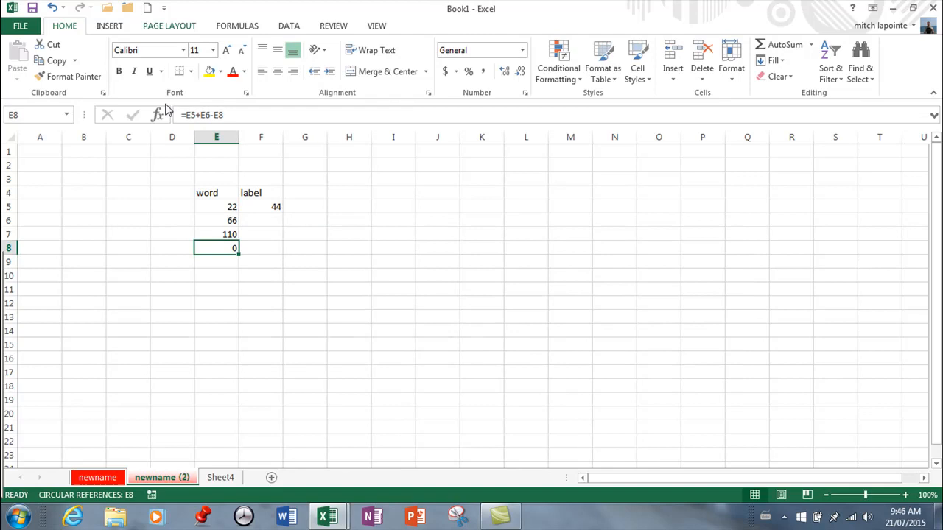
double_click(216, 248)
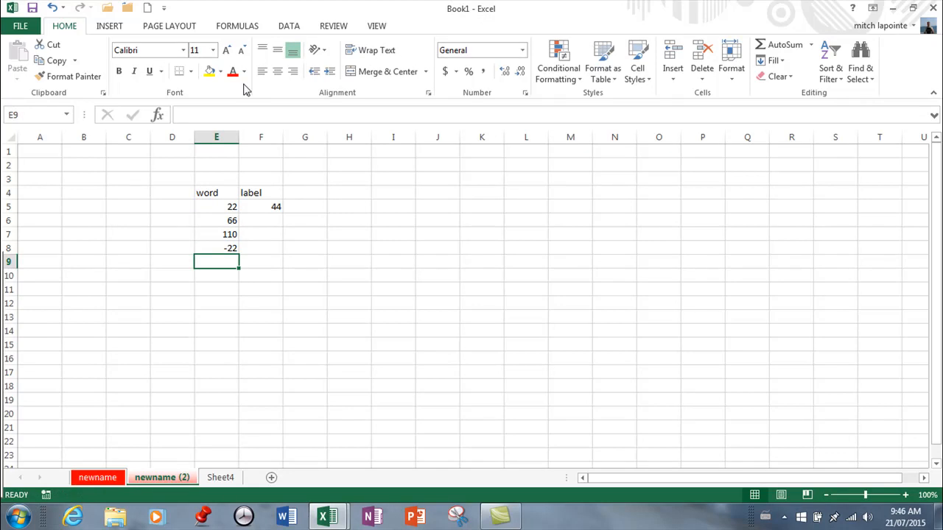
mouse_move(230, 248)
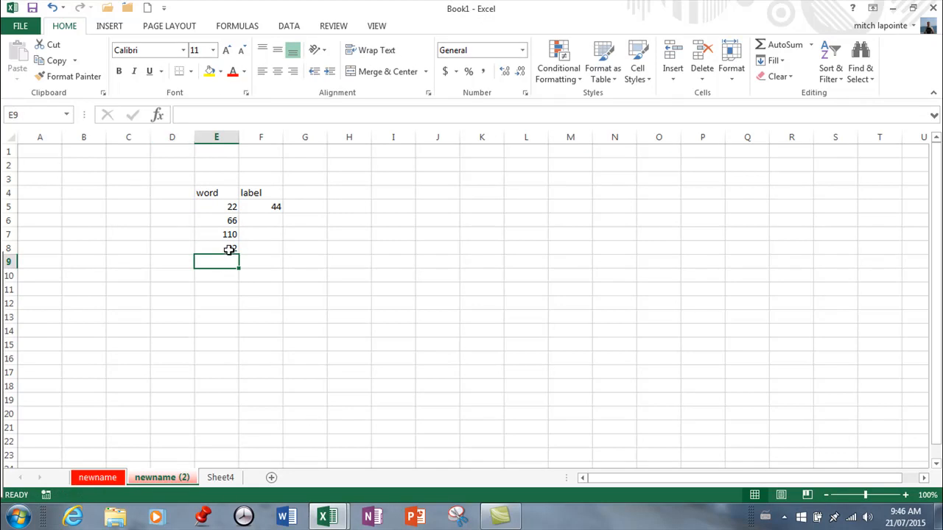
click(216, 249)
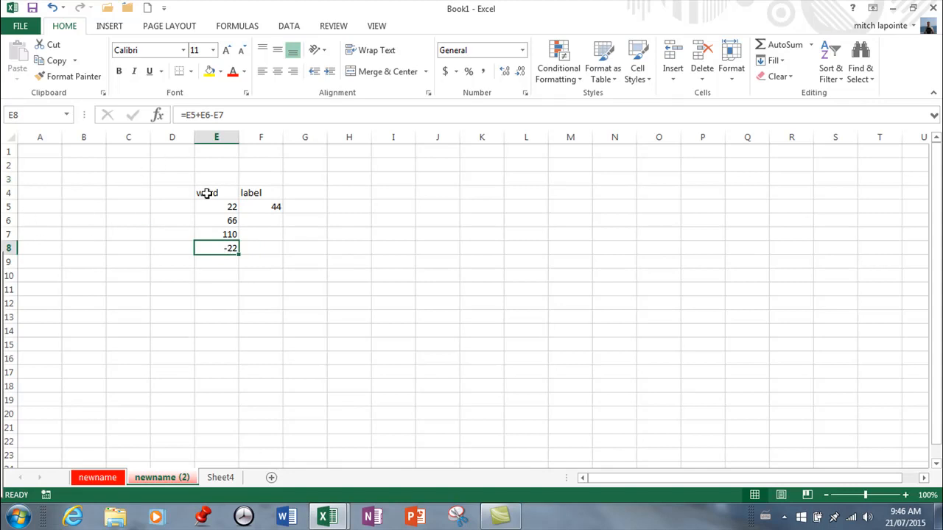
click(216, 192)
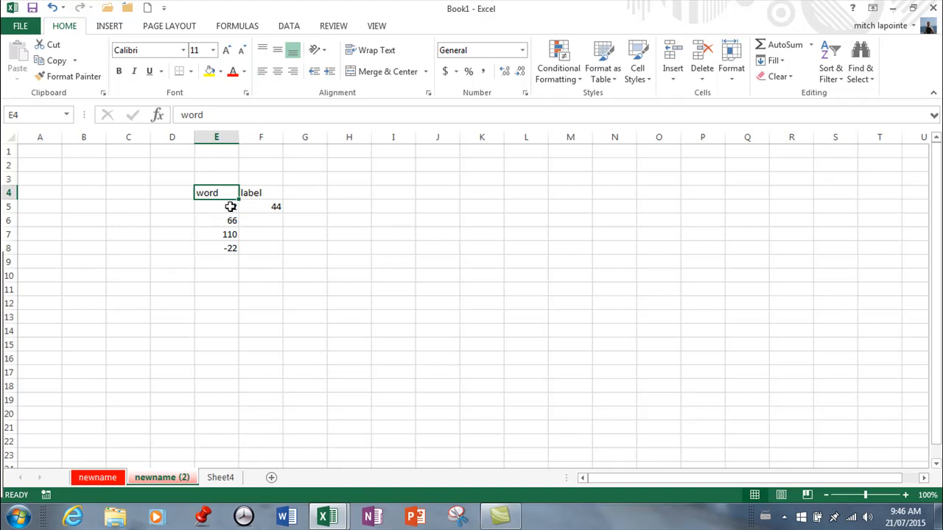
Enter 1 in D5 and 2 in D6 beside 22 and 66
click(216, 206)
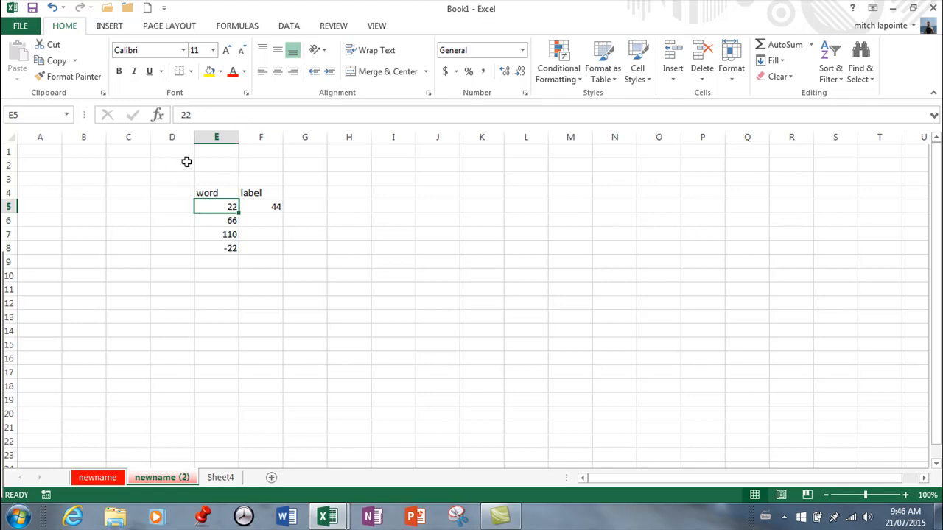
mouse_move(197, 153)
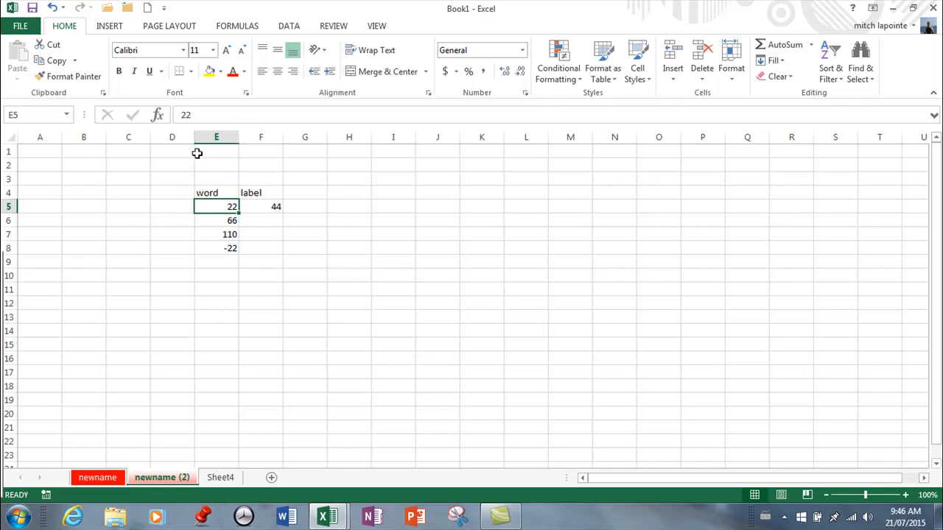
mouse_move(127, 213)
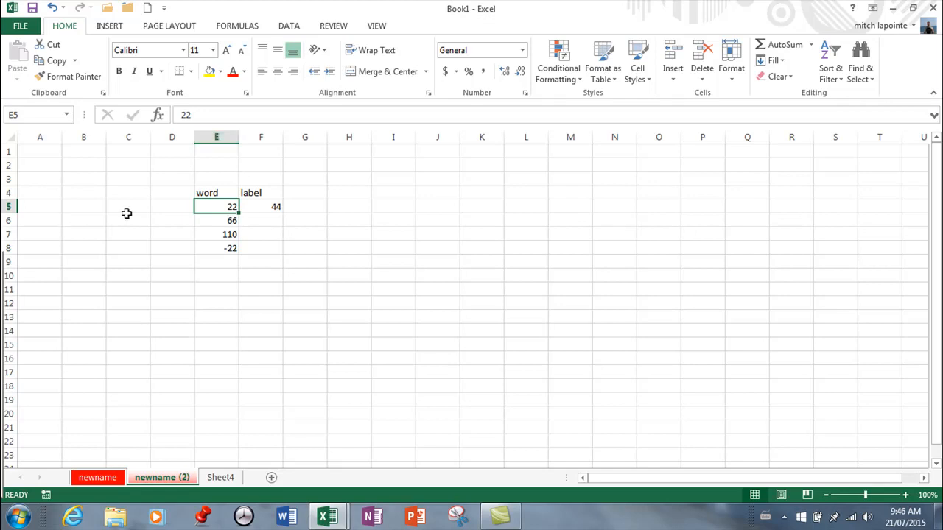
click(172, 207)
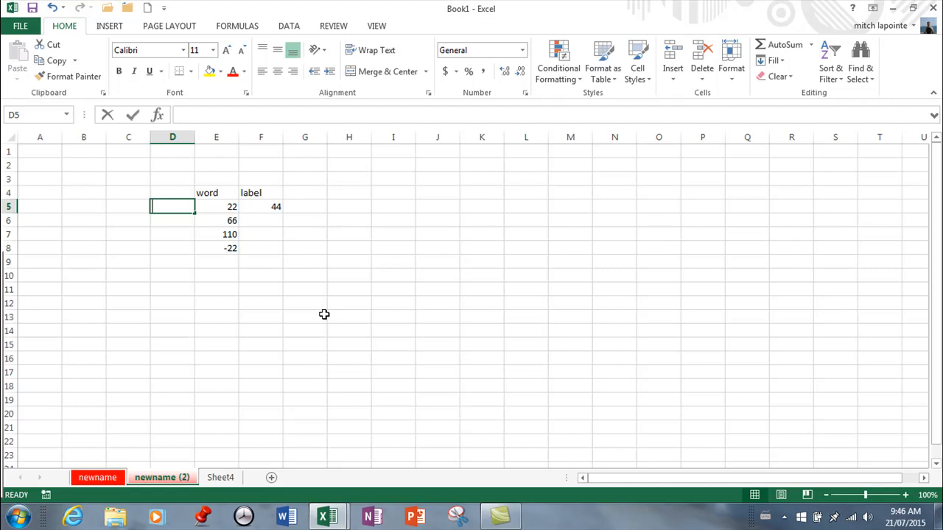
text(2)
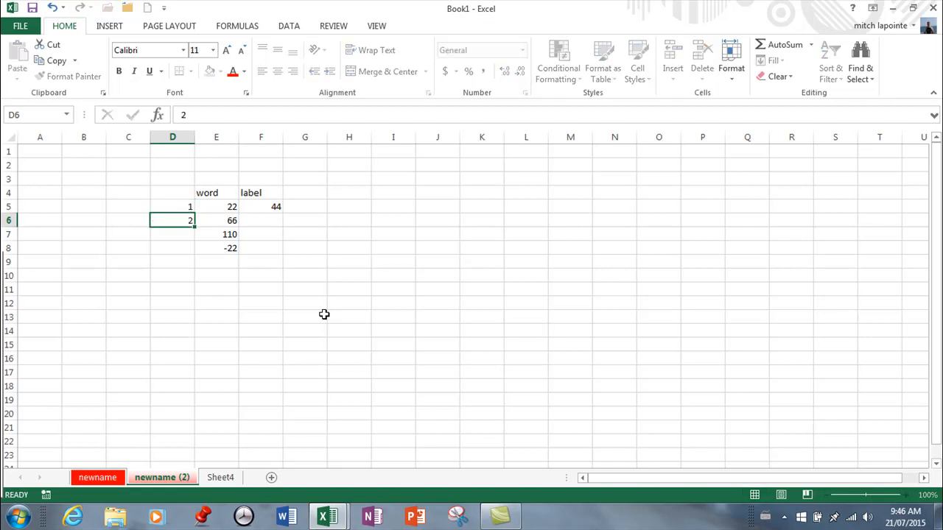
Add 3 in D7 and the heading 'Date' in D4, then inspect D5's text entry
text(3)
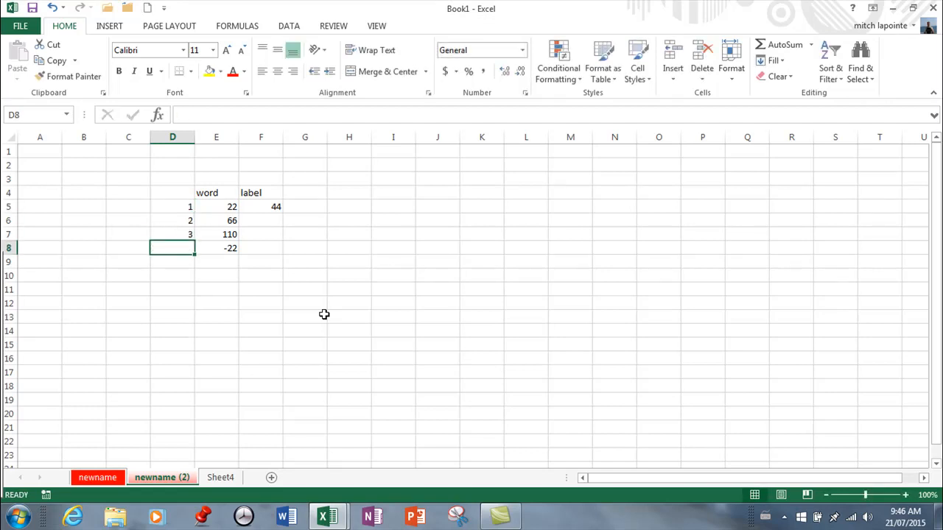
text(Date)
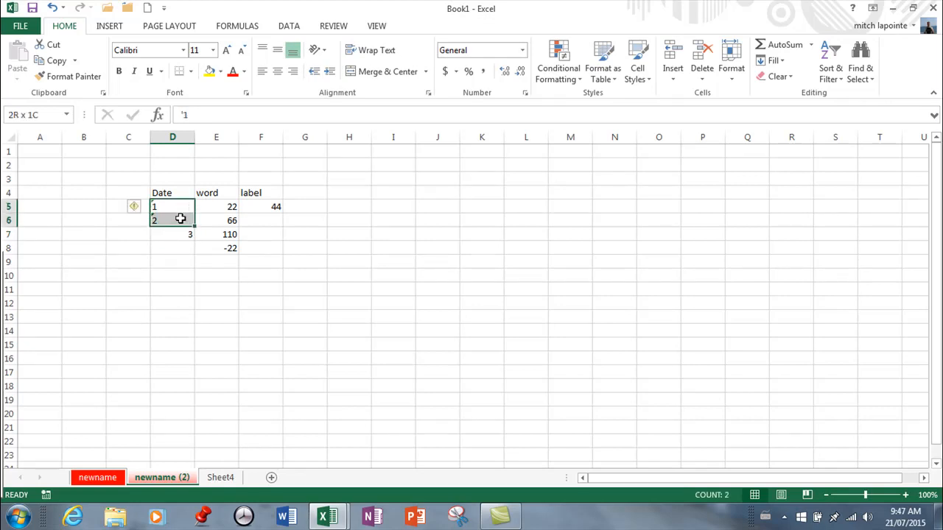
click(172, 206)
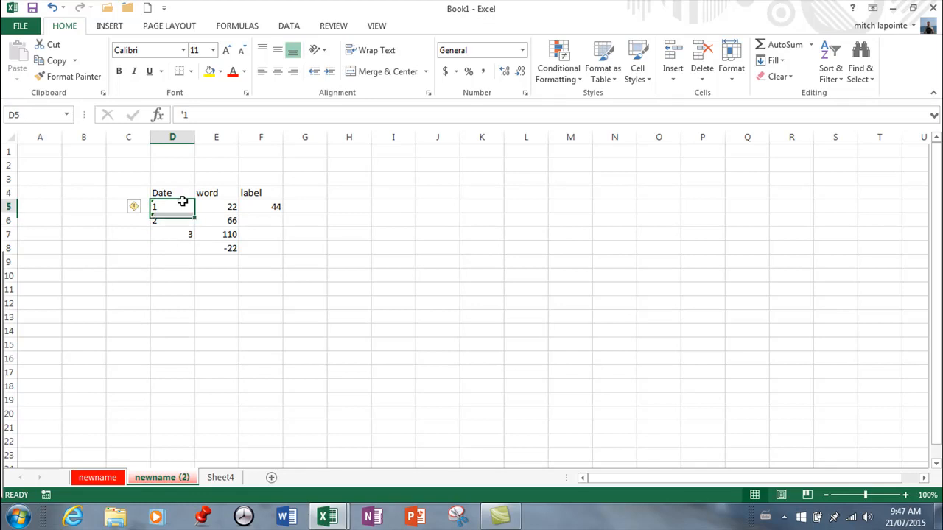
click(304, 206)
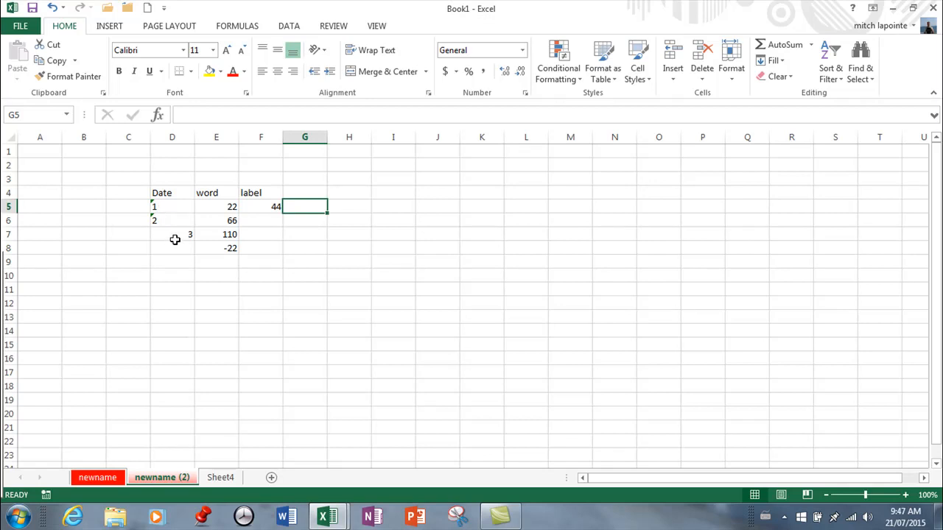
mouse_move(181, 200)
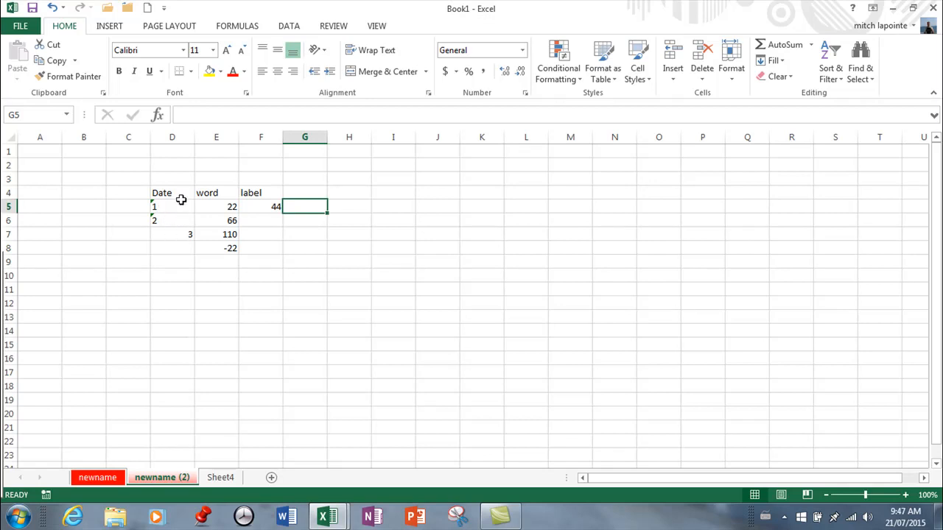
Fill the Date column D5:D21 with 1 through 17 and select G5 for a total
drag(172, 206, 172, 220)
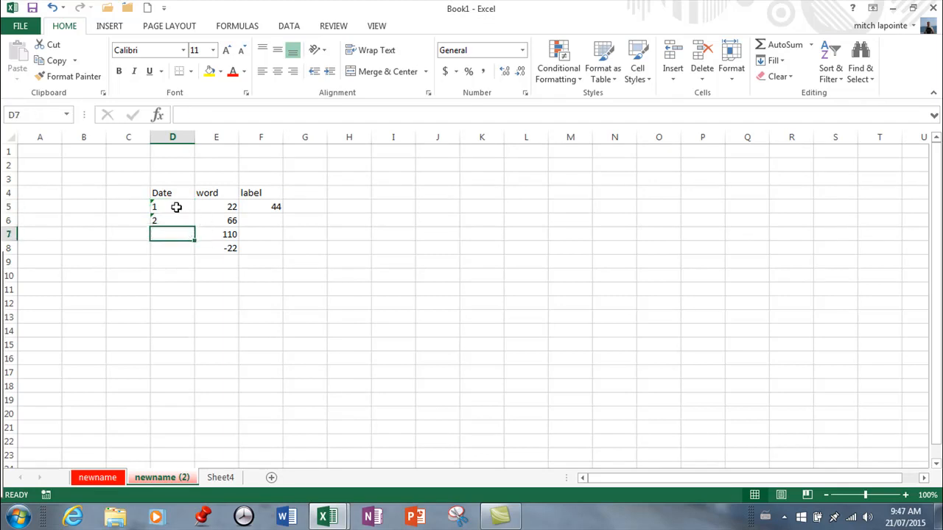
drag(173, 213, 173, 255)
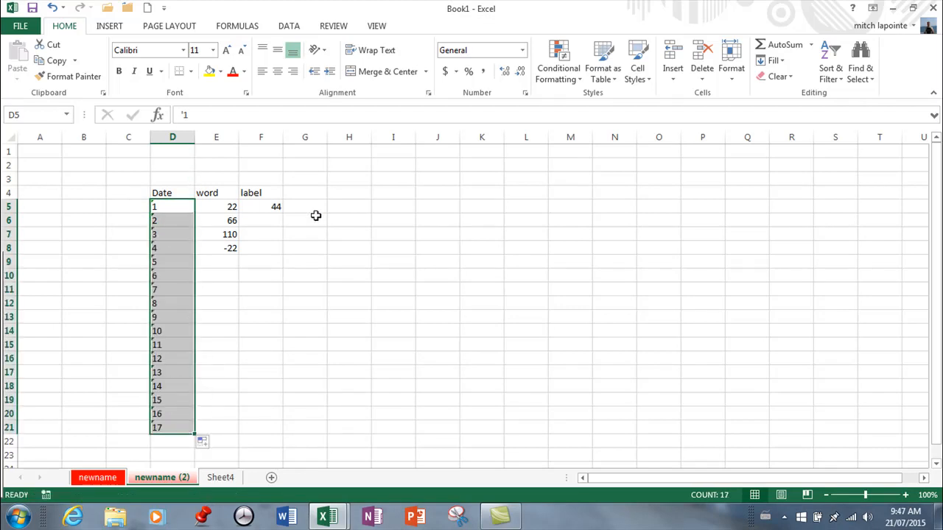
click(784, 44)
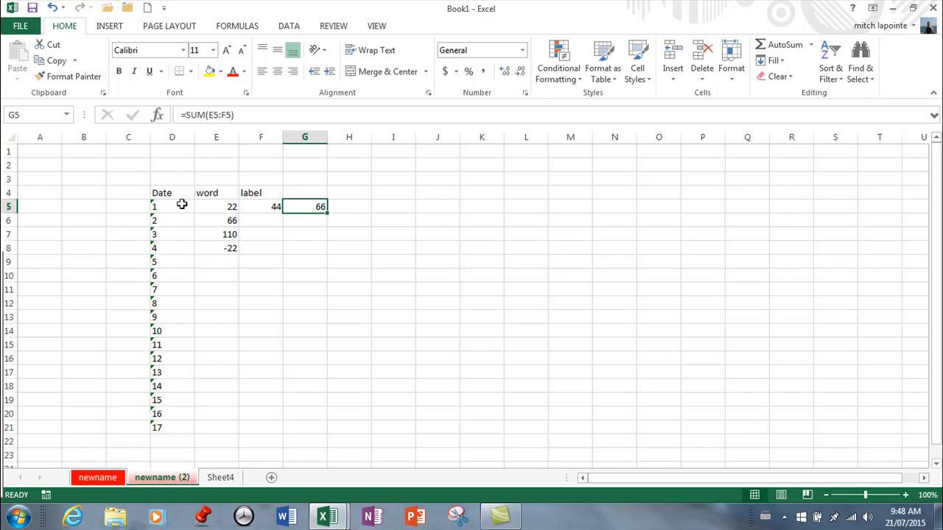
mouse_move(255, 195)
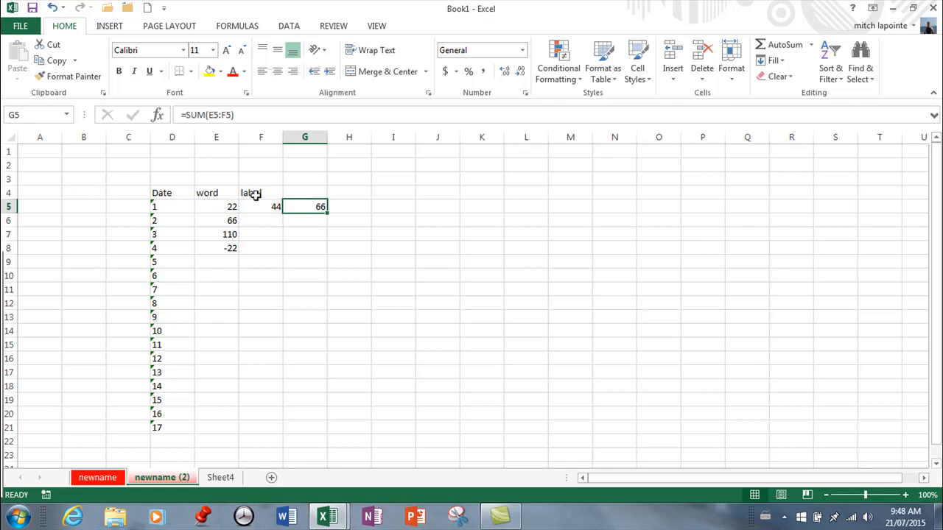
Enter 'very long label' in F4, retype 44 in F5, and move to G4
click(260, 193)
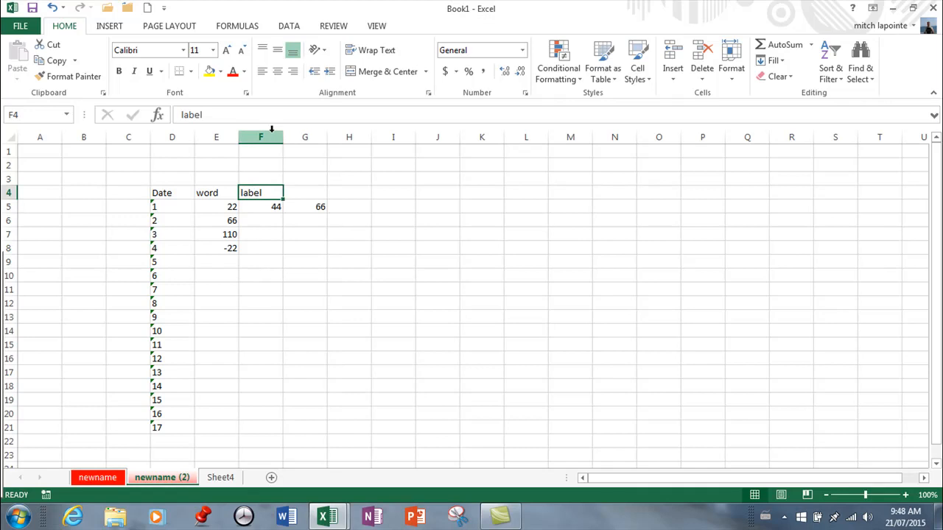
double_click(260, 192)
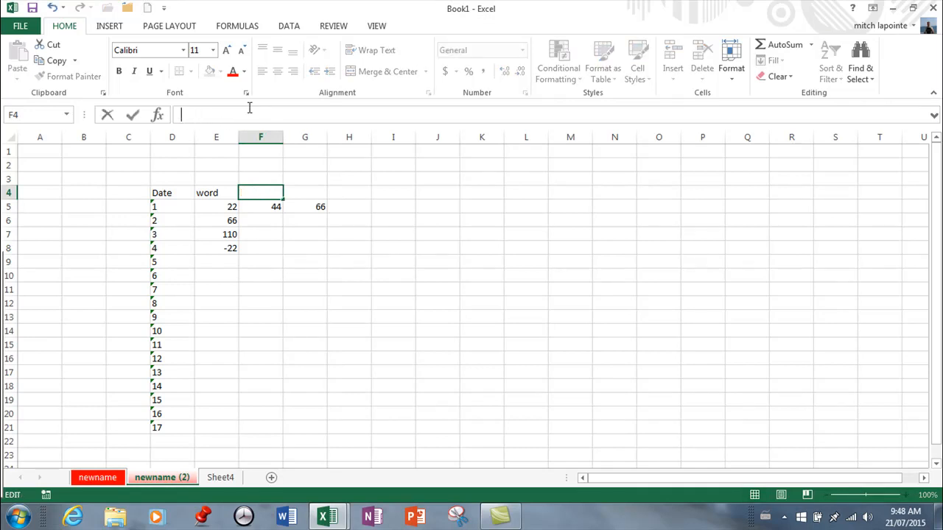
text(very long)
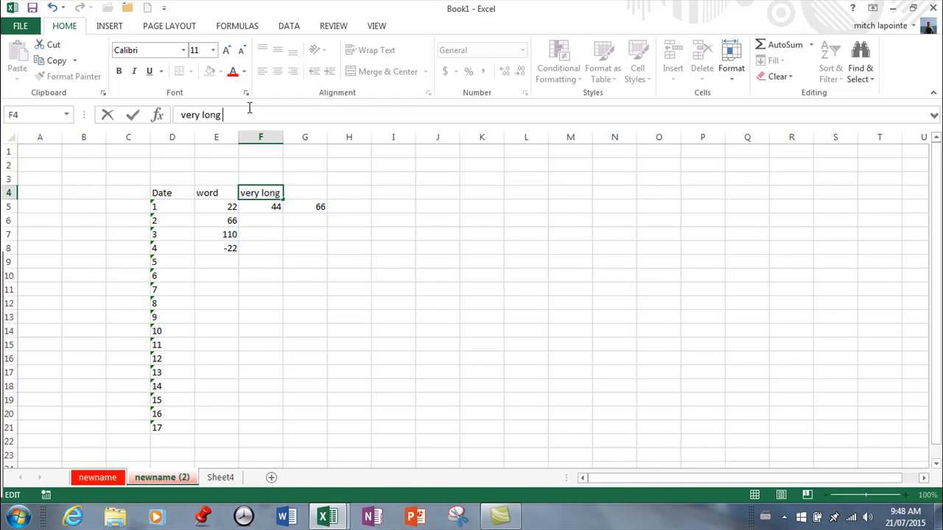
text(label)
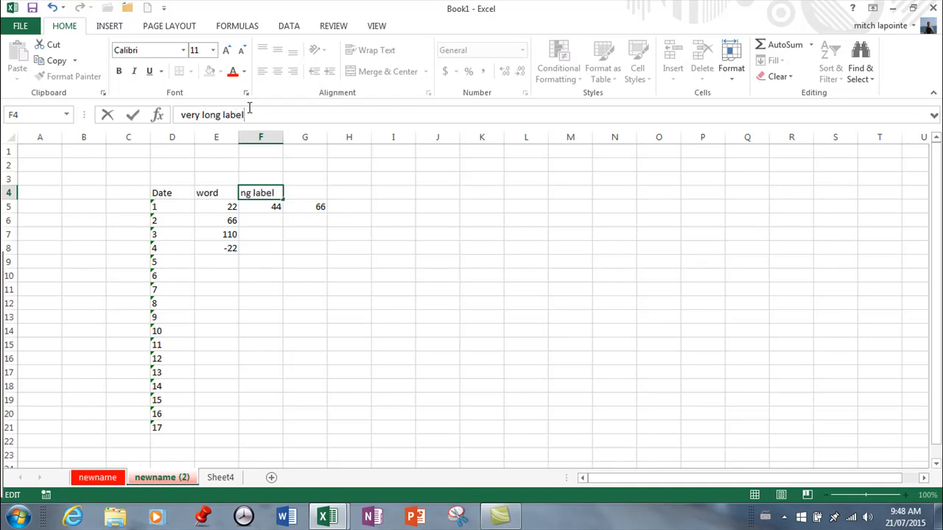
key(enter)
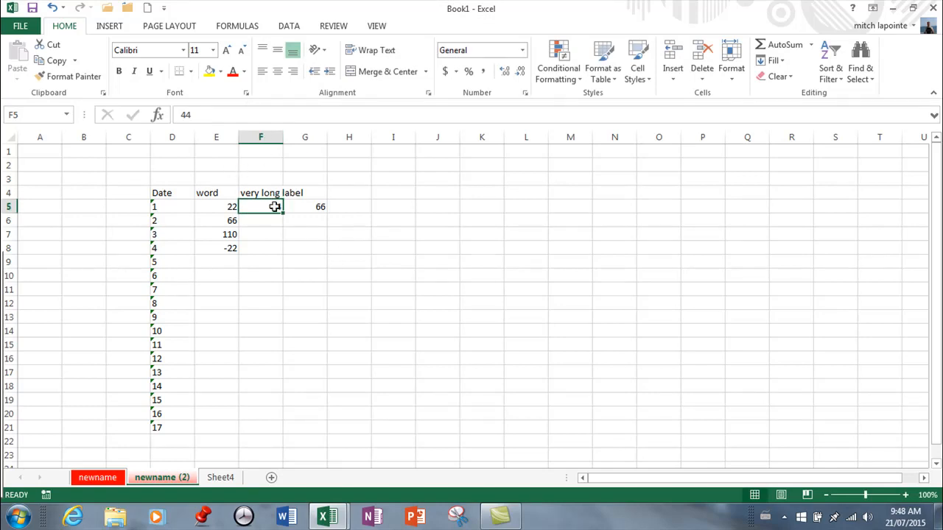
text(44)
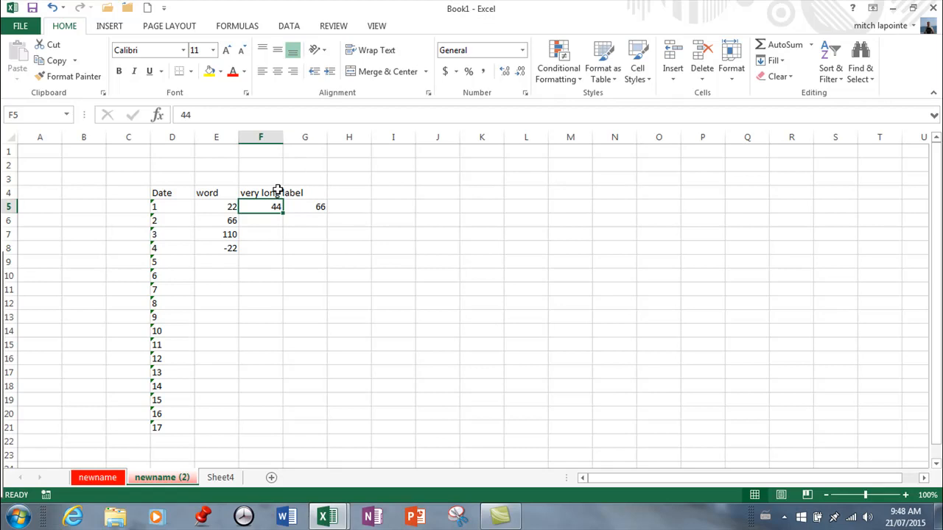
mouse_move(238, 192)
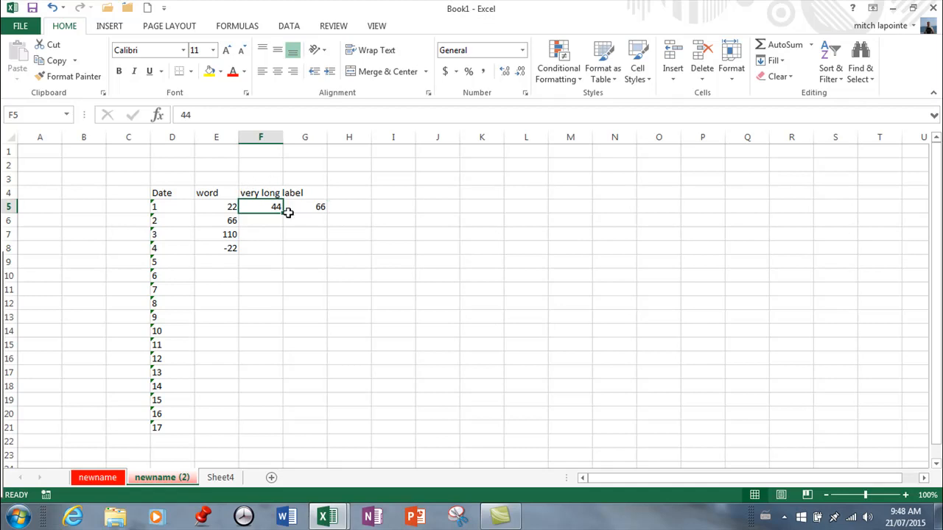
mouse_move(307, 193)
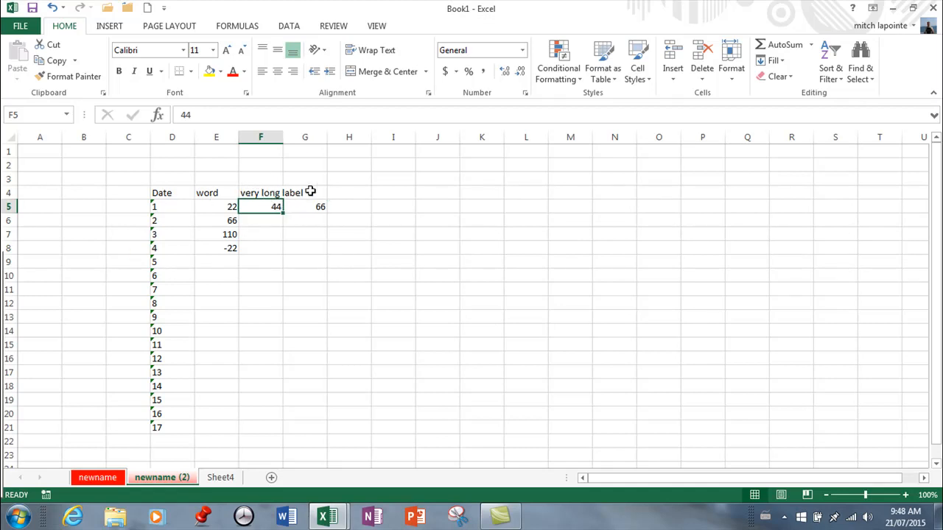
click(304, 192)
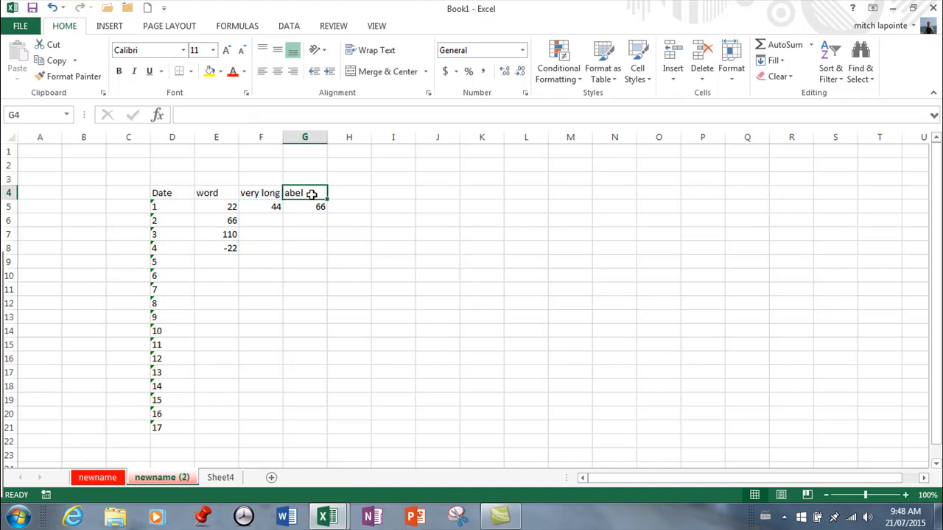
Enter 8 in G4 and drag column F's border until 'very long label' fits
text(8)
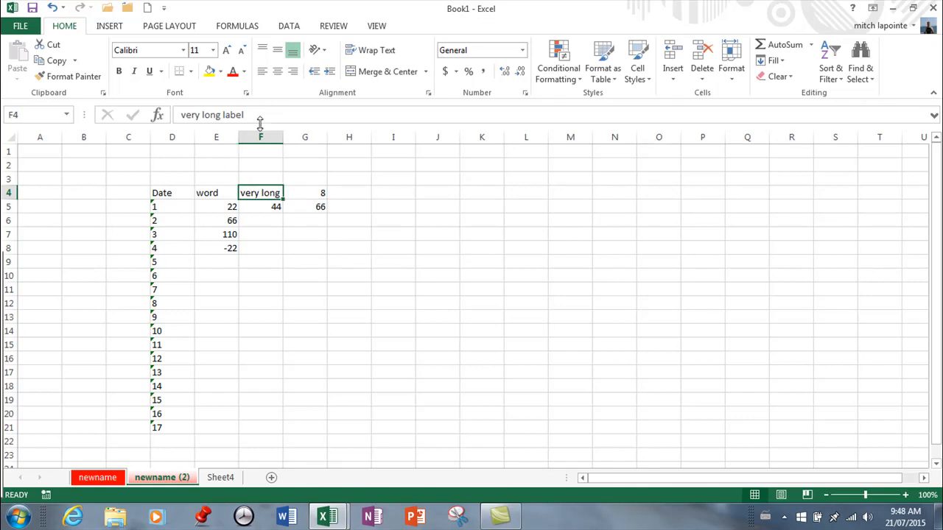
mouse_move(258, 94)
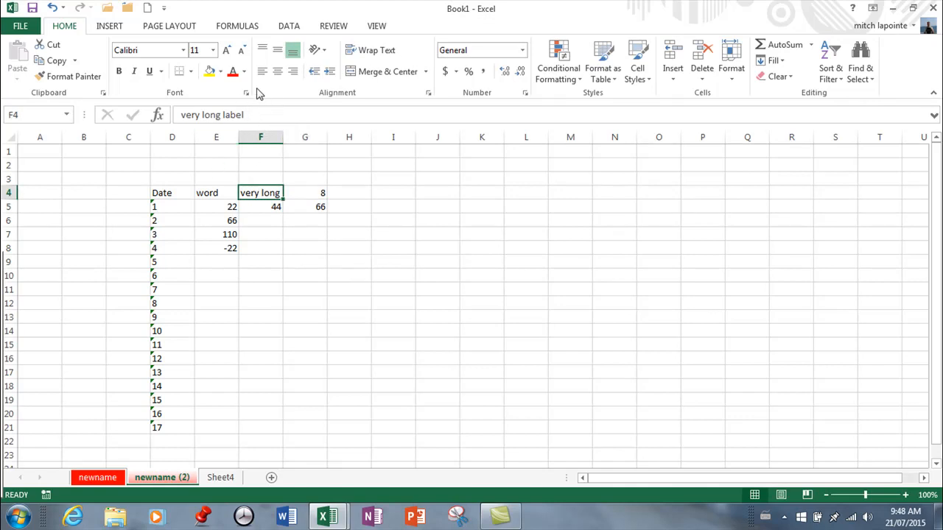
mouse_move(504, 205)
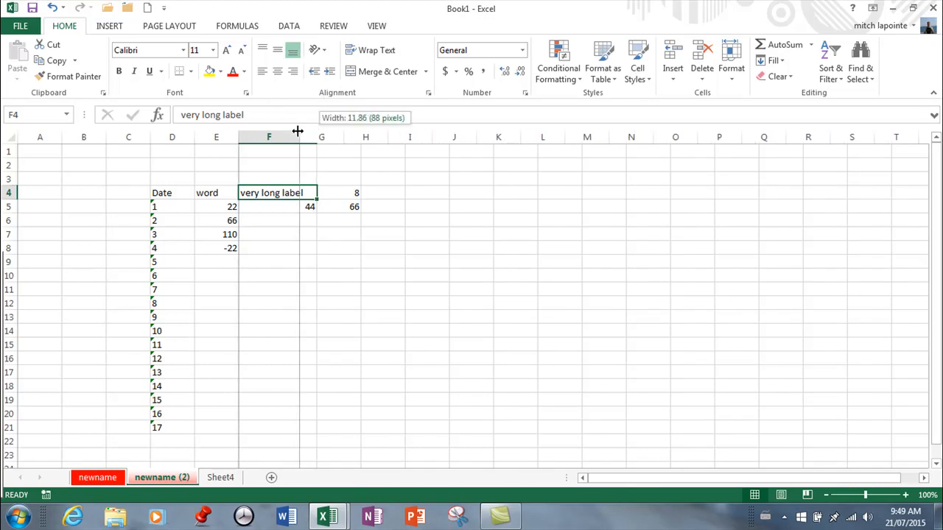
drag(309, 137, 263, 137)
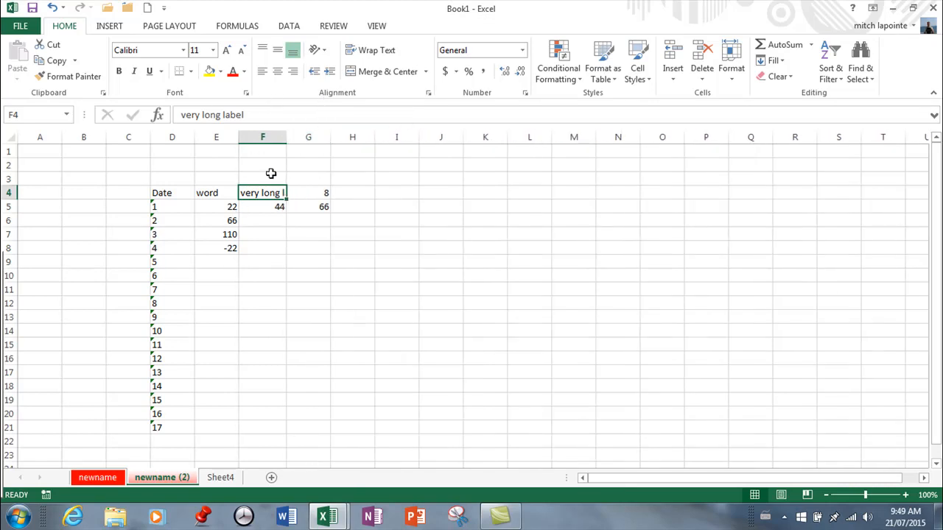
mouse_move(281, 175)
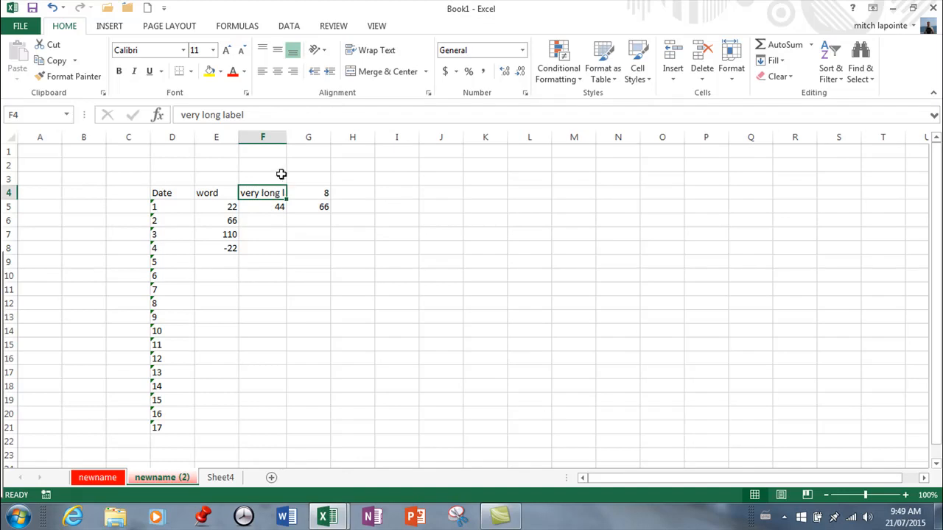
mouse_move(287, 137)
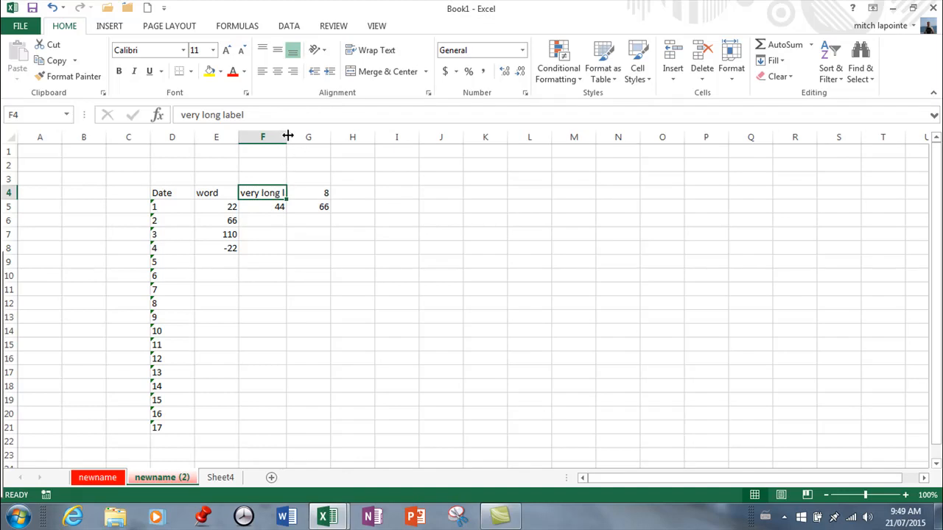
drag(287, 136, 310, 136)
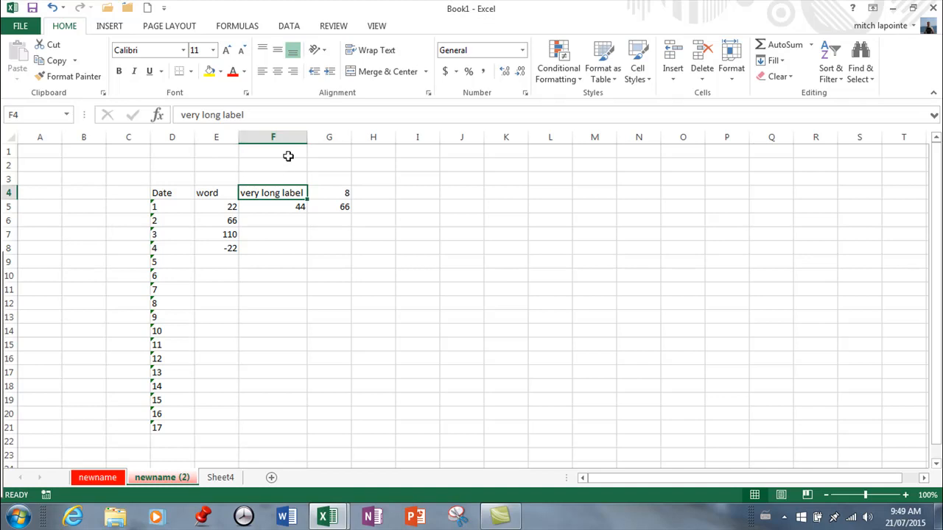
Set a wider exact width for column F in the Column Width dialog
right_click(273, 137)
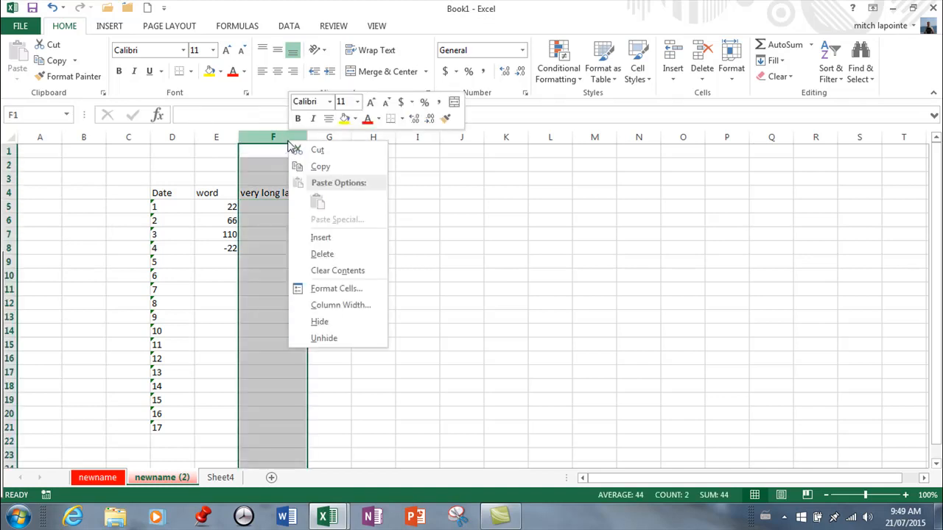
mouse_move(340, 305)
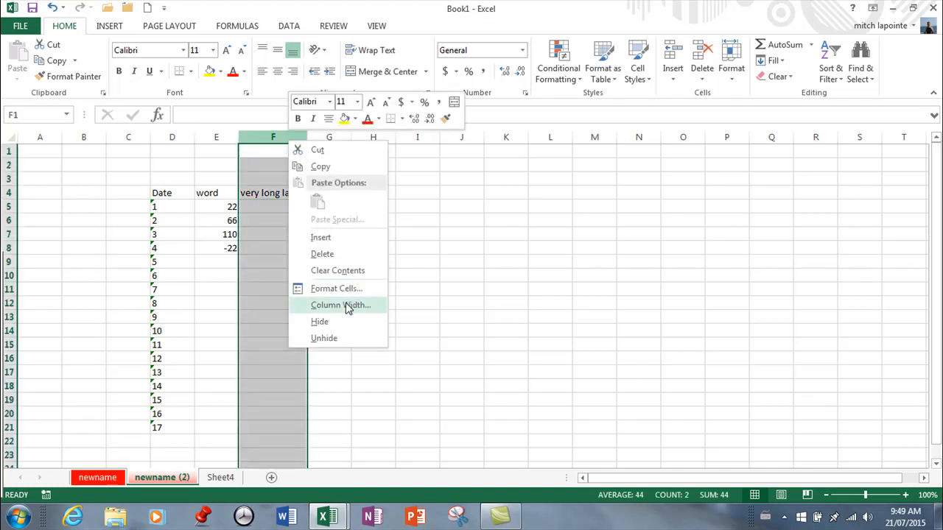
click(340, 305)
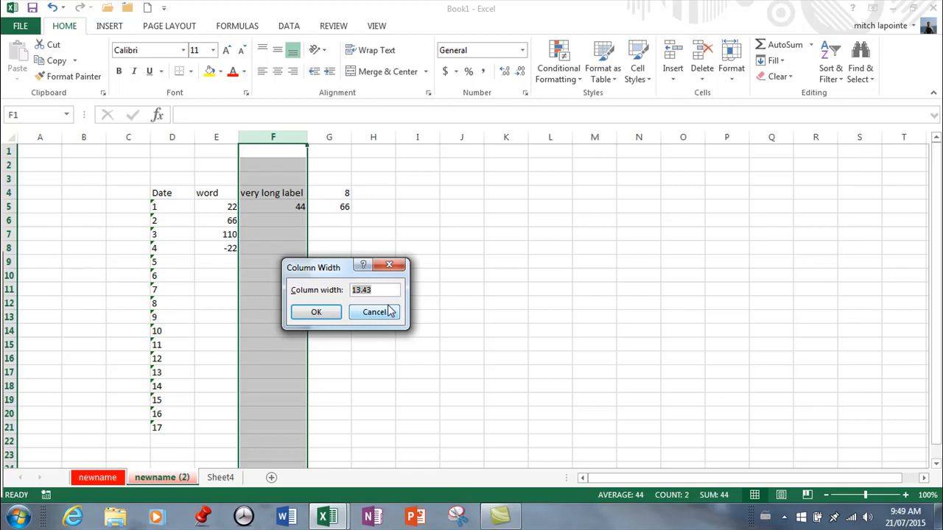
text(2)
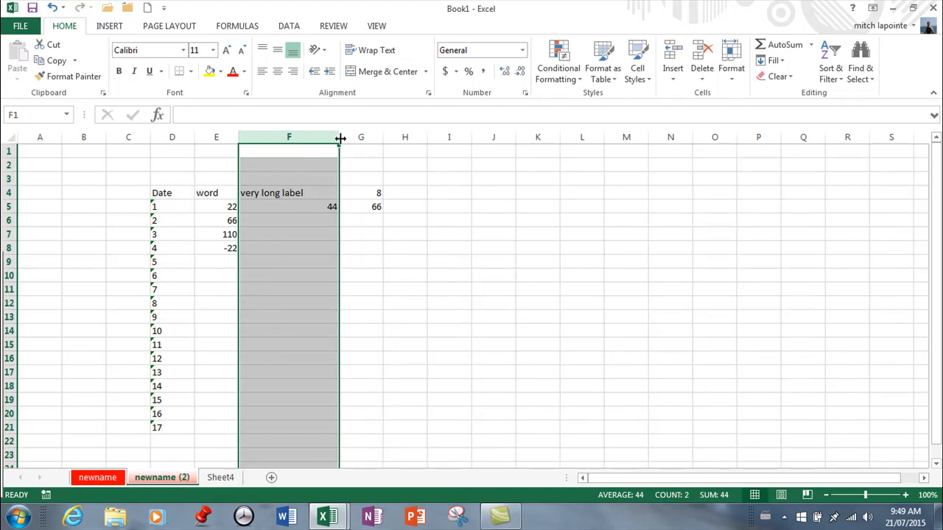
Narrow column F, then select row 4 and the heading columns D through G
drag(339, 137, 299, 137)
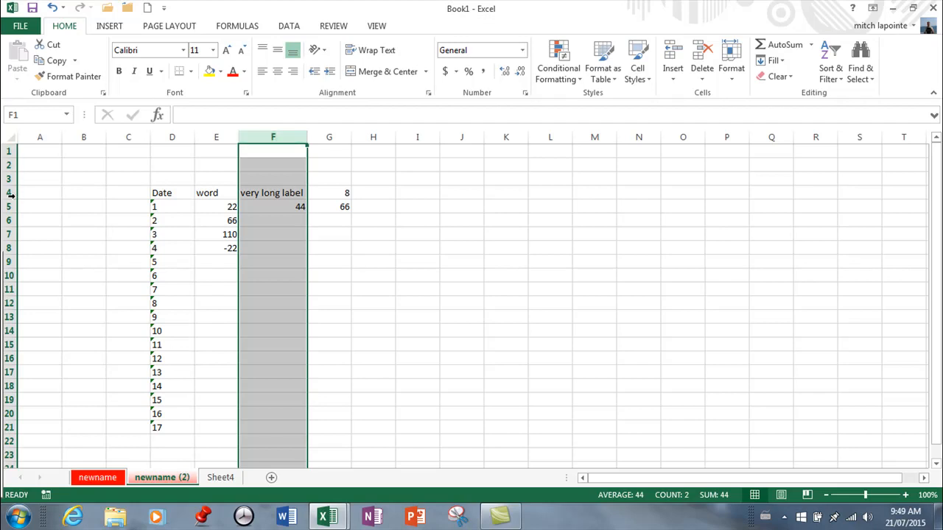
click(10, 193)
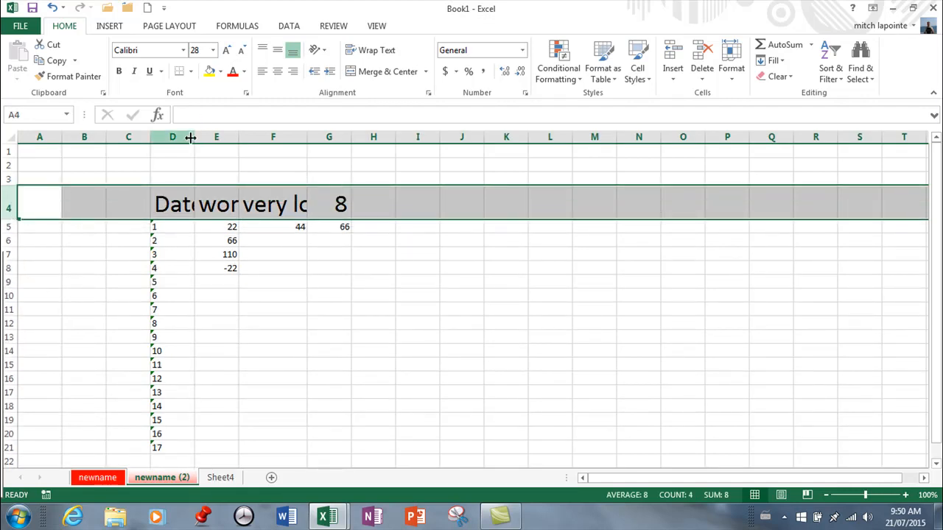
drag(173, 137, 329, 137)
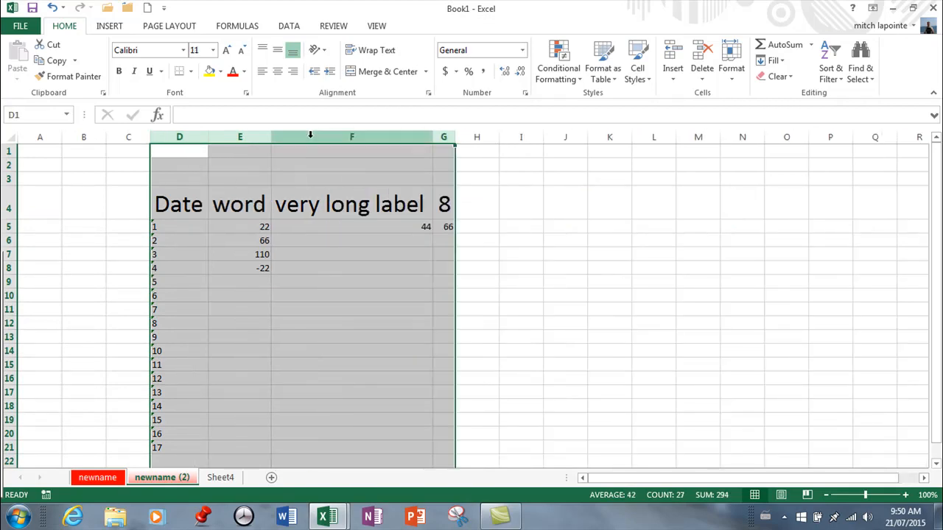
mouse_move(354, 105)
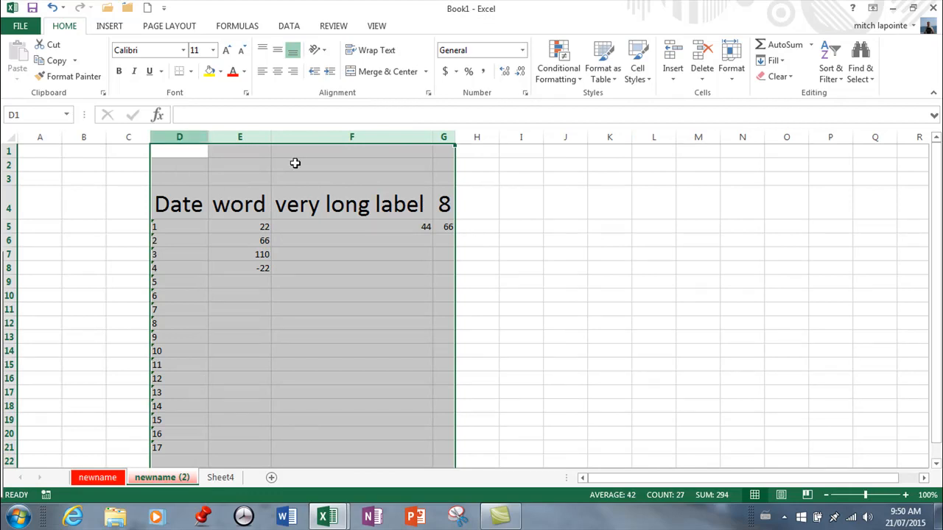
mouse_move(417, 147)
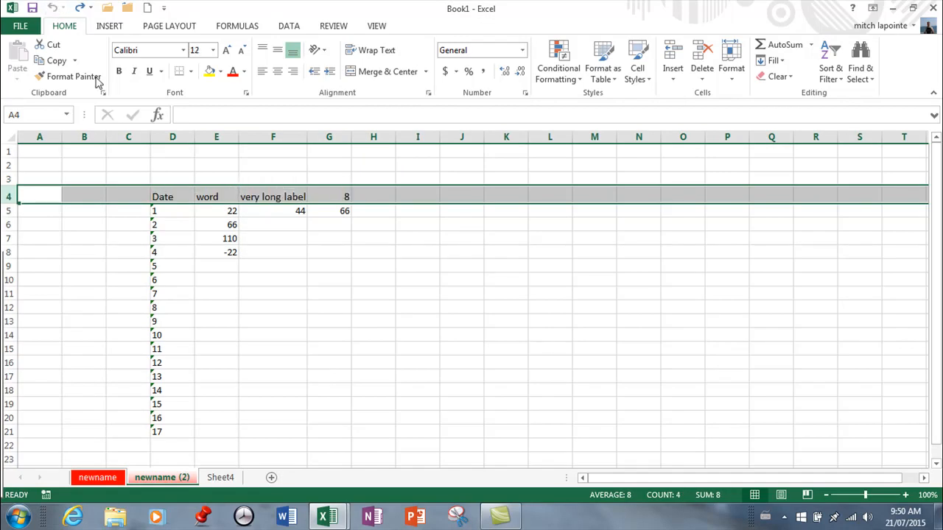
click(216, 266)
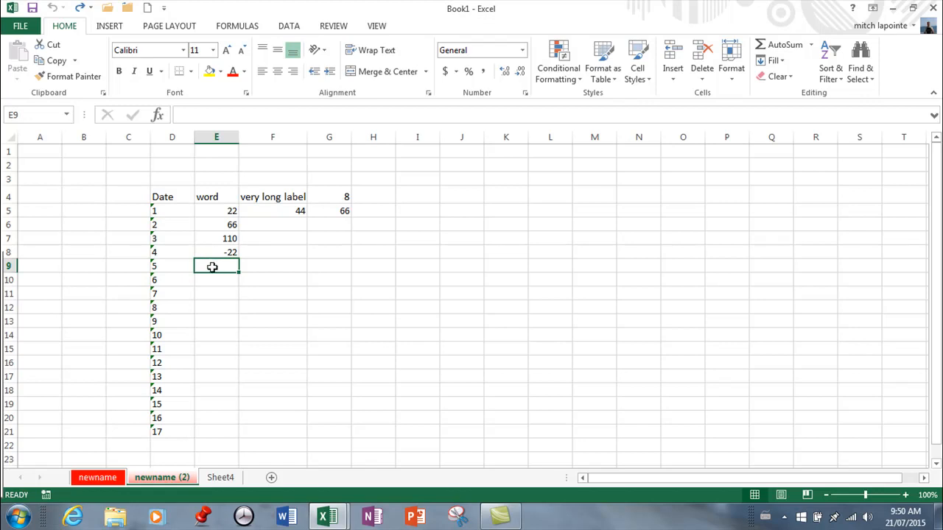
right_click(212, 267)
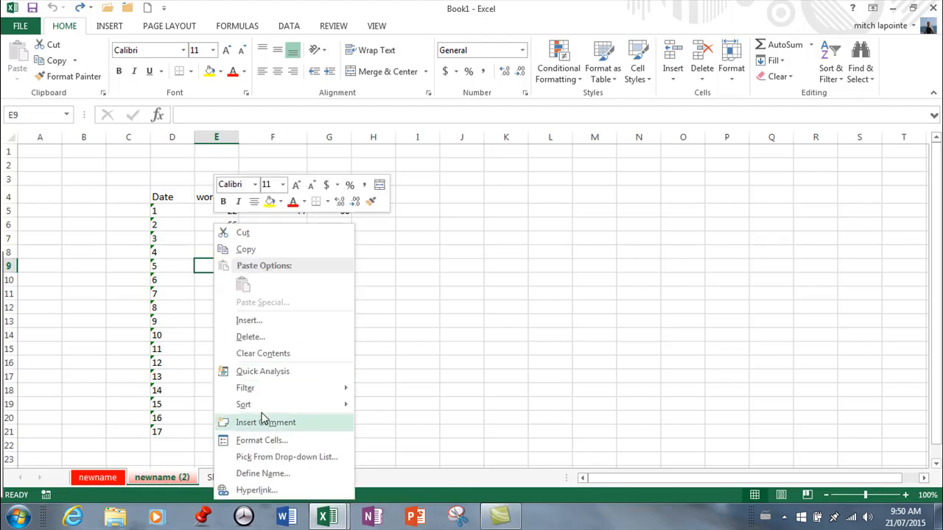
mouse_move(261, 404)
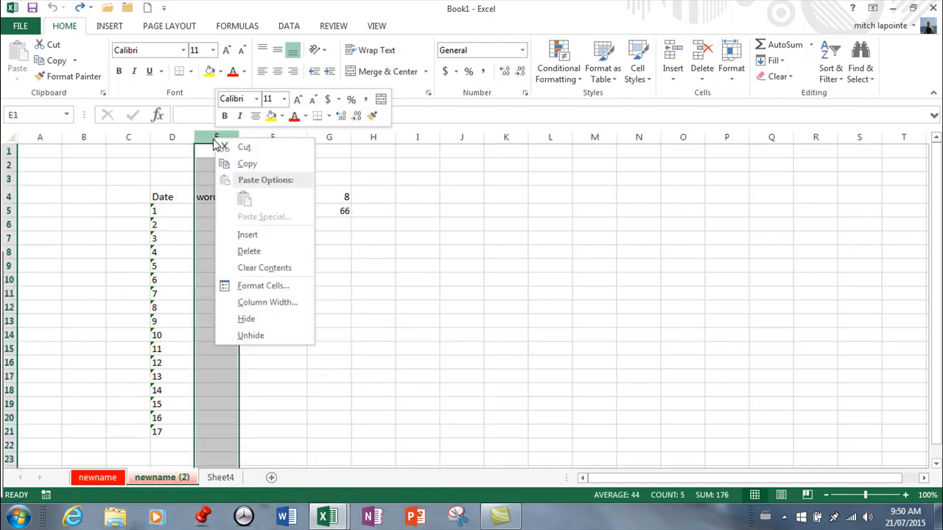
click(267, 302)
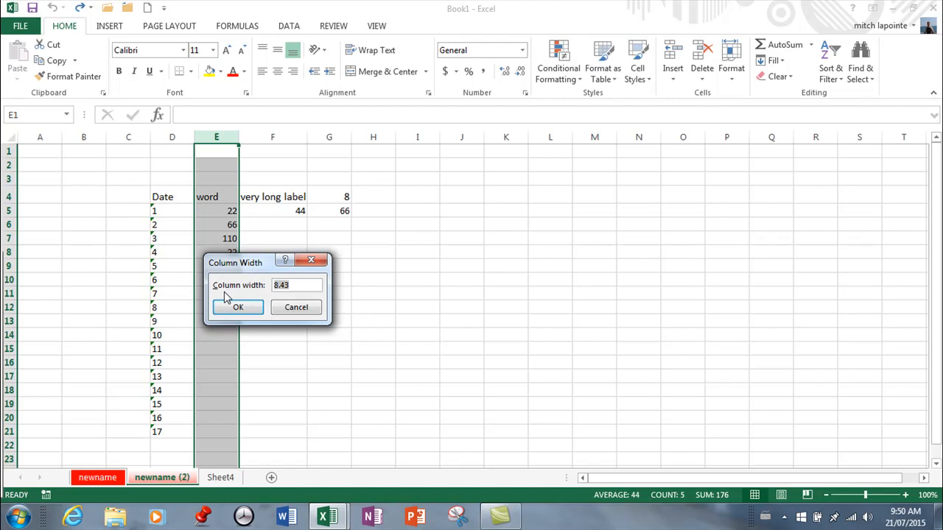
mouse_move(288, 326)
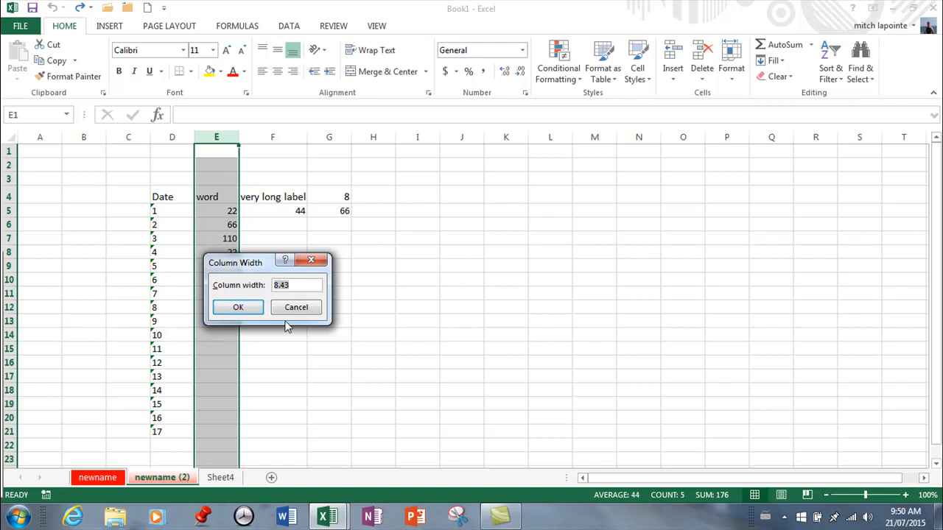
click(238, 307)
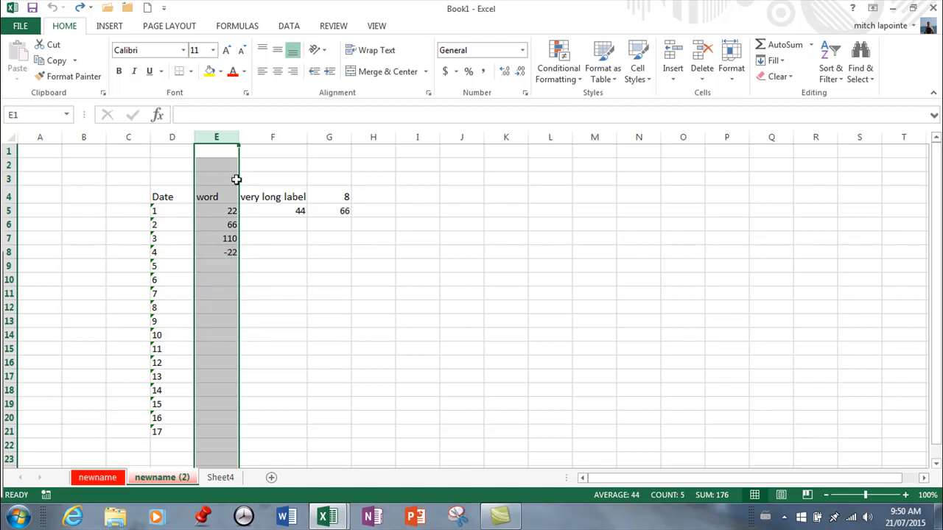
click(273, 196)
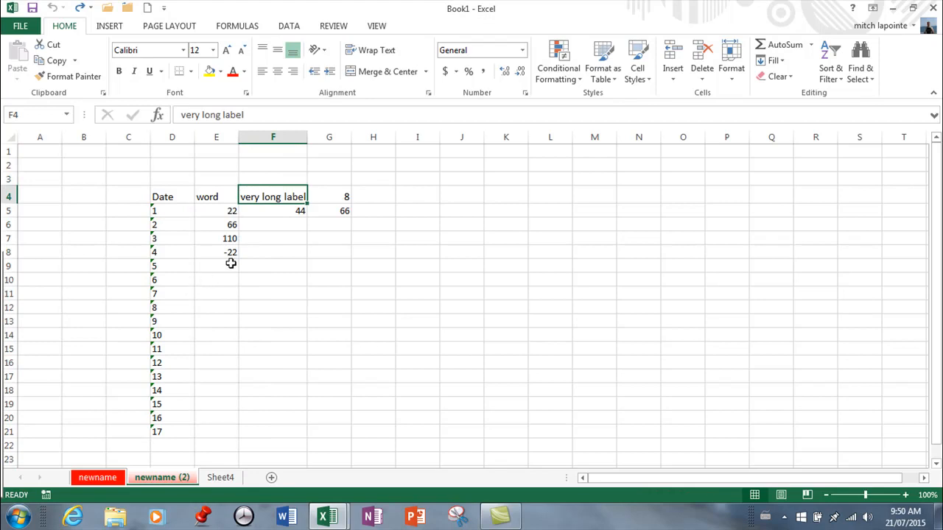
click(216, 265)
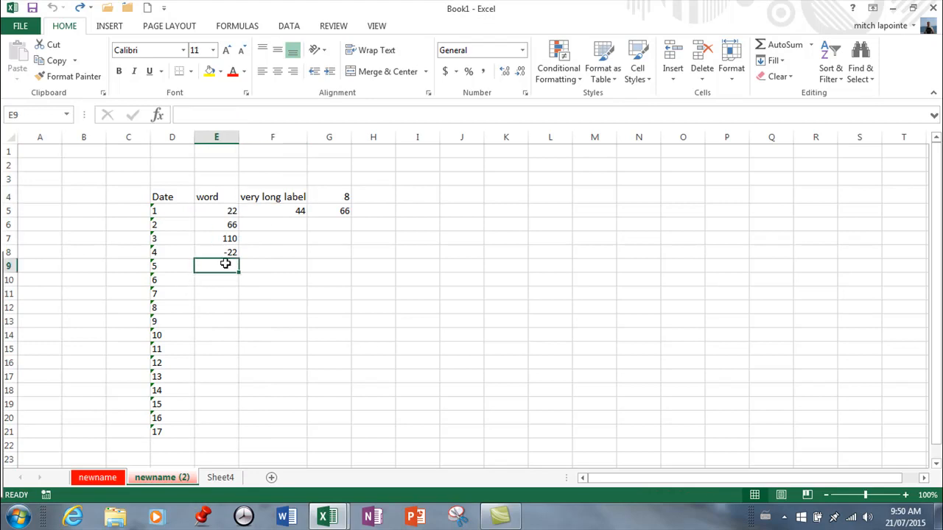
text(12345678)
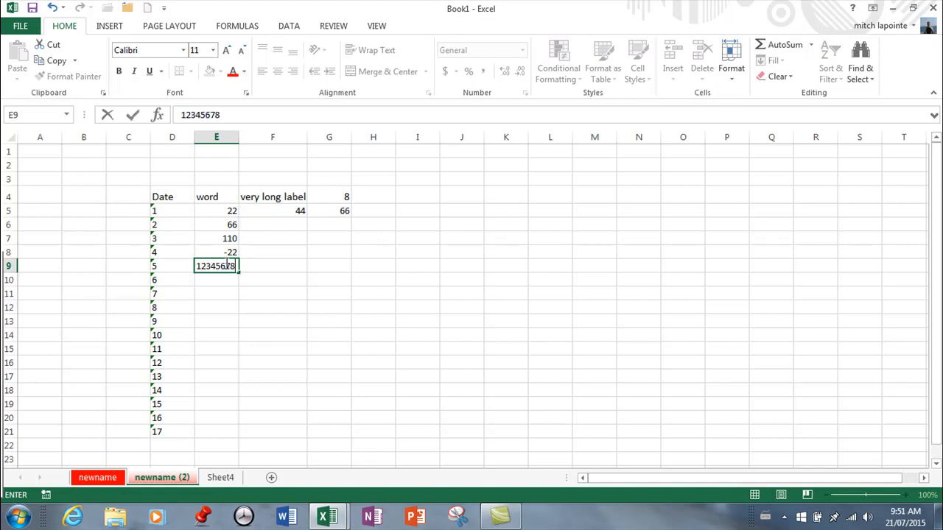
text(9)
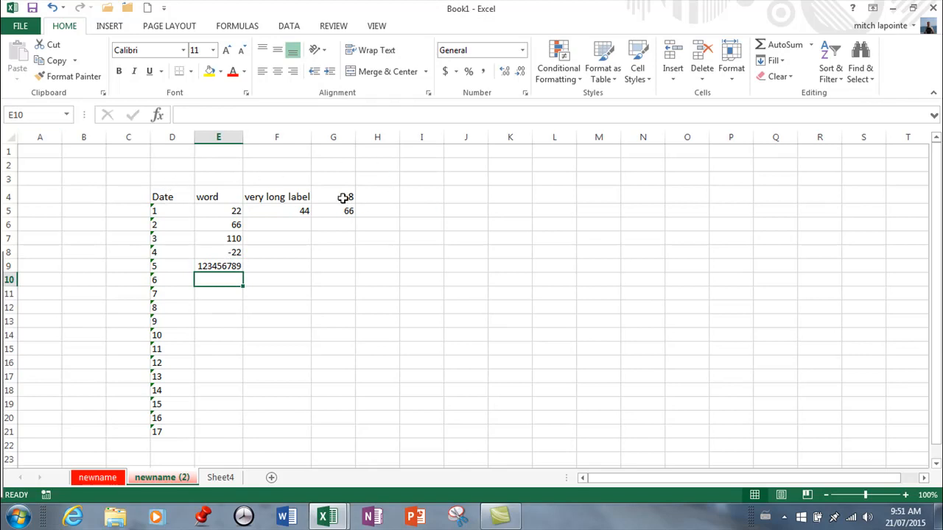
click(218, 265)
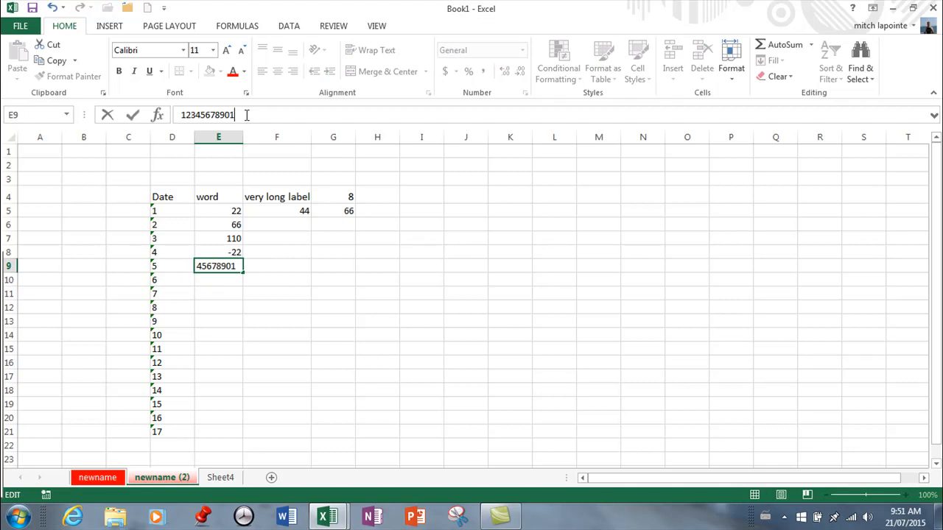
text(234)
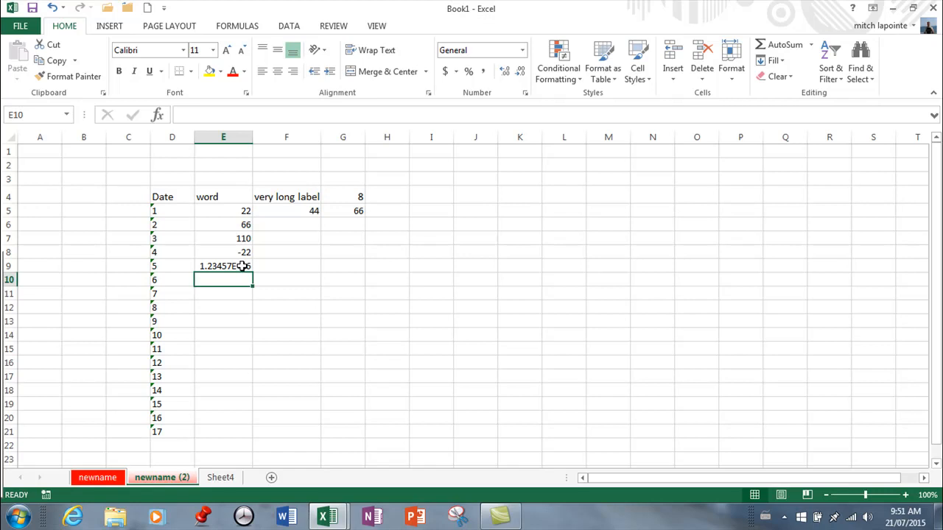
Show E9's long number in Number format with the decimal places removed
click(223, 266)
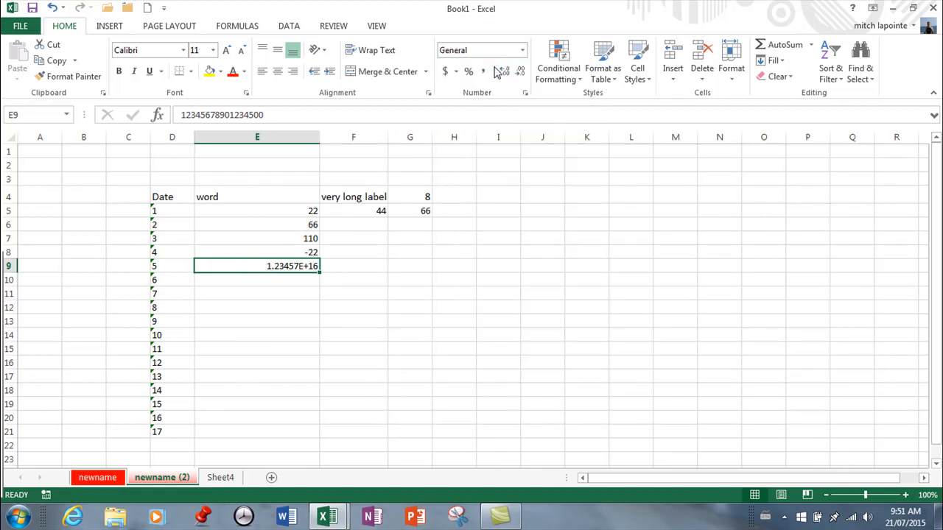
click(521, 50)
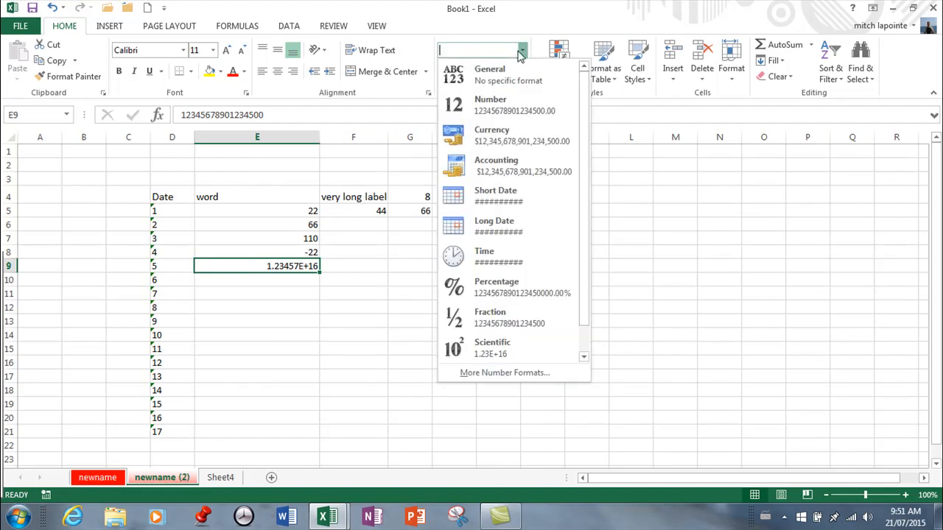
click(490, 105)
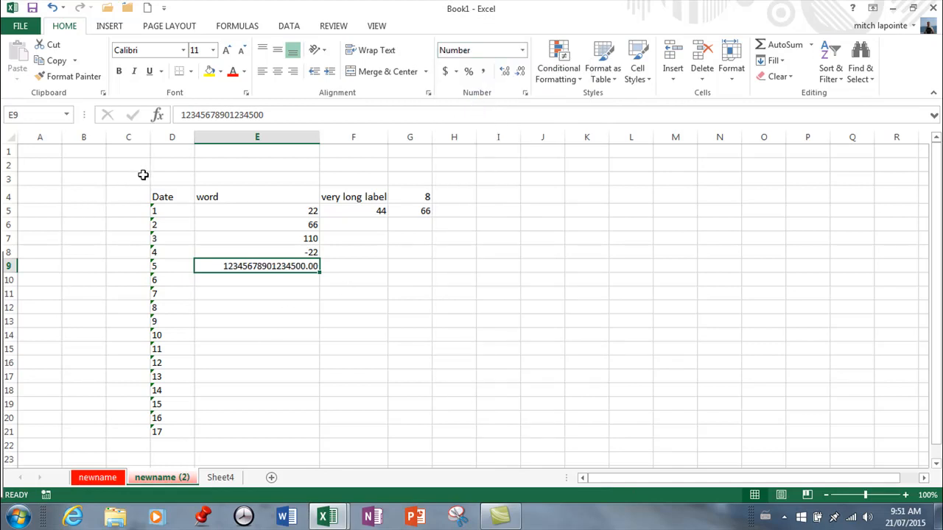
mouse_move(522, 210)
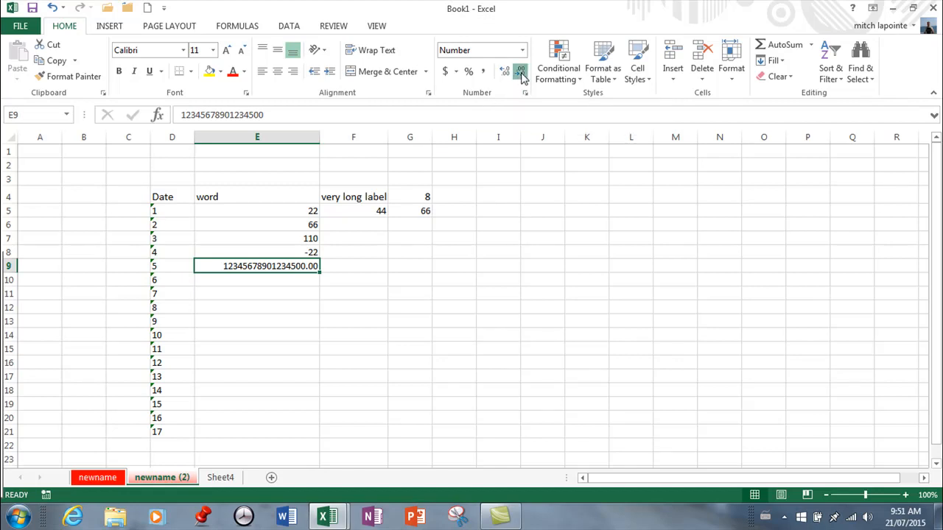
click(521, 72)
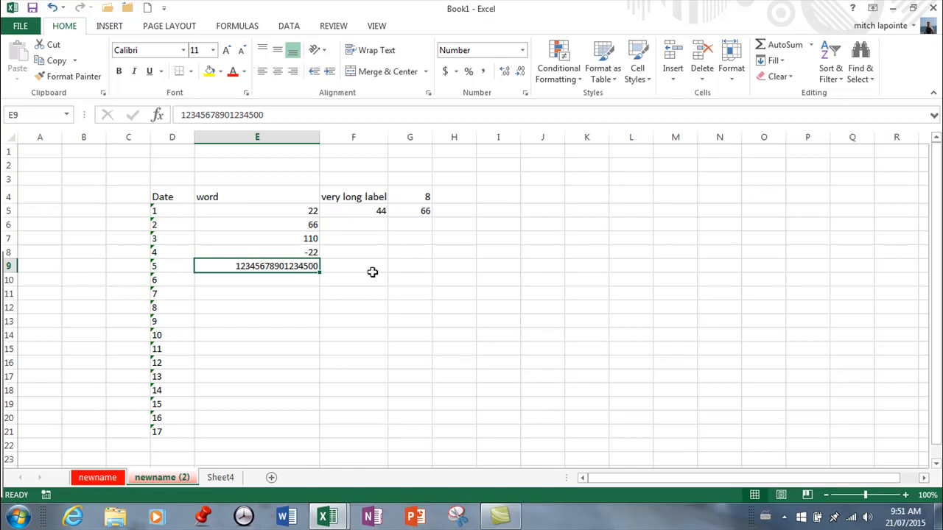
click(258, 279)
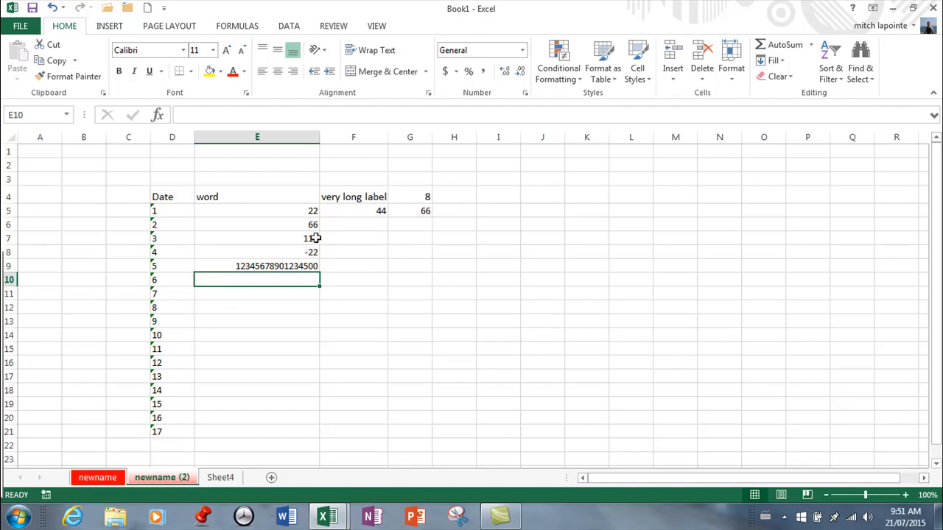
Append +G4 to E8's formula =E5+E6-E7, trying I9, G6 and H5 before settling on G4
click(257, 252)
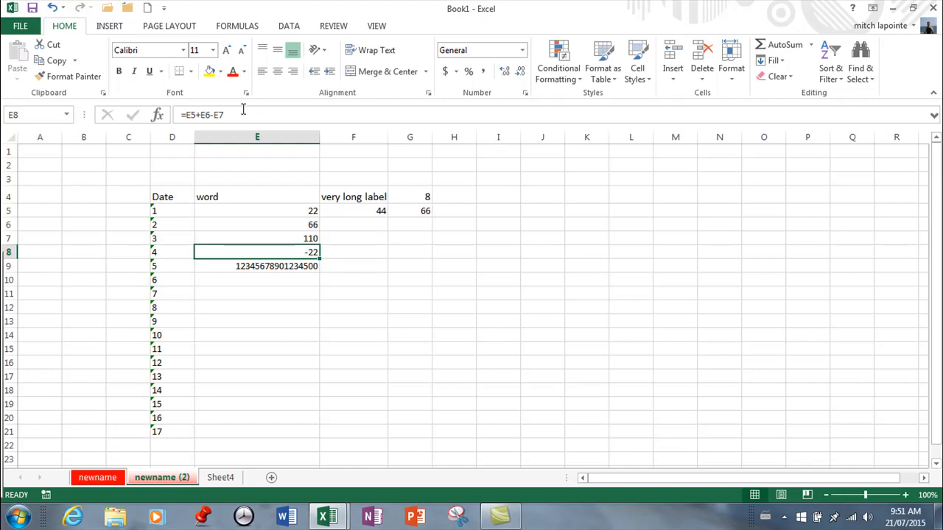
double_click(257, 252)
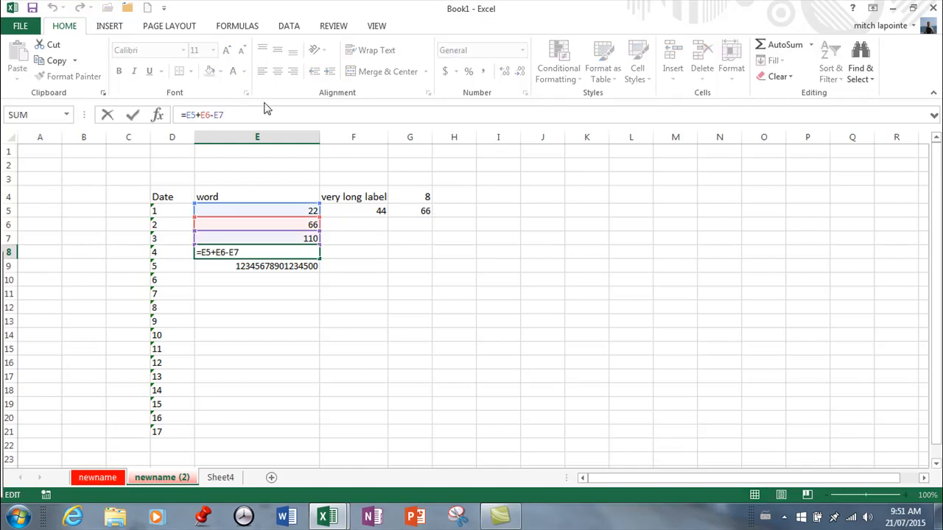
text(=)
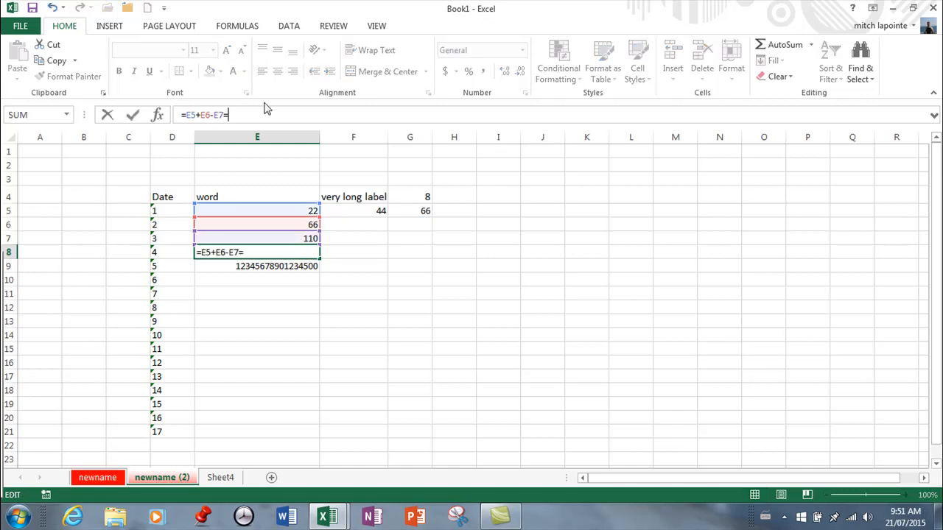
text(+)
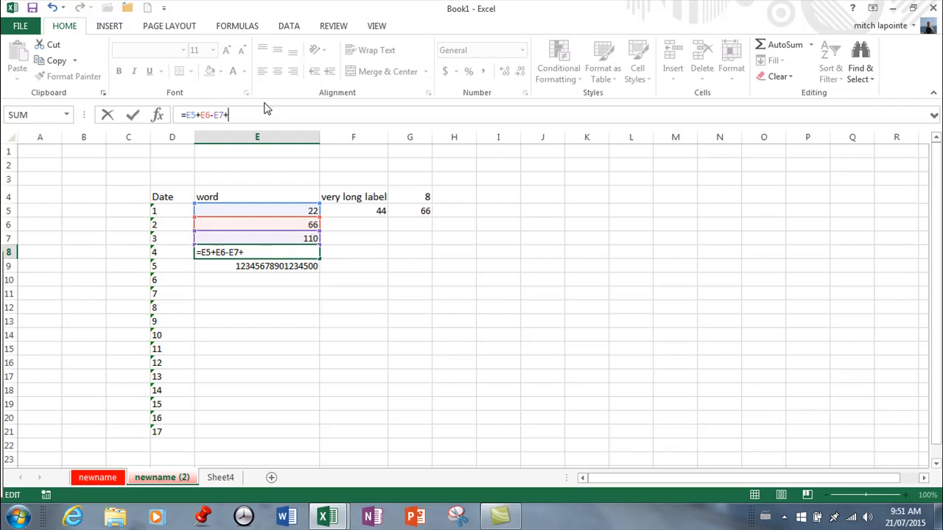
click(409, 197)
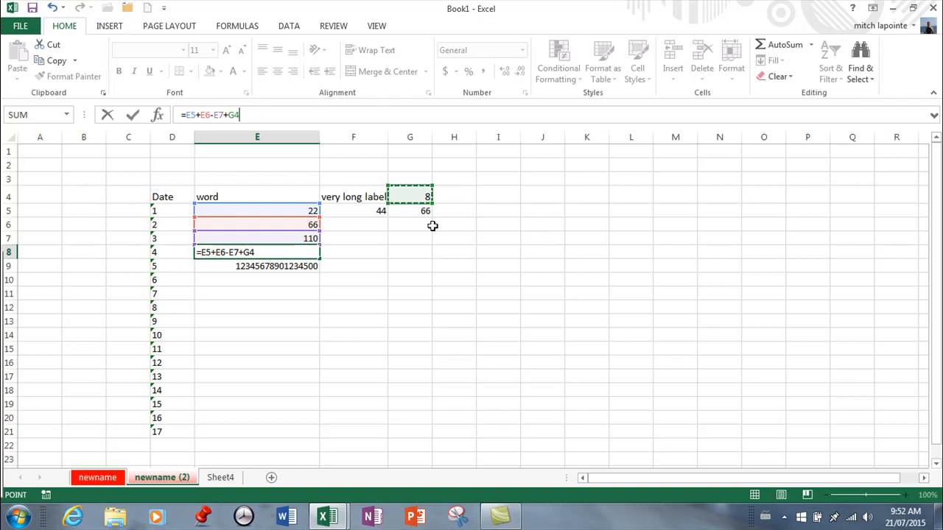
mouse_move(509, 262)
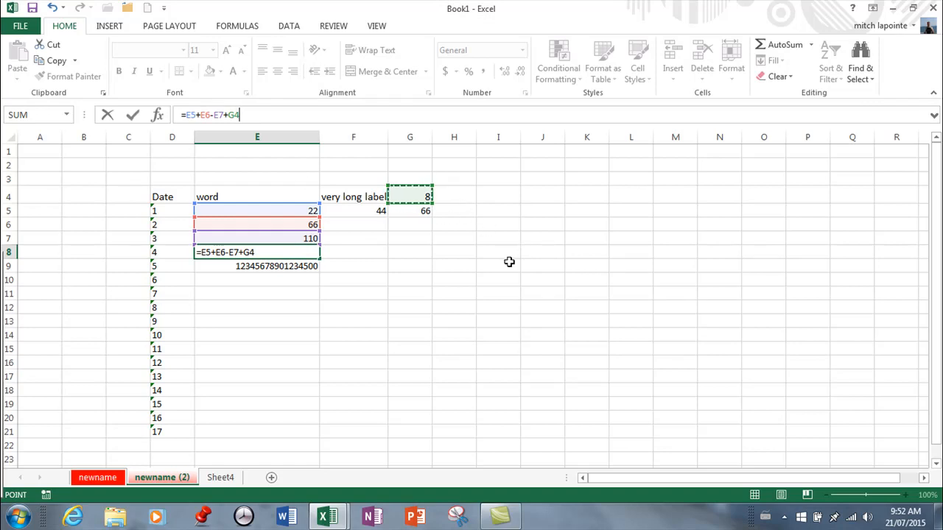
click(498, 265)
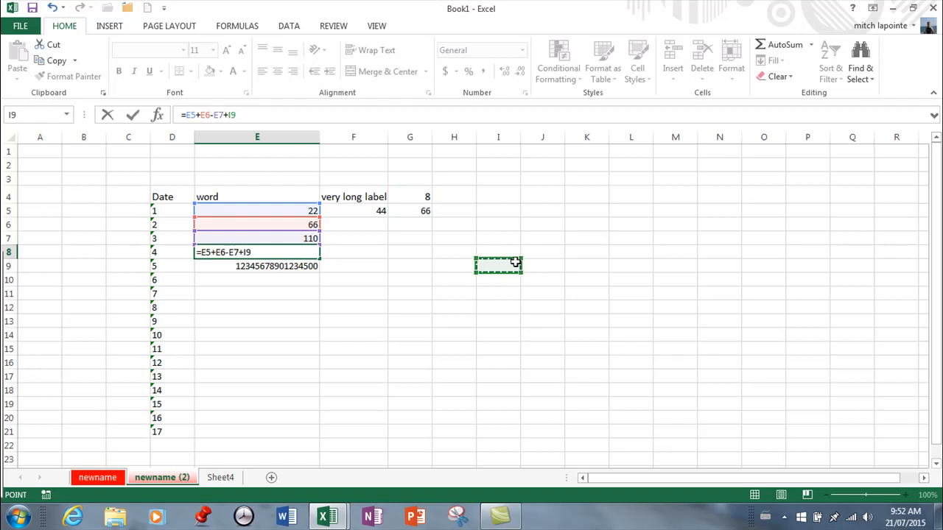
click(409, 196)
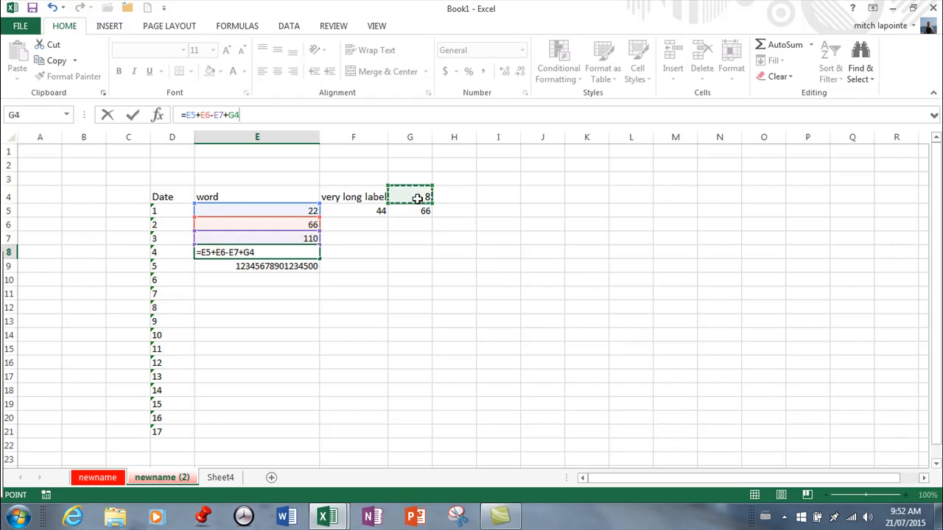
click(410, 210)
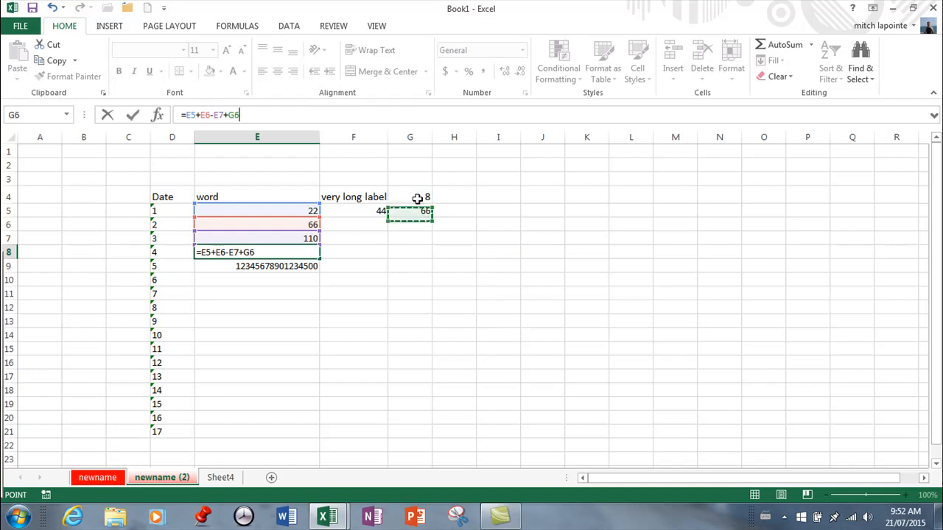
click(454, 211)
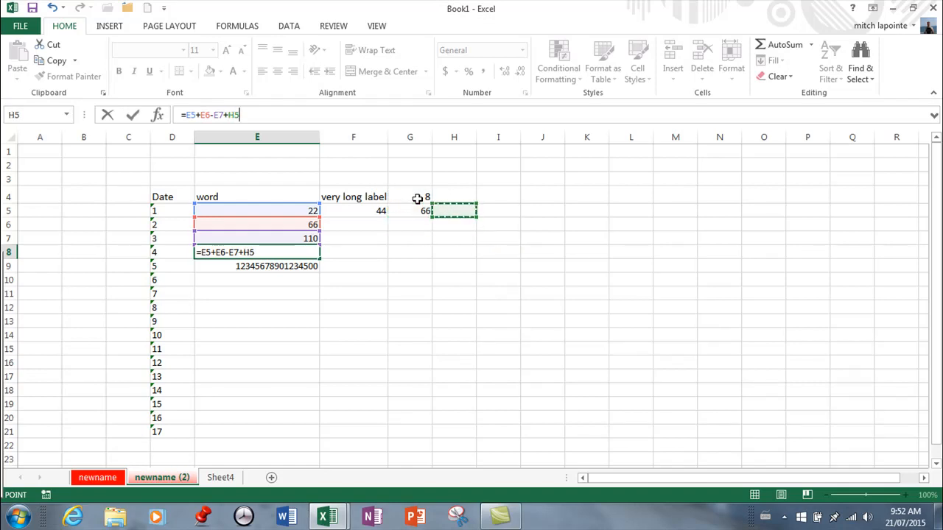
click(409, 197)
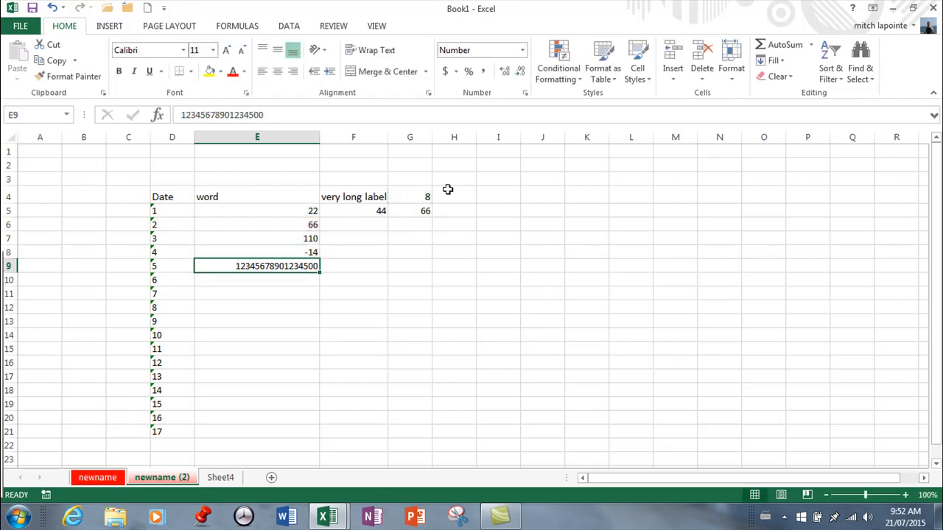
mouse_move(270, 214)
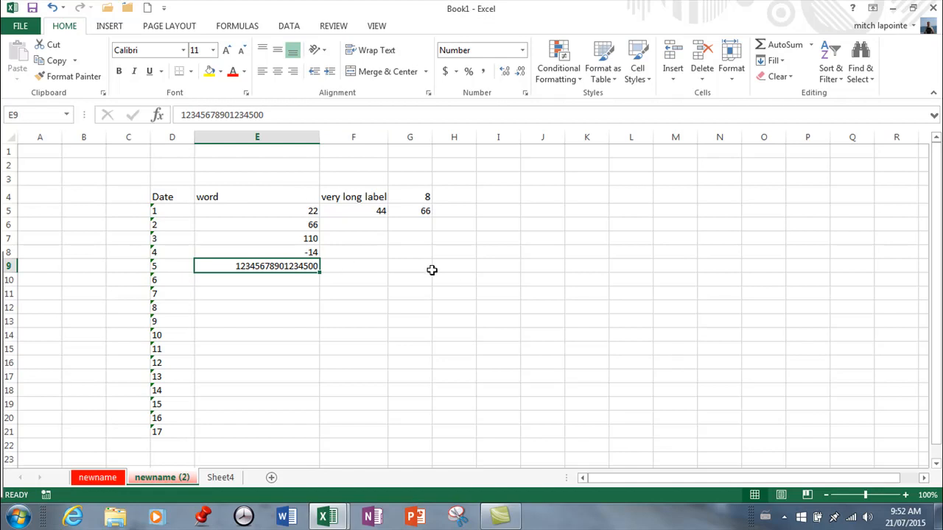
Enter 'word' in G7 and G8, and 44 in G9
click(410, 252)
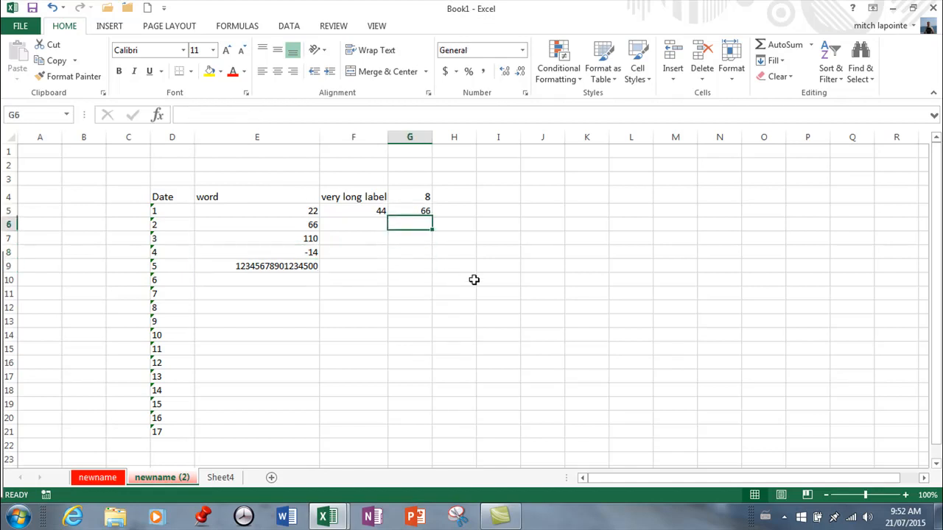
text(word)
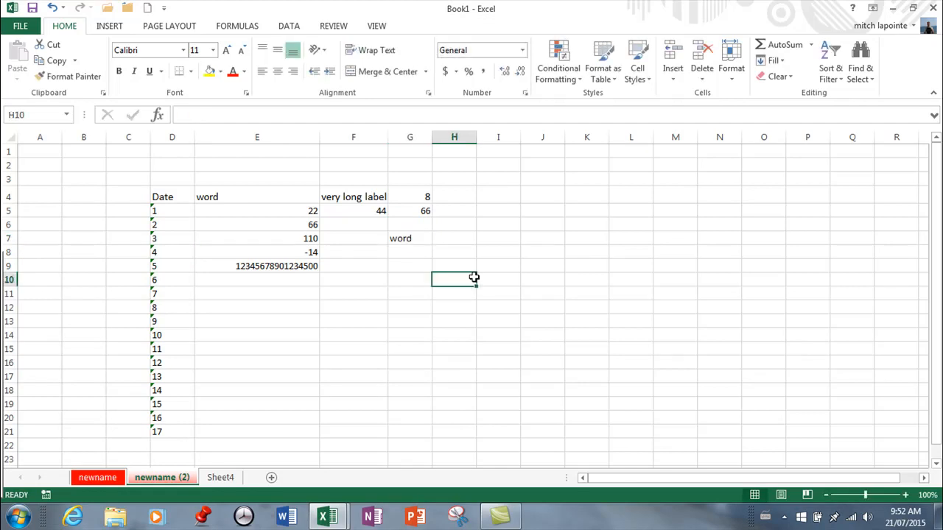
click(410, 252)
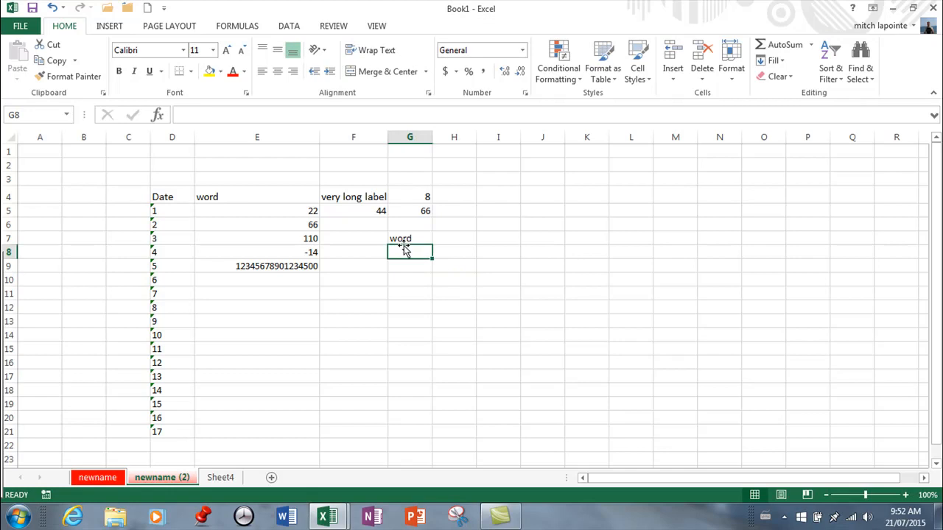
text(word)
click(410, 266)
text(44)
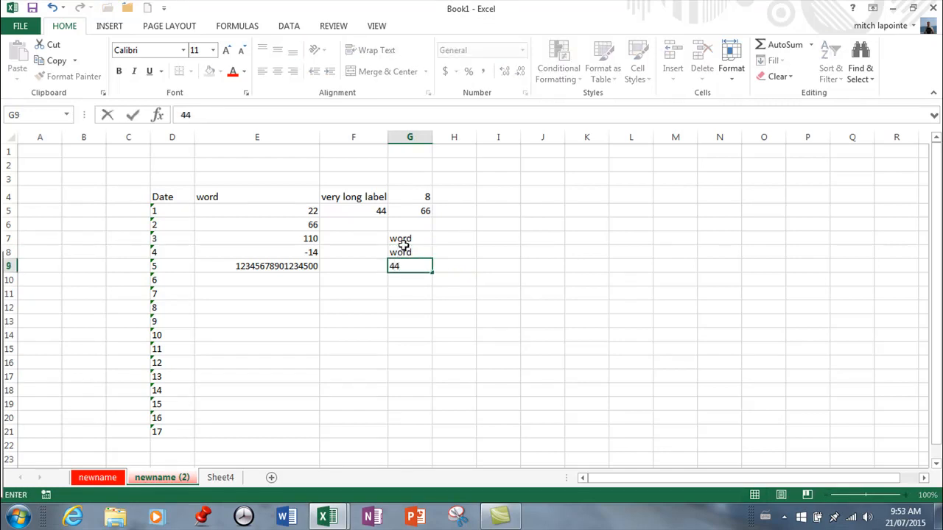
key(enter)
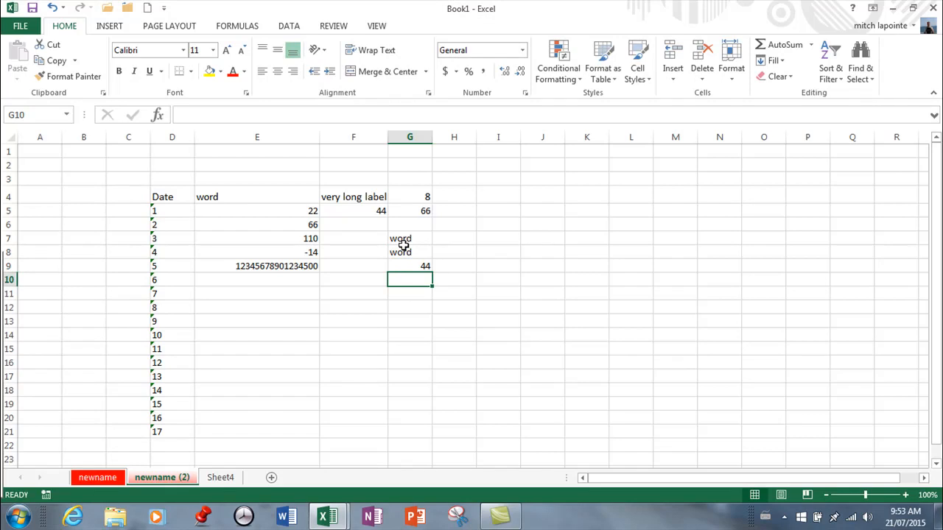